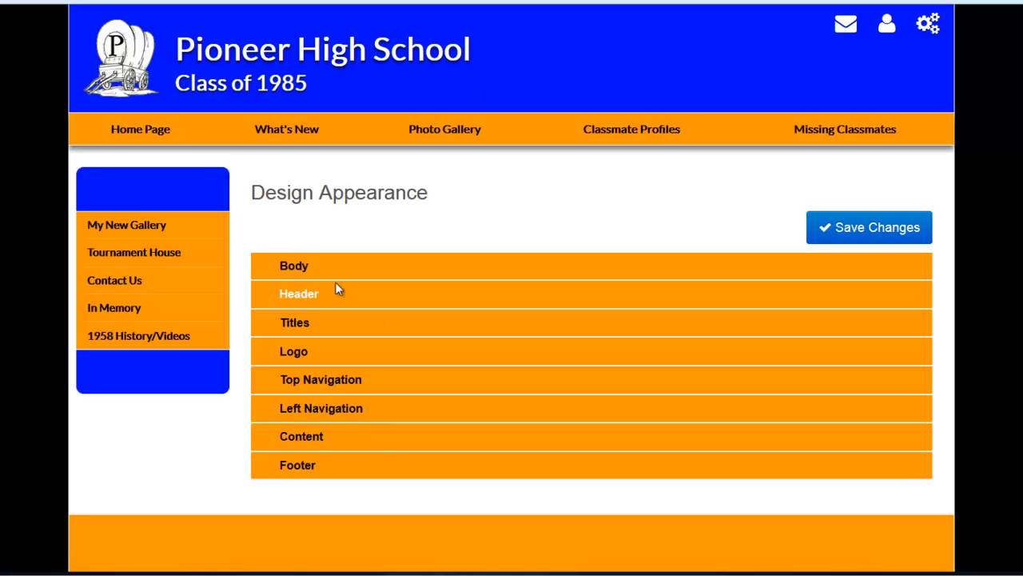
Expand Body settings, try the Full layout, then keep the layout Fixed.
{"action": "left_click", "coordinate": [294, 265]}
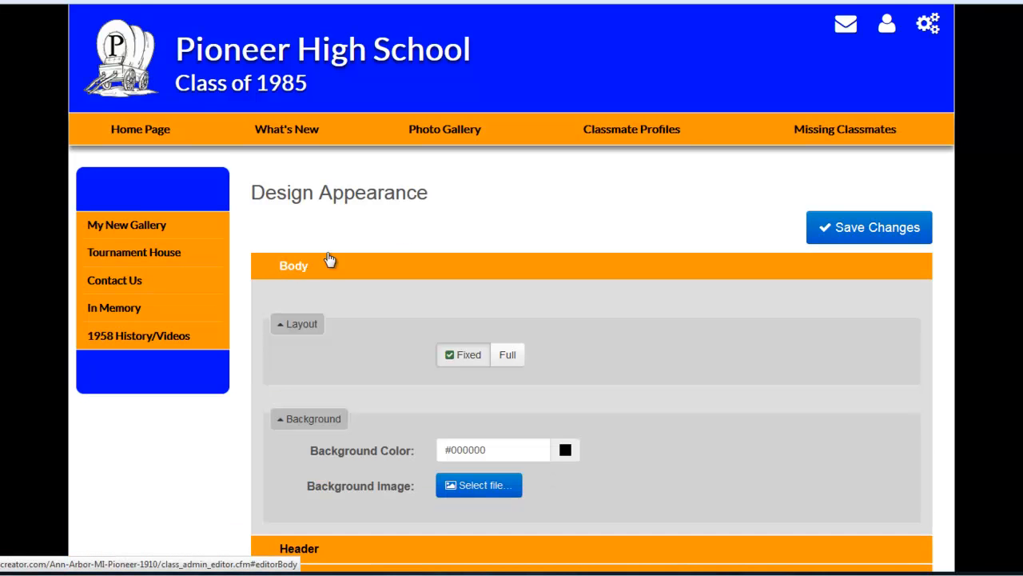
{"action": "scroll", "scroll_direction": "down", "scroll_amount": 3}
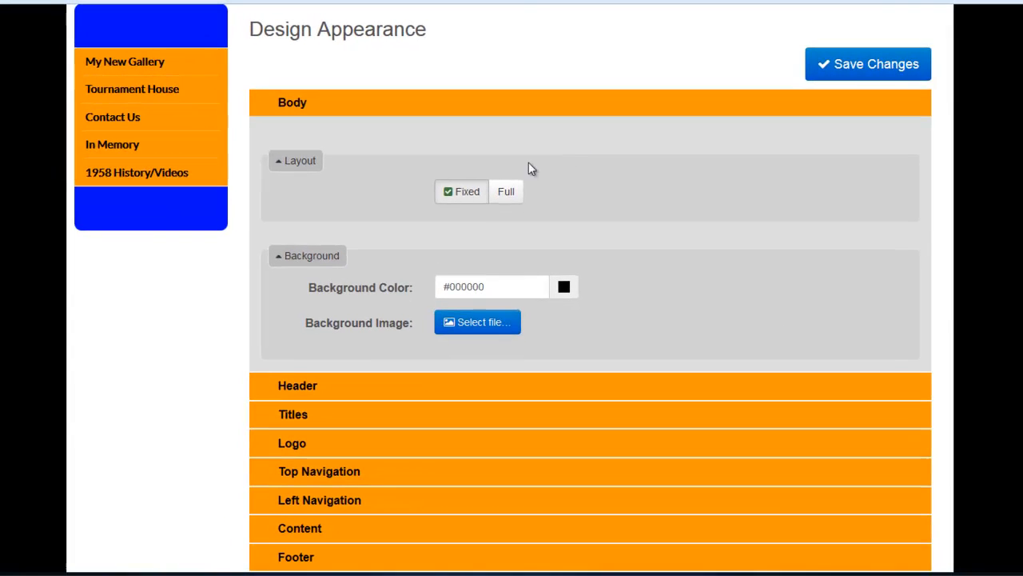
{"action": "left_click", "coordinate": [505, 192]}
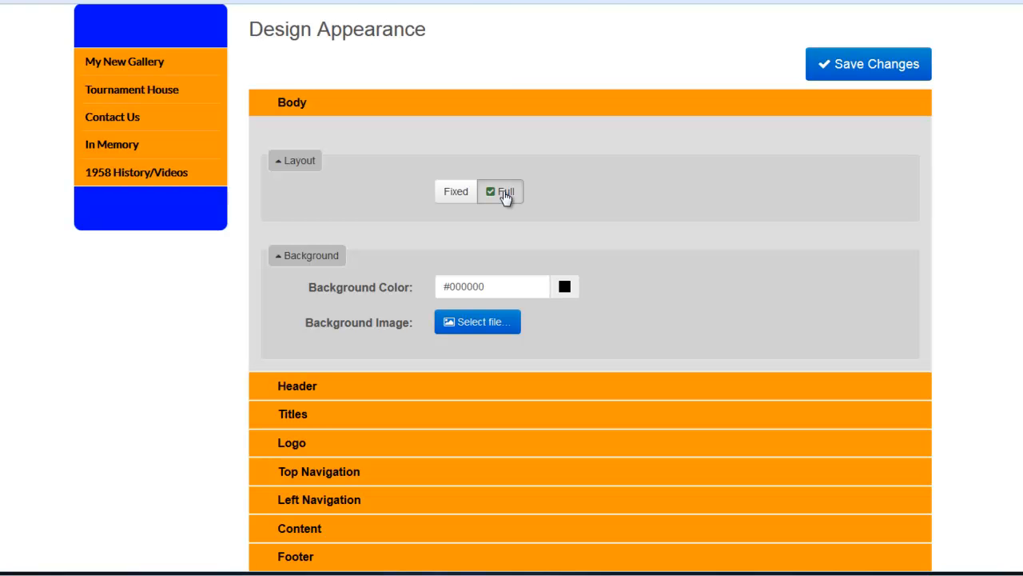
{"action": "mouse_move", "coordinate": [563, 160]}
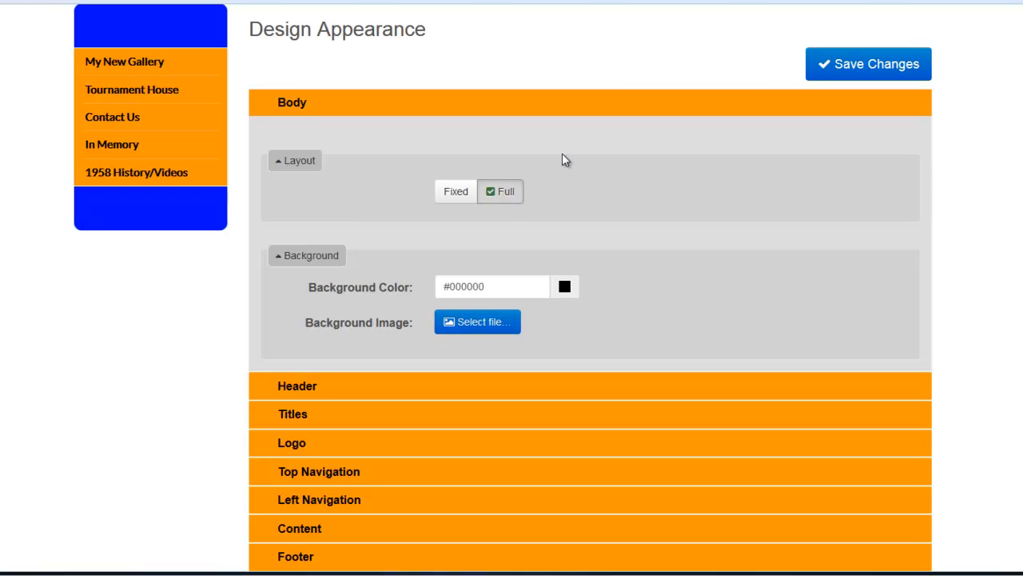
{"action": "mouse_move", "coordinate": [440, 150]}
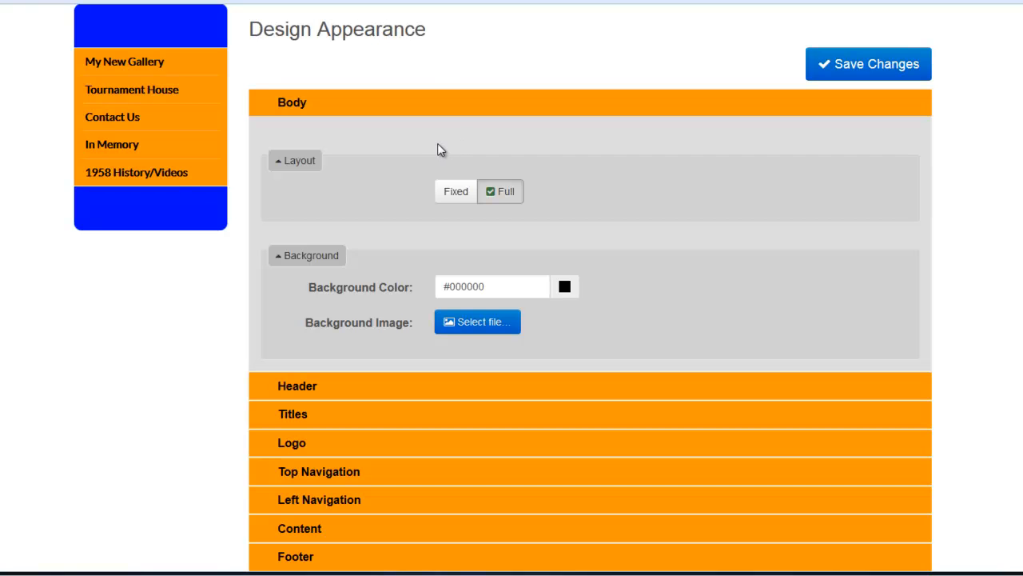
{"action": "left_click", "coordinate": [456, 192]}
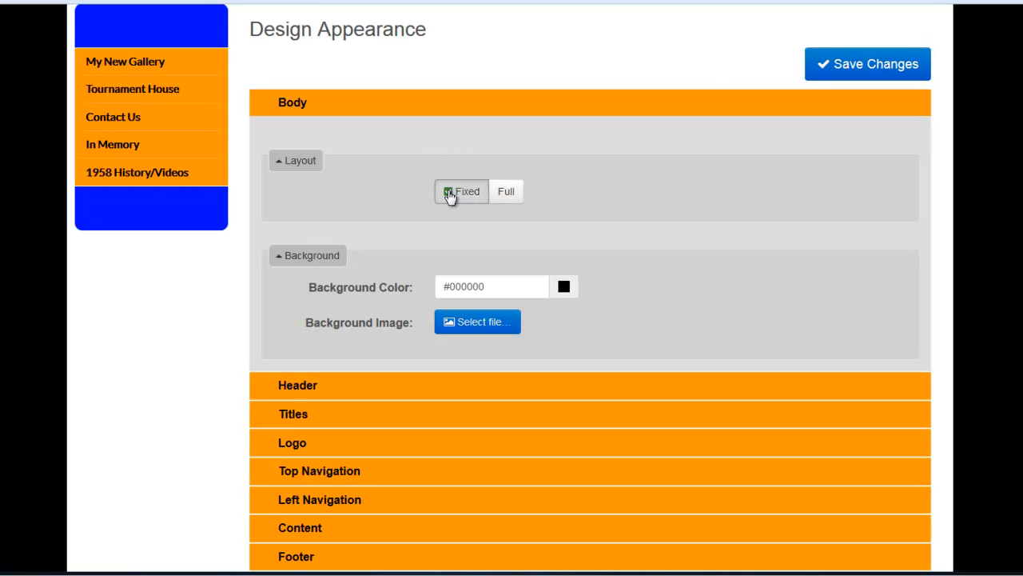
{"action": "left_click", "coordinate": [447, 192]}
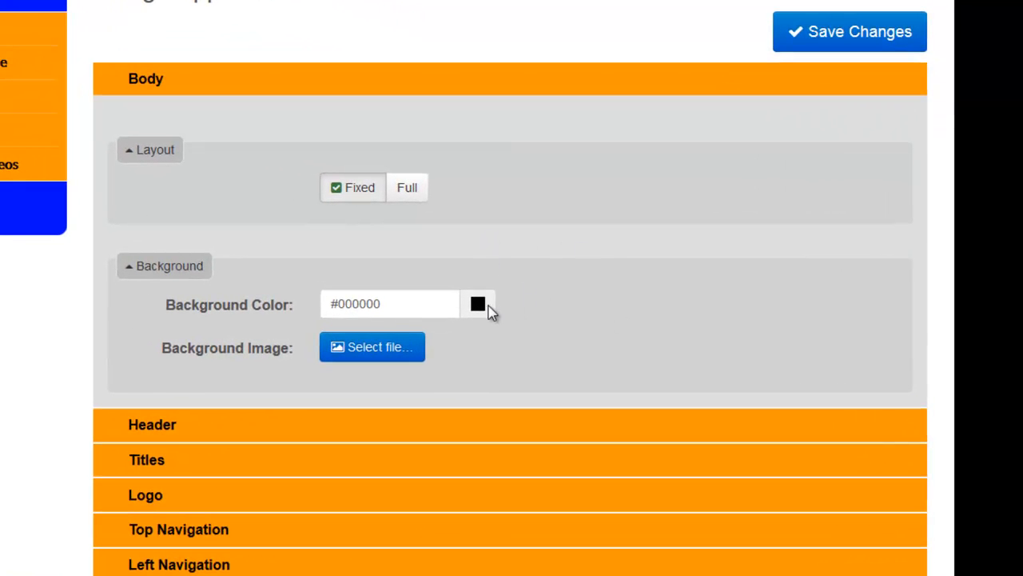
{"action": "left_click", "coordinate": [477, 304]}
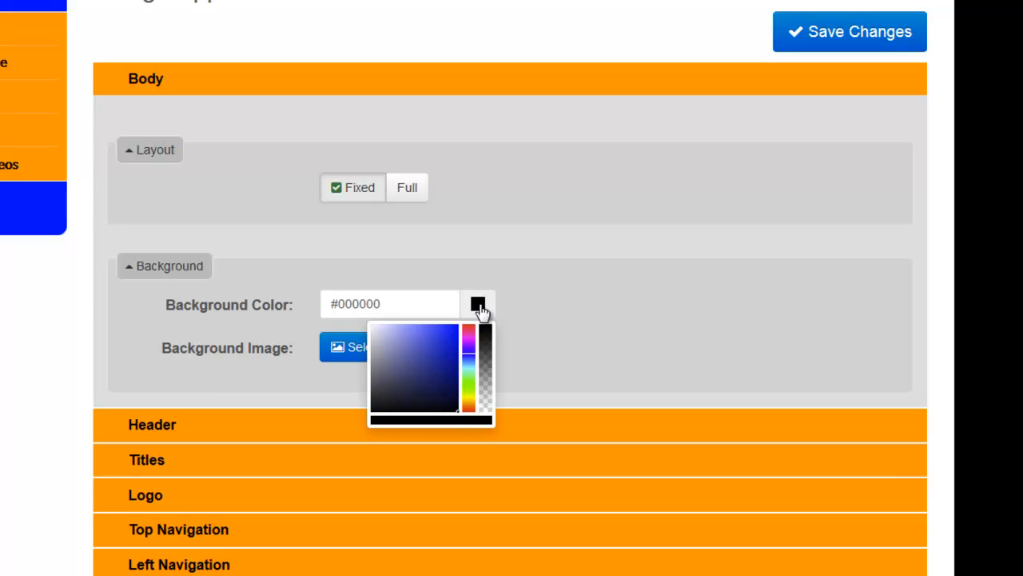
{"action": "mouse_move", "coordinate": [419, 329]}
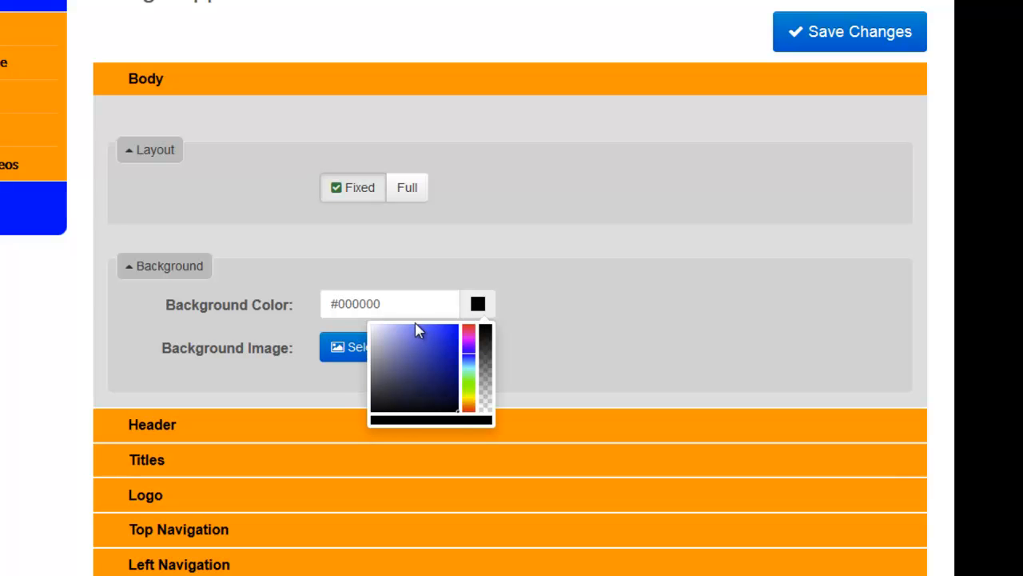
{"action": "left_click", "coordinate": [435, 336]}
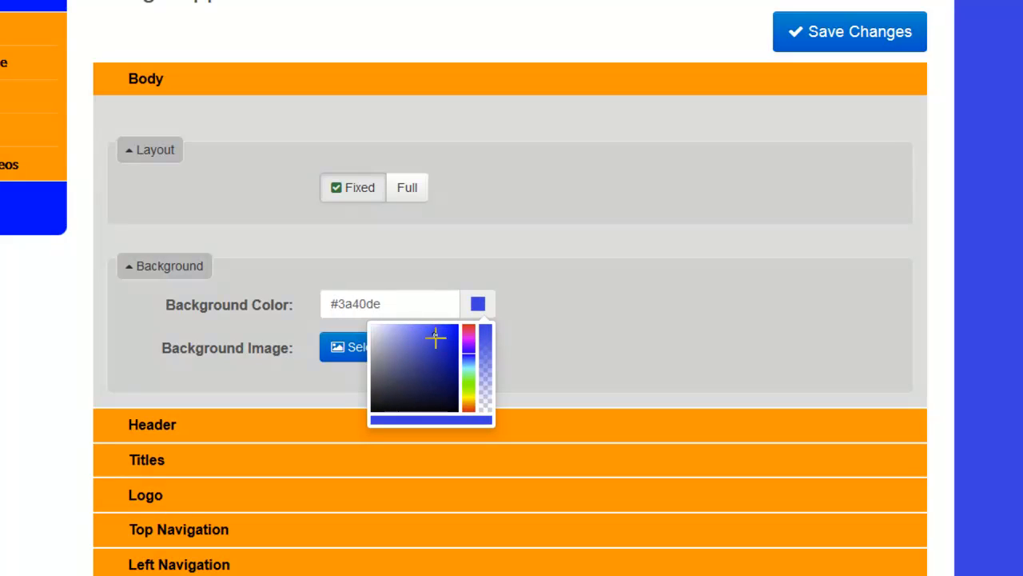
{"action": "left_click", "coordinate": [446, 333]}
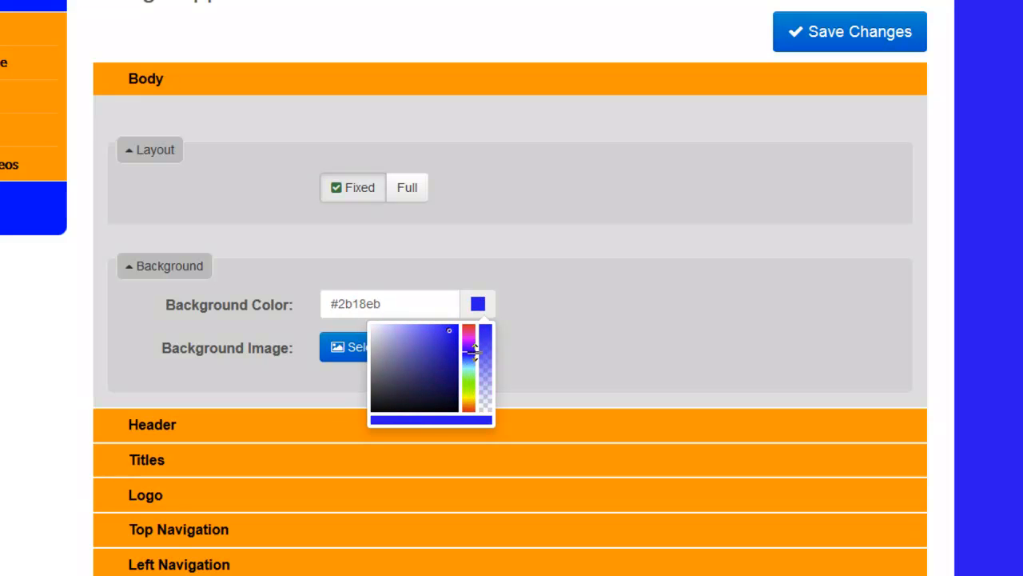
{"action": "left_click", "coordinate": [476, 348]}
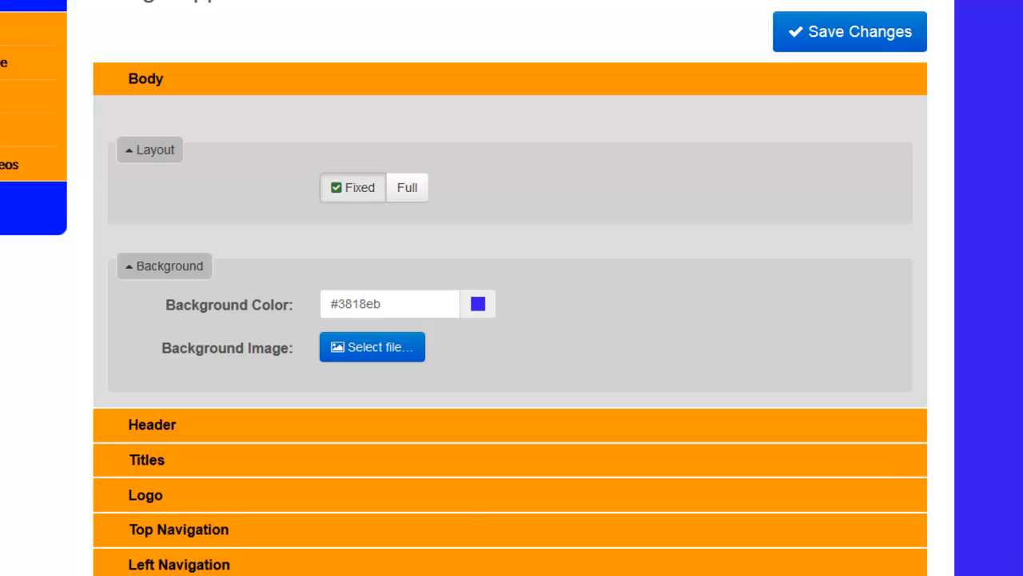
{"action": "left_click", "coordinate": [390, 304]}
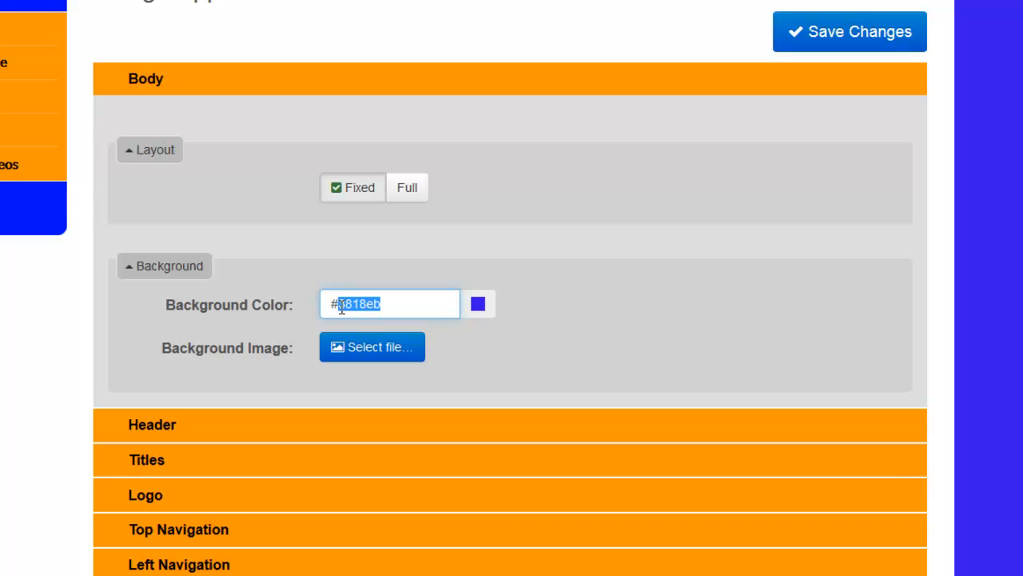
{"action": "type", "text": "#cccccc"}
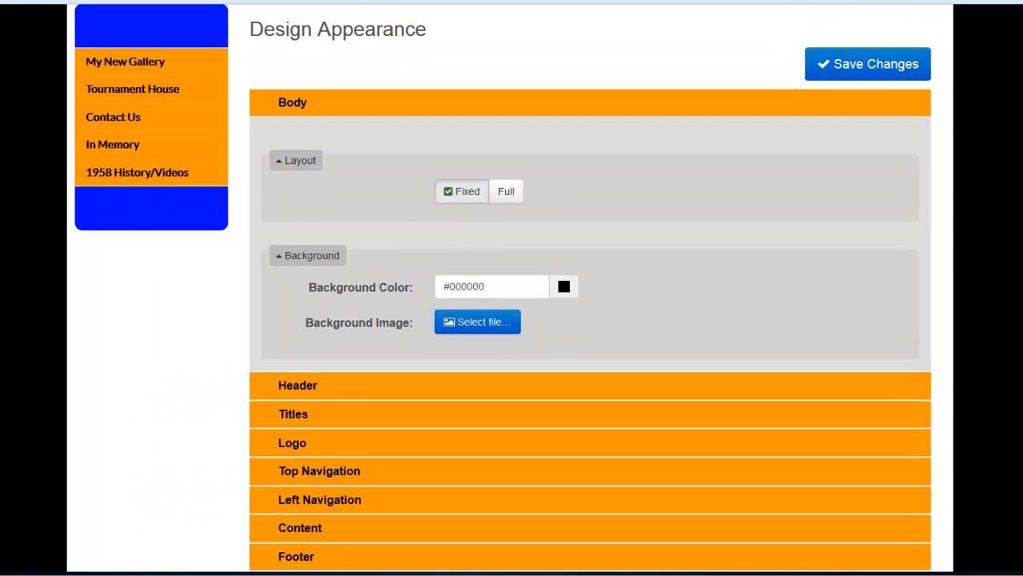
{"action": "mouse_move", "coordinate": [550, 278]}
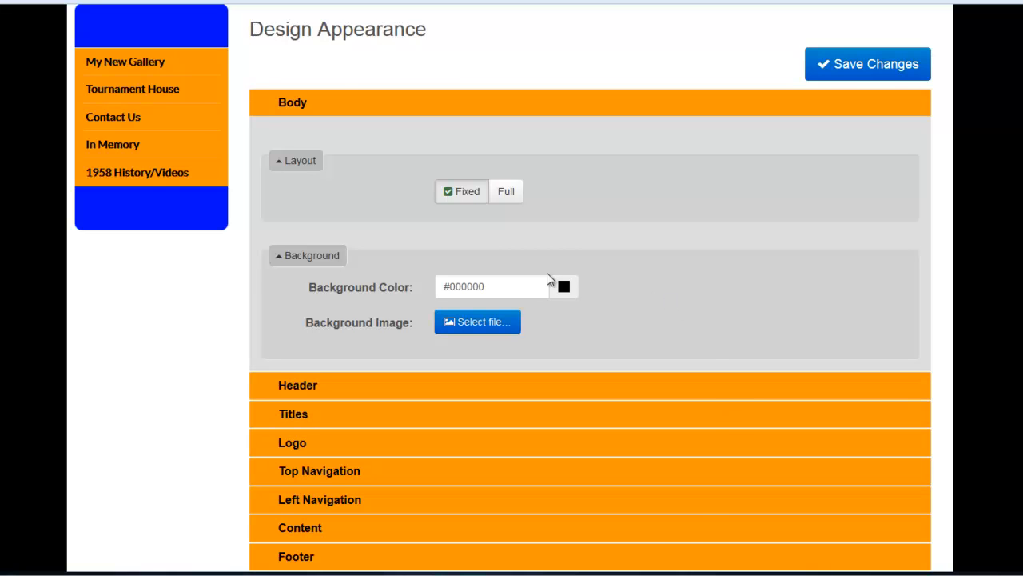
Set the body background image to the fallleaves3 autumn-leaves picture.
{"action": "left_click", "coordinate": [476, 321]}
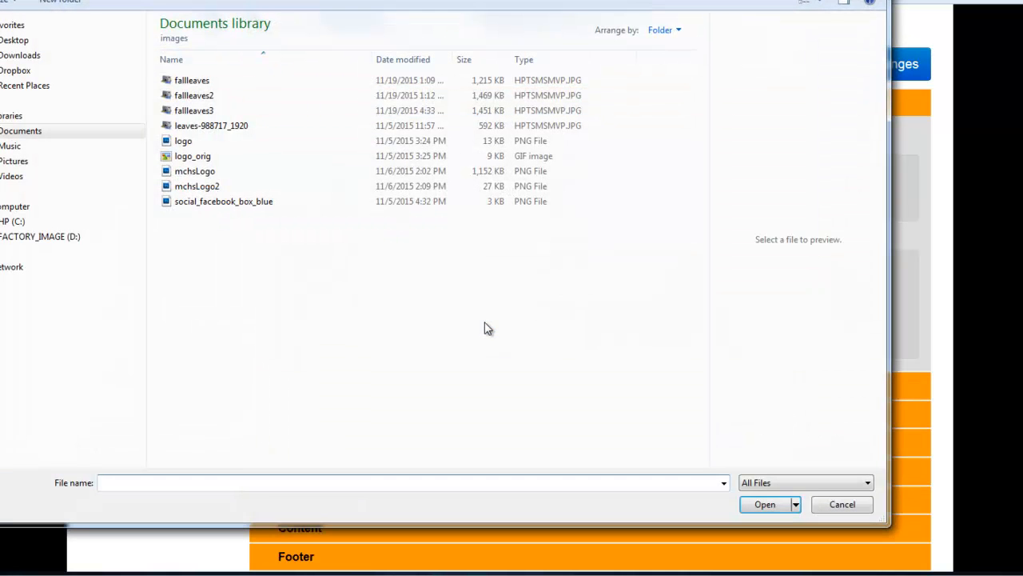
{"action": "left_click", "coordinate": [195, 110]}
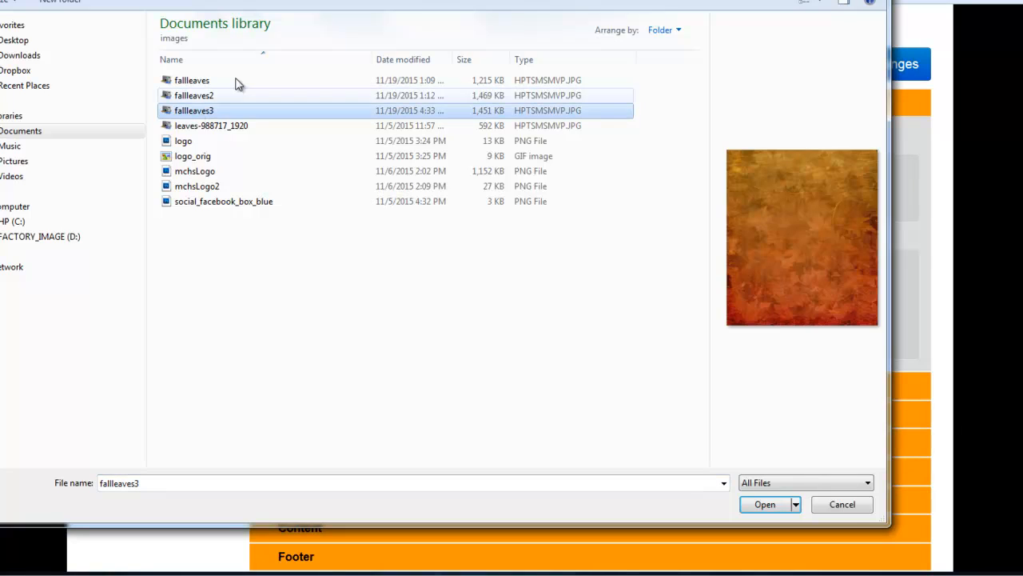
{"action": "left_click", "coordinate": [764, 503]}
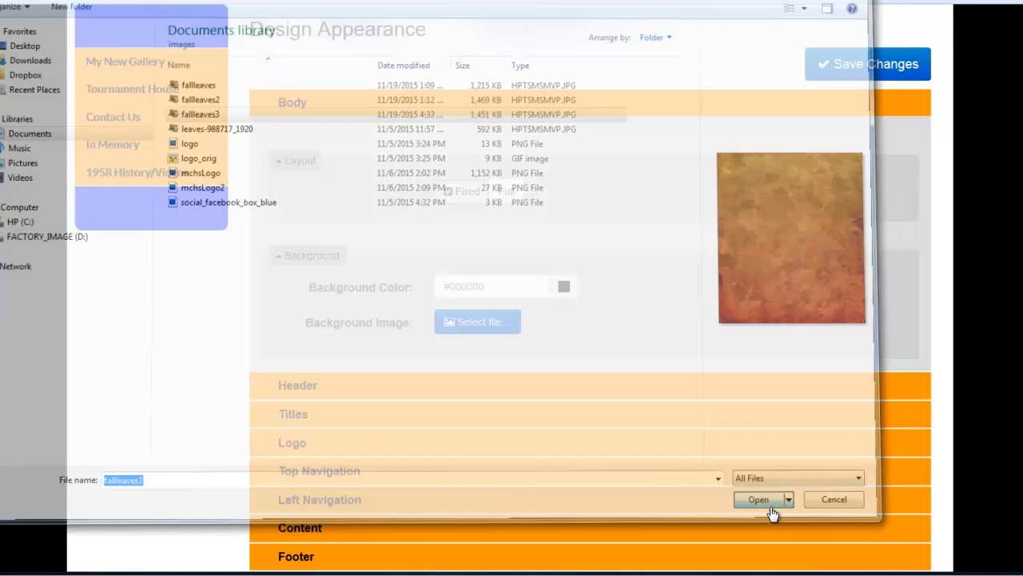
{"action": "left_click", "coordinate": [758, 499]}
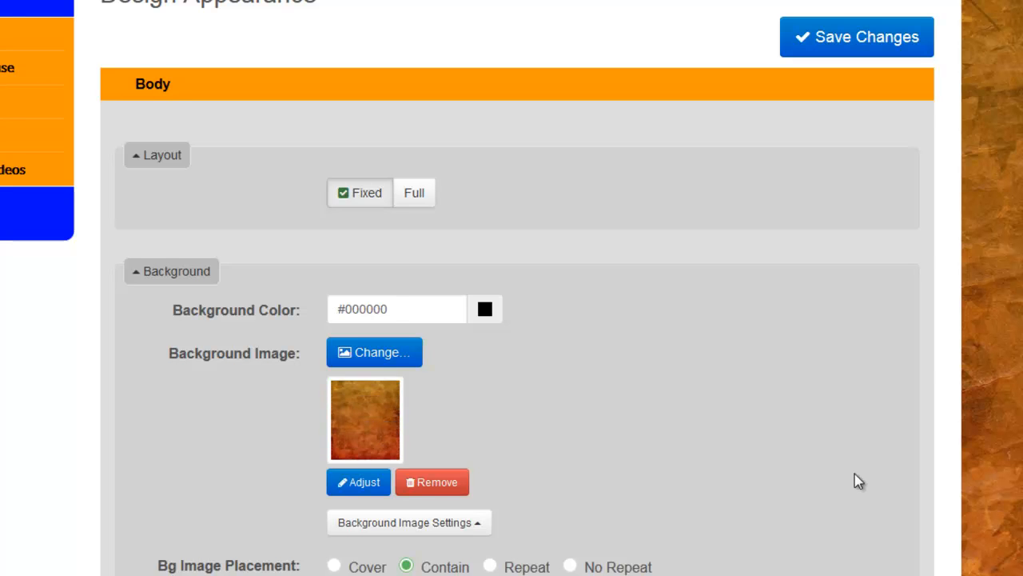
{"action": "scroll", "scroll_direction": "down", "scroll_amount": 3}
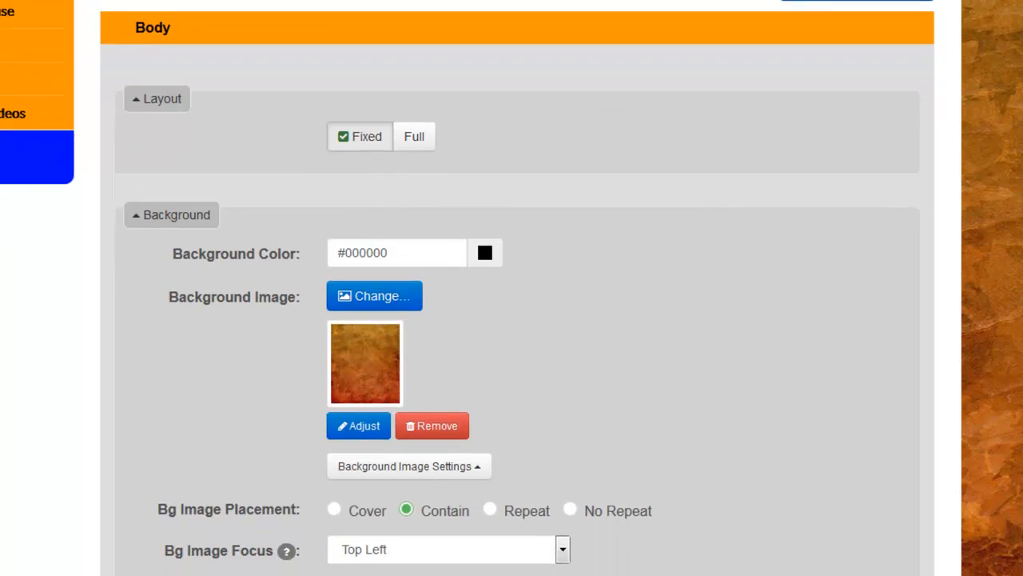
{"action": "scroll", "scroll_direction": "down", "scroll_amount": 3}
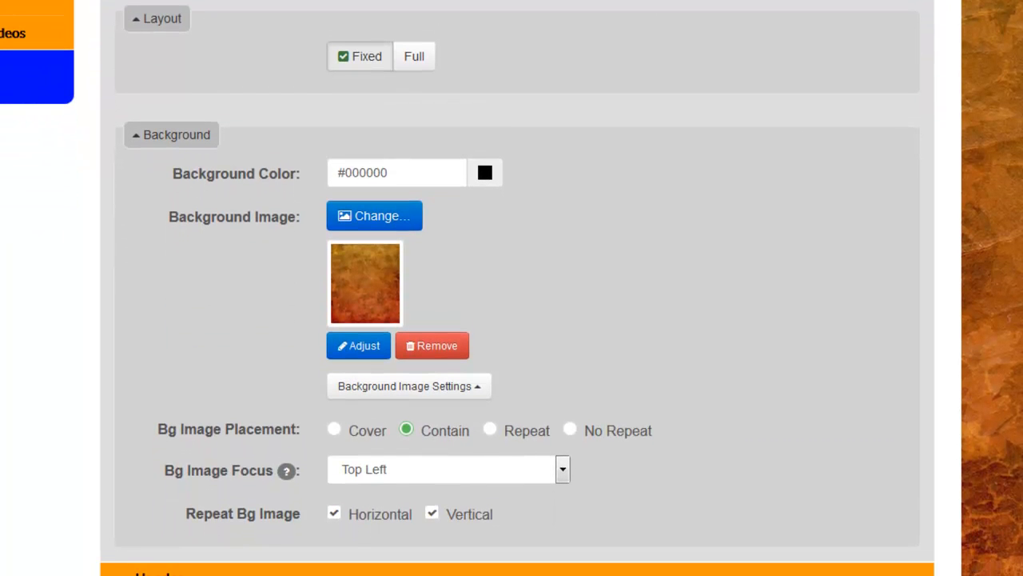
{"action": "mouse_move", "coordinate": [358, 346]}
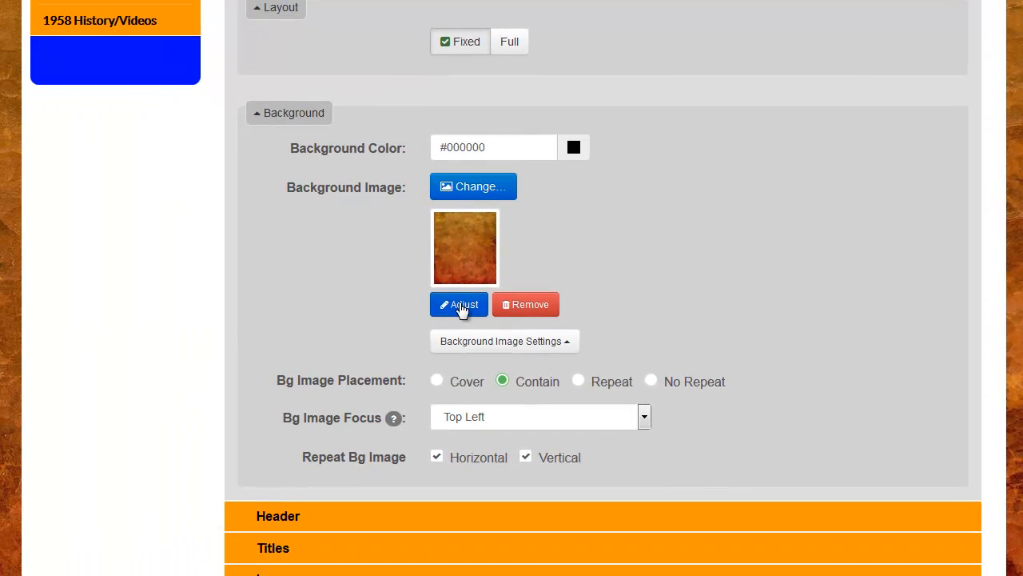
{"action": "left_click", "coordinate": [459, 304]}
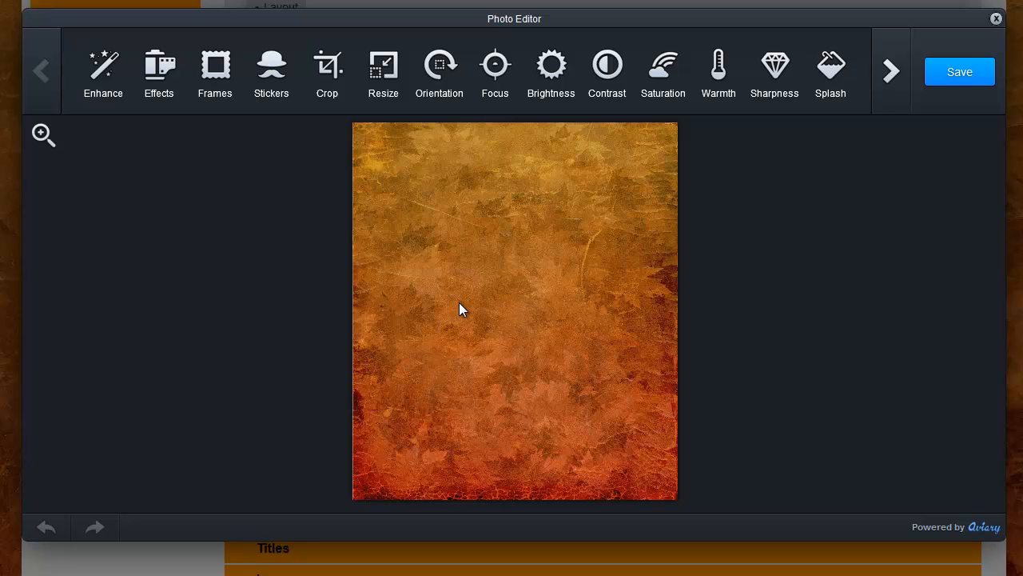
{"action": "mouse_move", "coordinate": [467, 309]}
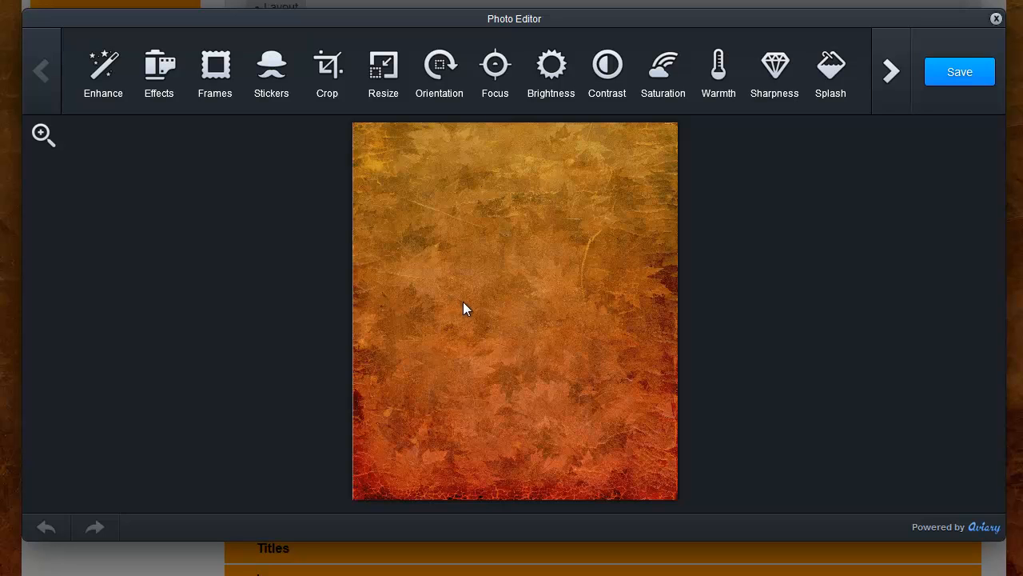
{"action": "mouse_move", "coordinate": [570, 292]}
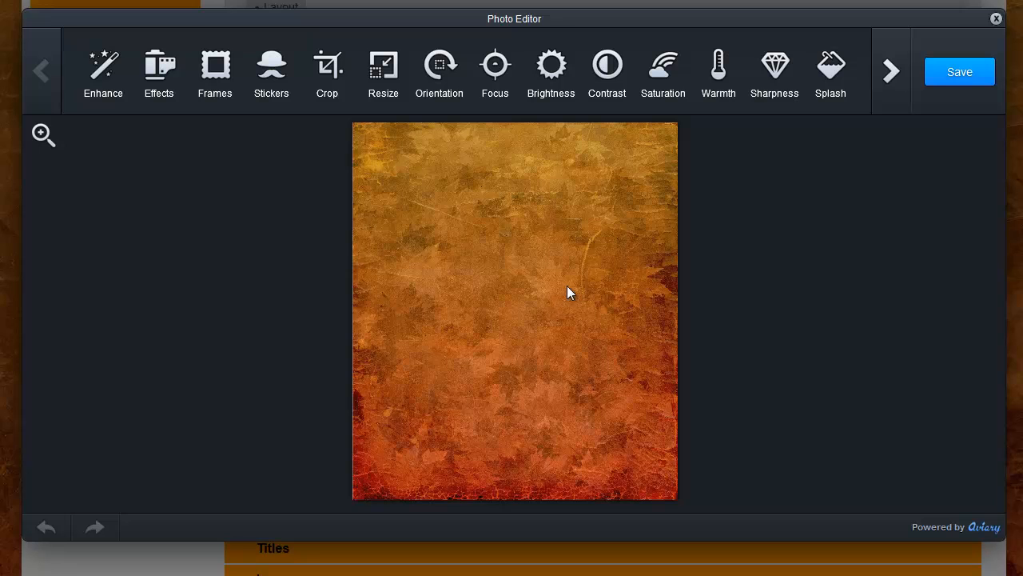
{"action": "mouse_move", "coordinate": [884, 151]}
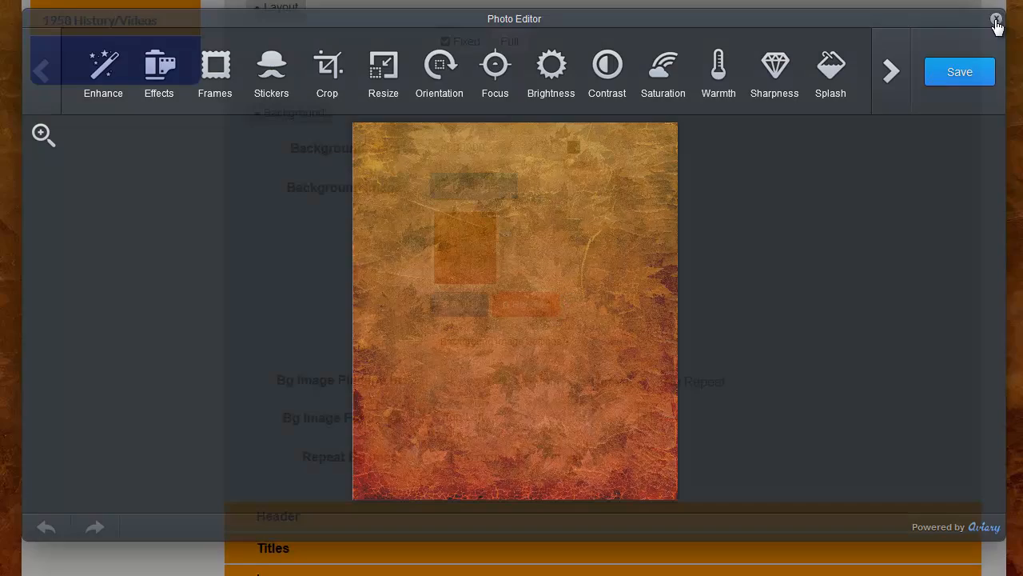
{"action": "left_click", "coordinate": [996, 20]}
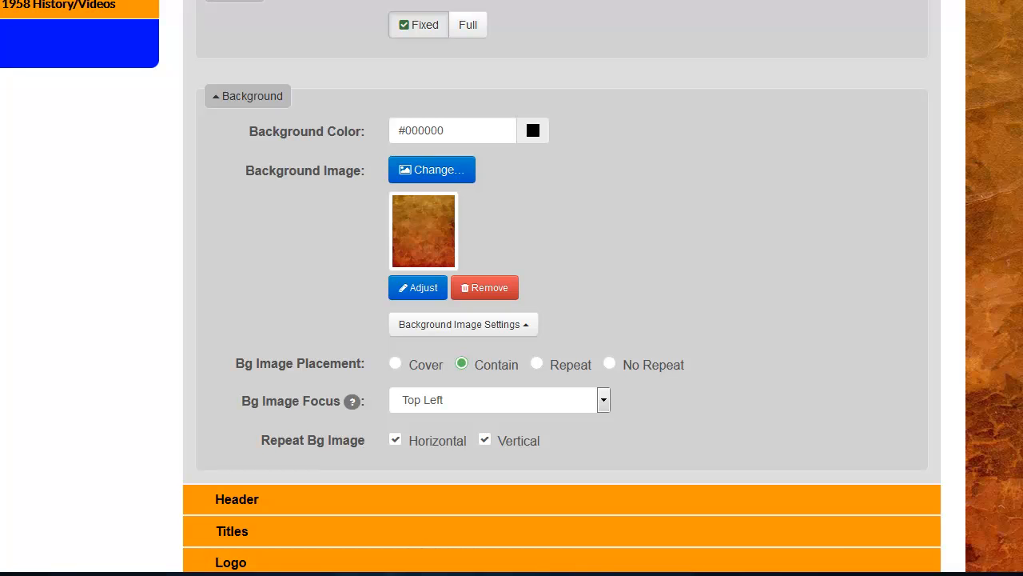
{"action": "mouse_move", "coordinate": [268, 176]}
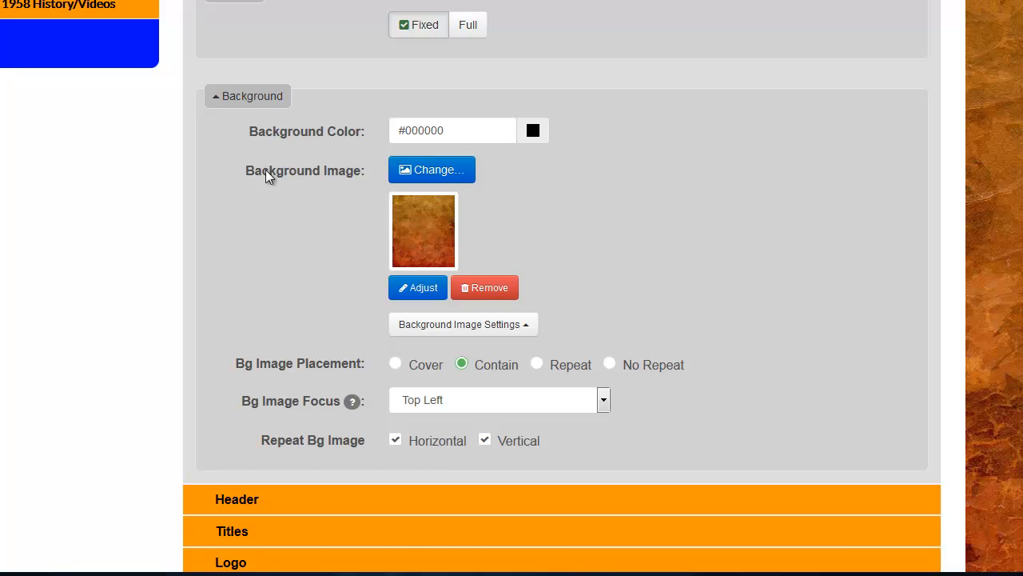
{"action": "left_click", "coordinate": [248, 96]}
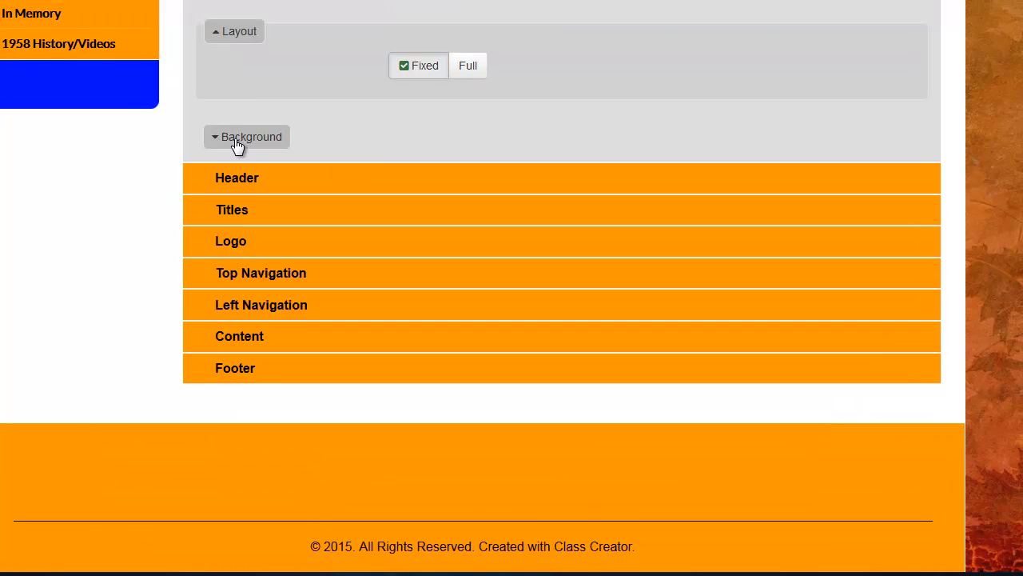
{"action": "left_click", "coordinate": [246, 136]}
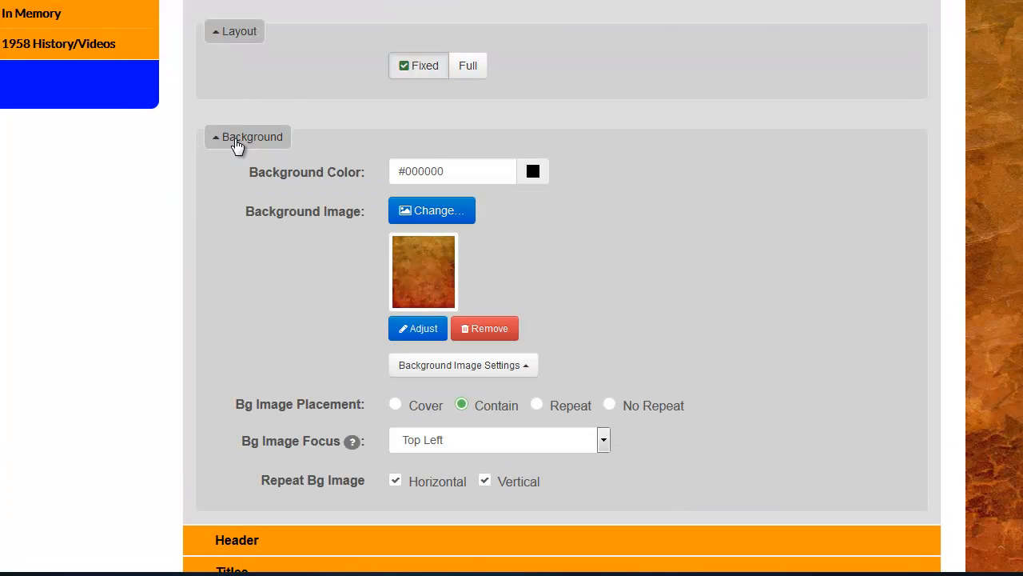
{"action": "mouse_move", "coordinate": [351, 381]}
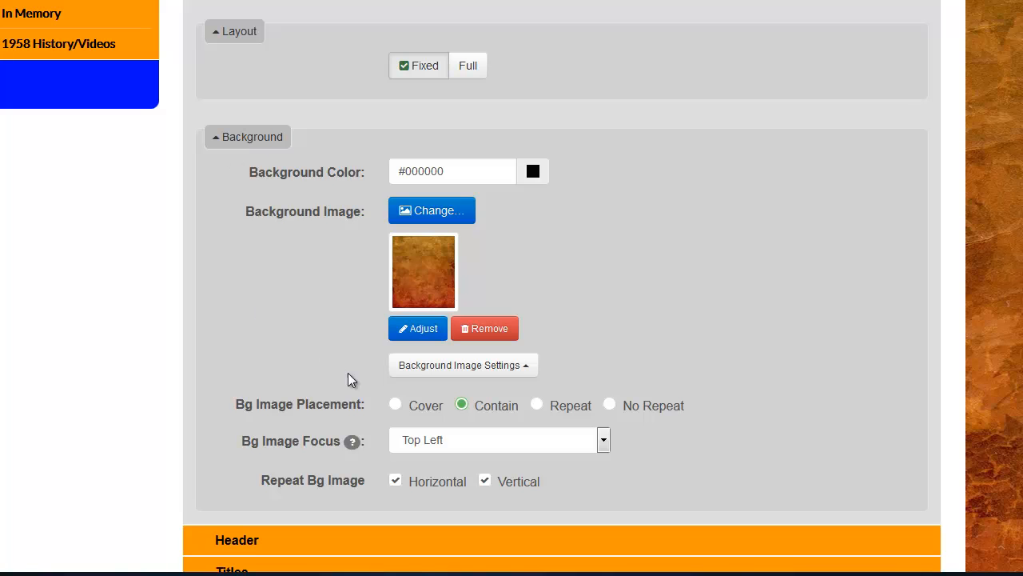
Set the body background image to Repeat placement with Top Center focus.
{"action": "left_click", "coordinate": [395, 405]}
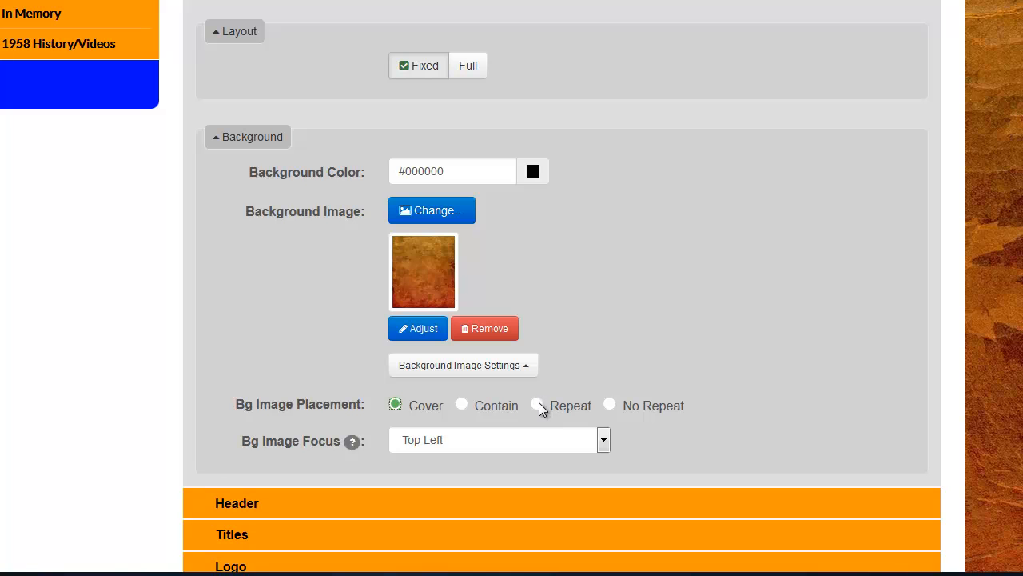
{"action": "left_click", "coordinate": [537, 404]}
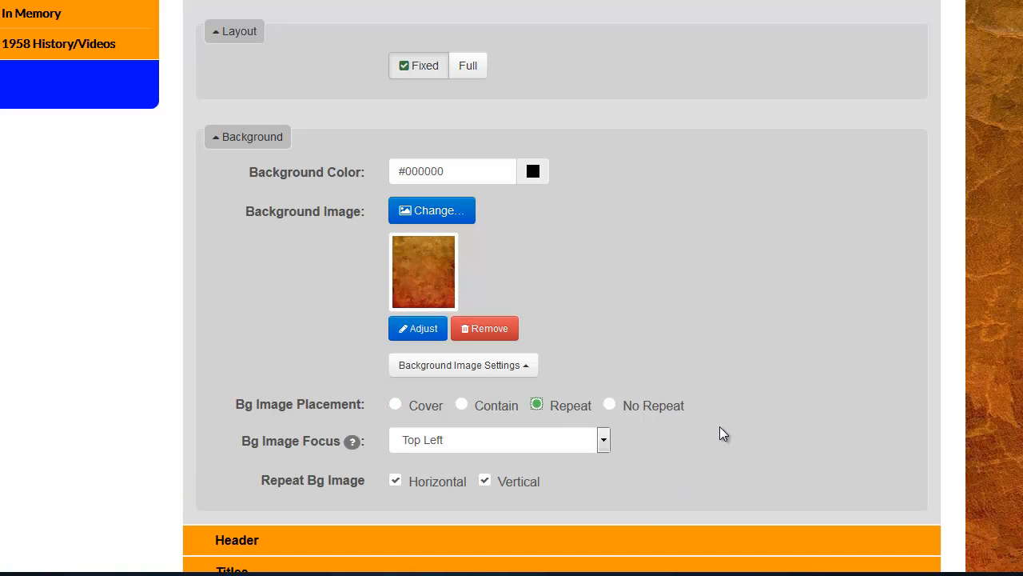
{"action": "left_click", "coordinate": [499, 440]}
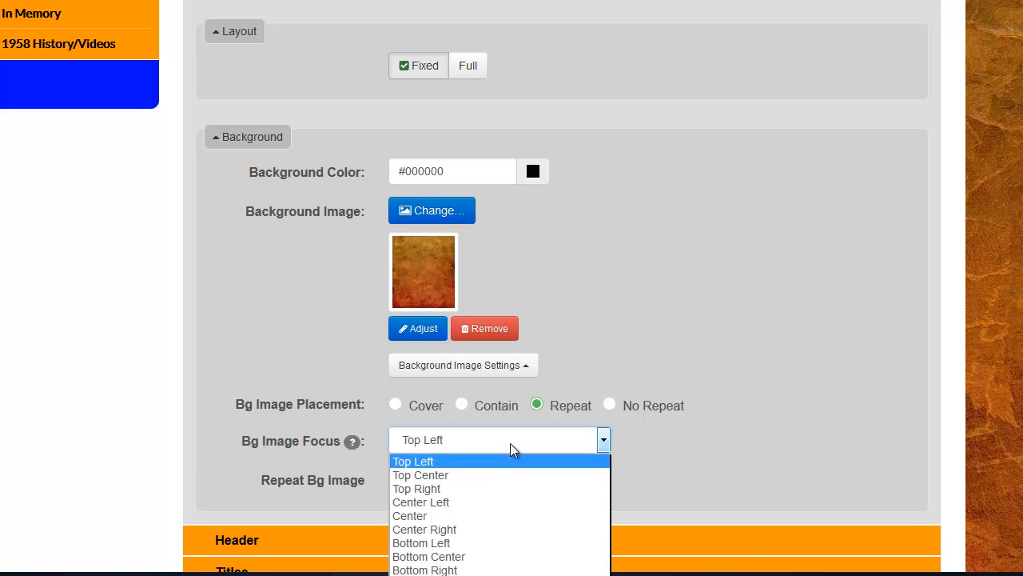
{"action": "left_click", "coordinate": [419, 473]}
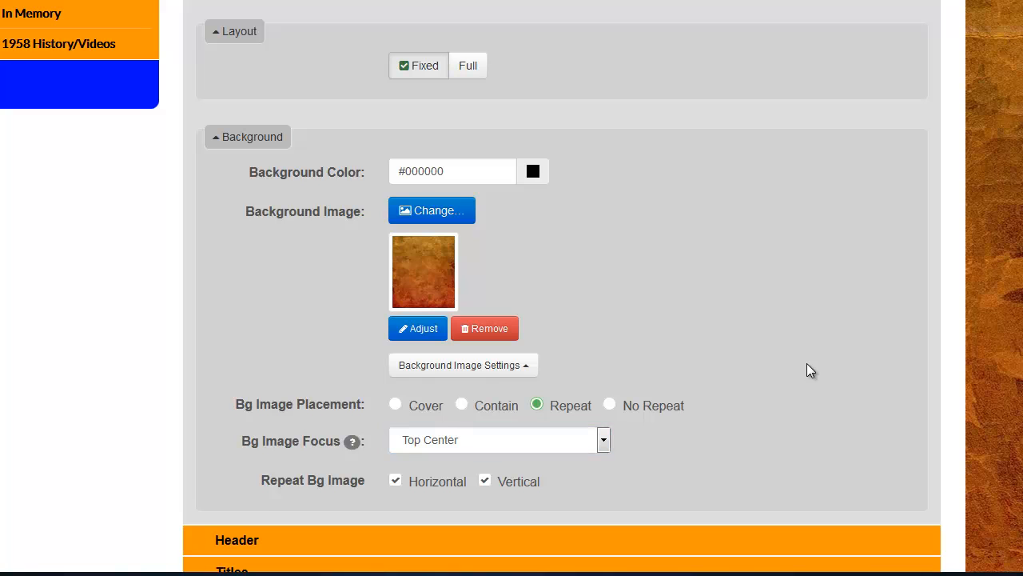
{"action": "mouse_move", "coordinate": [370, 492]}
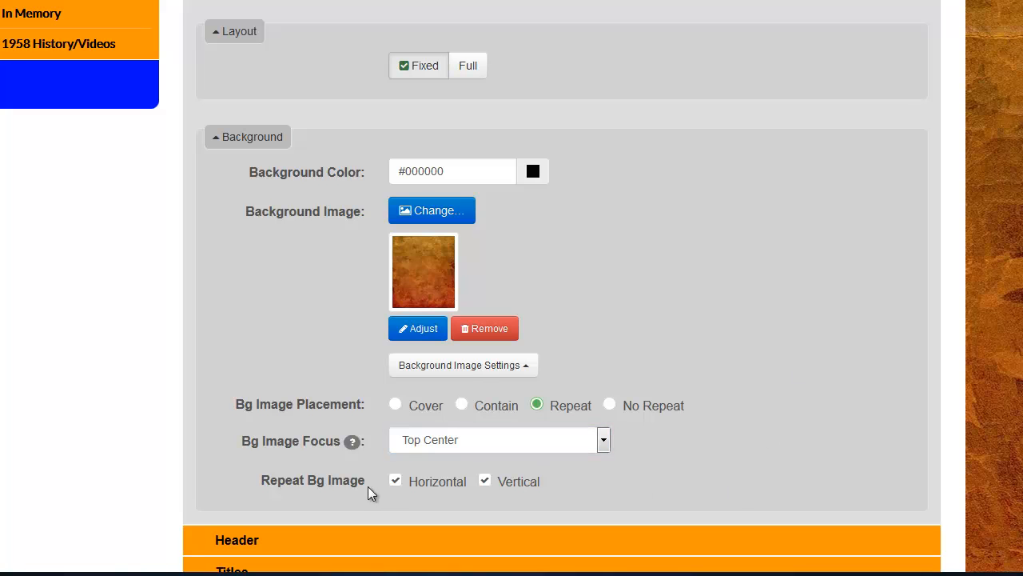
{"action": "mouse_move", "coordinate": [349, 496]}
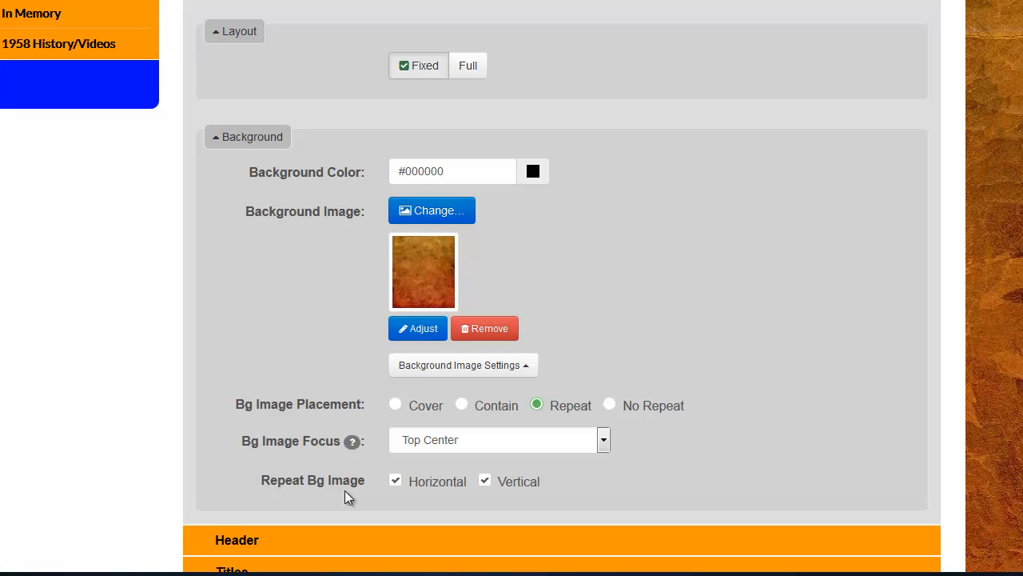
{"action": "mouse_move", "coordinate": [400, 494]}
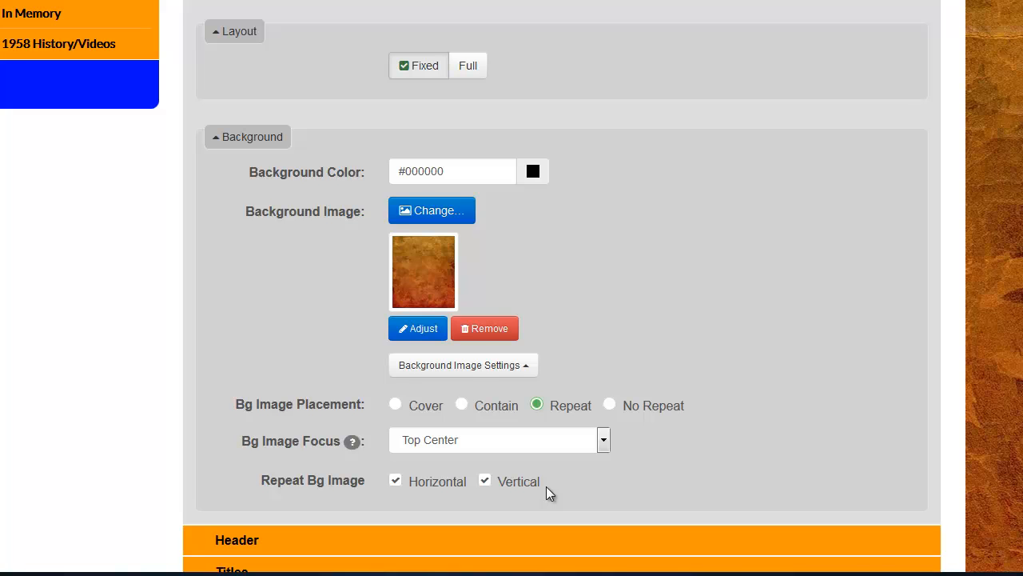
{"action": "mouse_move", "coordinate": [323, 476]}
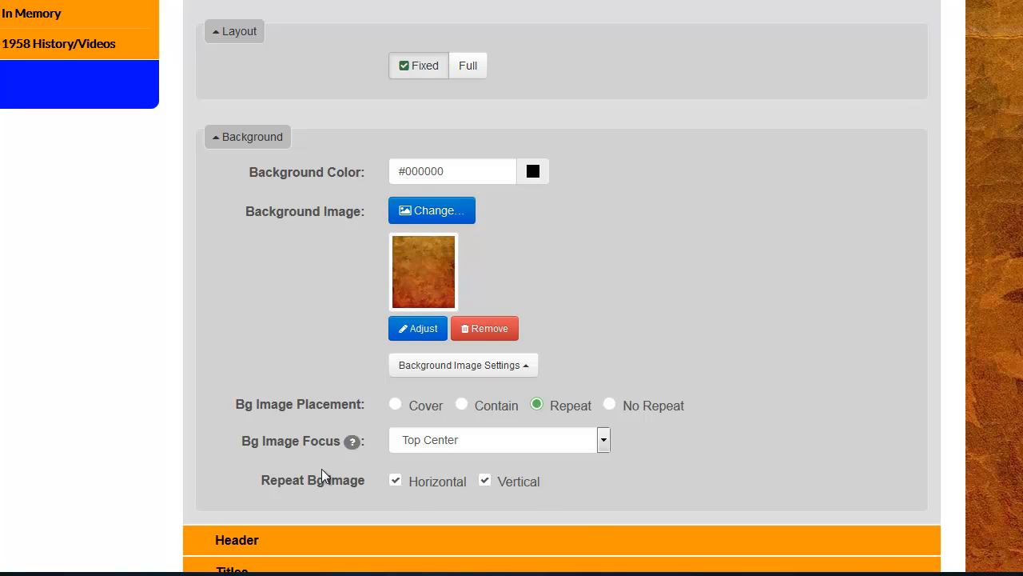
{"action": "mouse_move", "coordinate": [584, 524]}
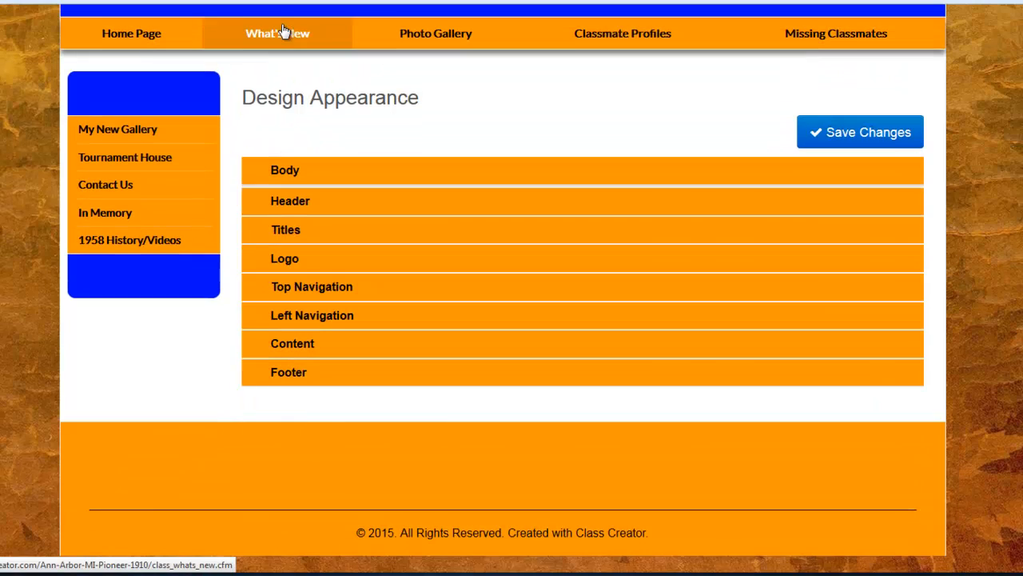
Expand the Header design settings showing Medium size and mobile navigation colours.
{"action": "left_click", "coordinate": [289, 202]}
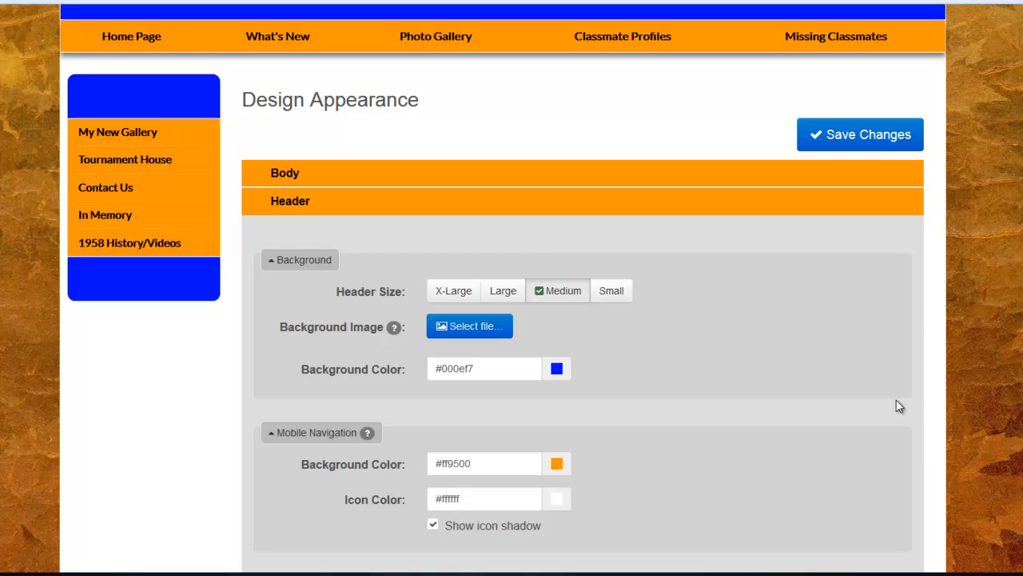
{"action": "mouse_move", "coordinate": [901, 355]}
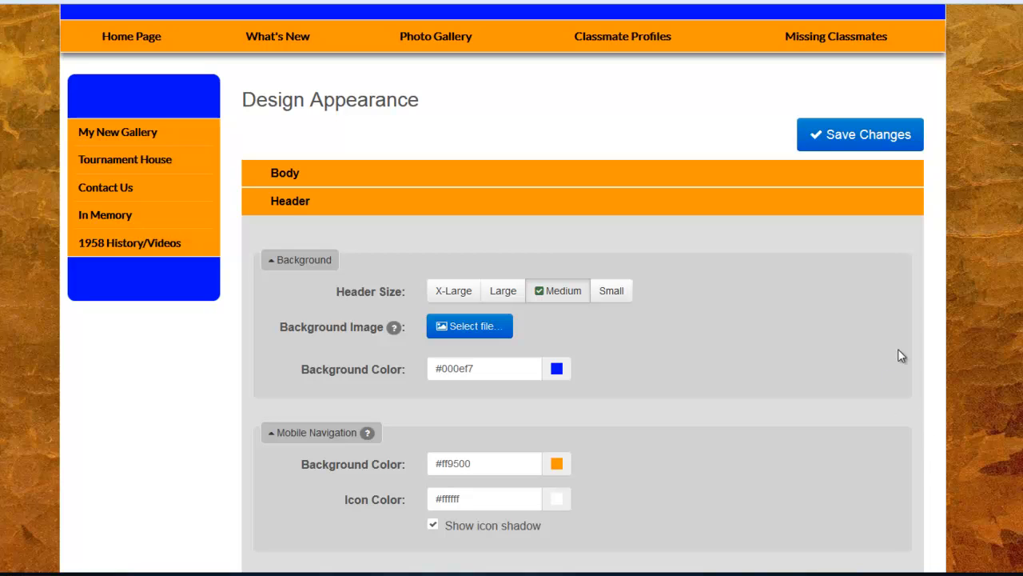
{"action": "mouse_move", "coordinate": [864, 365]}
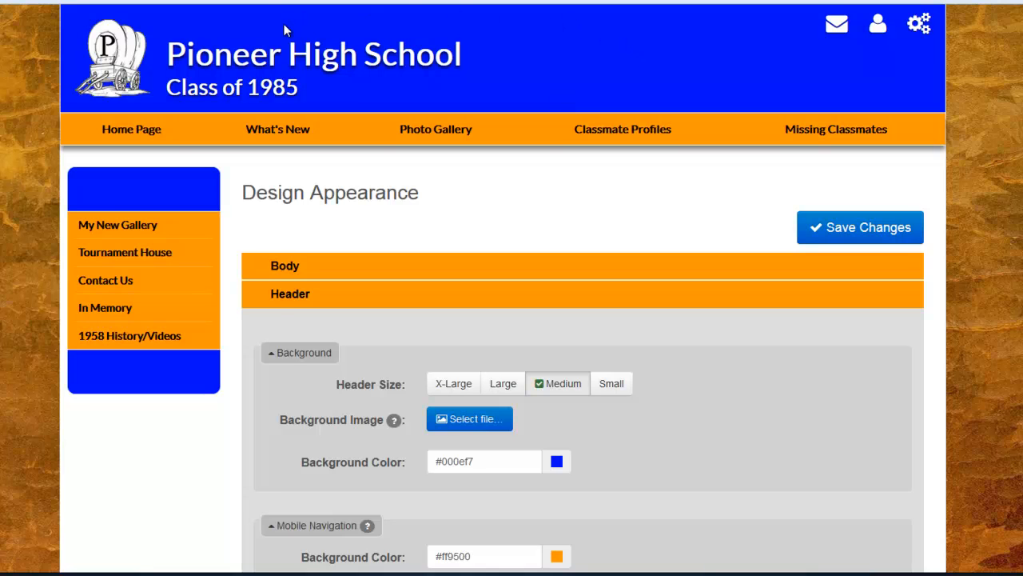
{"action": "mouse_move", "coordinate": [333, 424]}
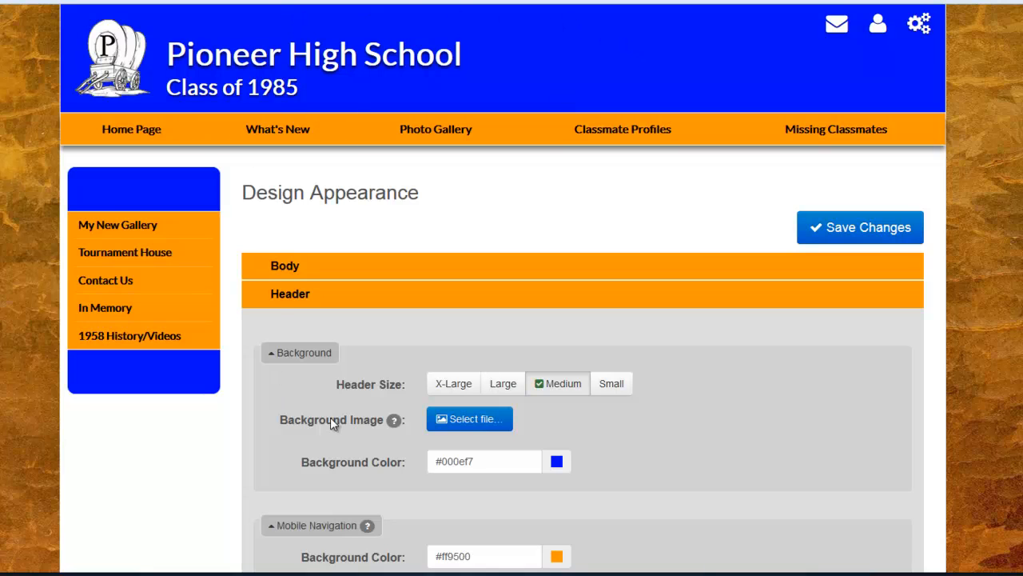
{"action": "mouse_move", "coordinate": [454, 384]}
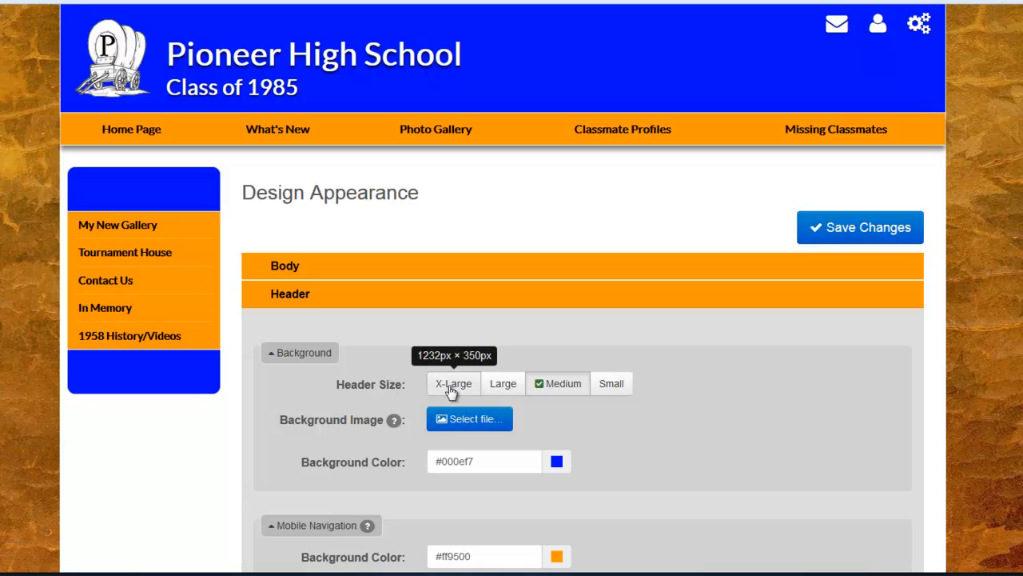
{"action": "mouse_move", "coordinate": [488, 385]}
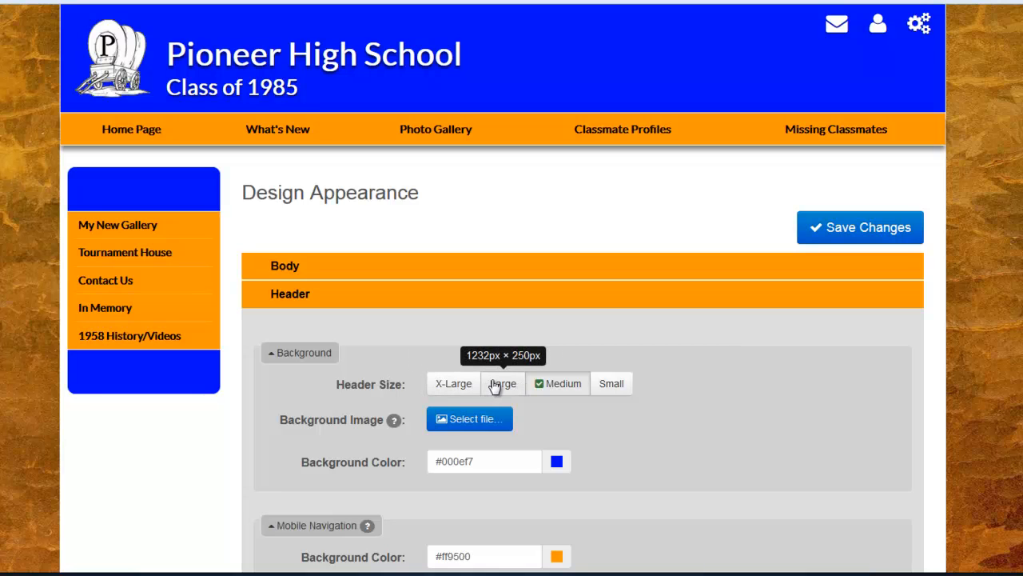
{"action": "left_click", "coordinate": [562, 384]}
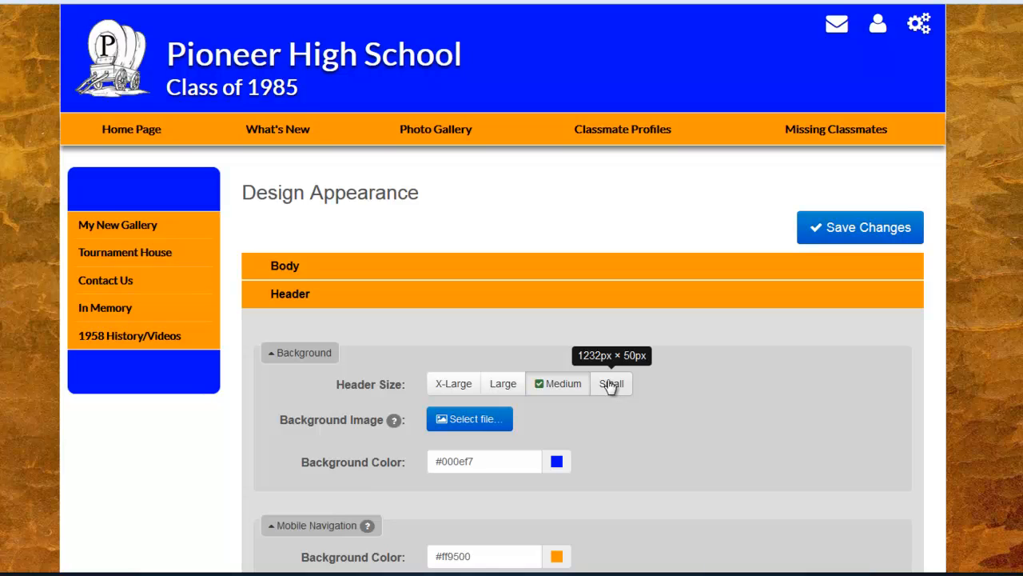
{"action": "mouse_move", "coordinate": [393, 419]}
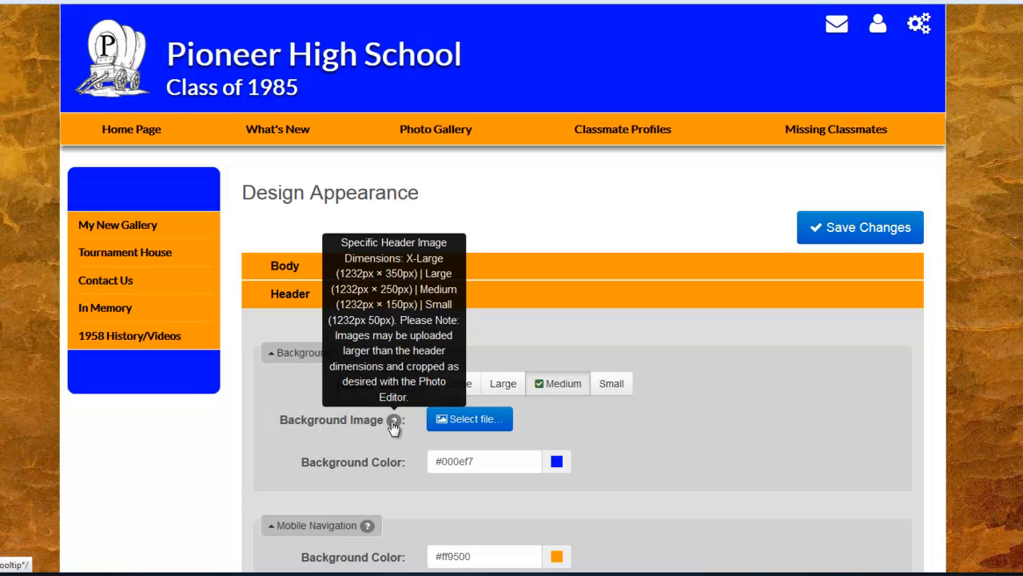
{"action": "mouse_move", "coordinate": [671, 435]}
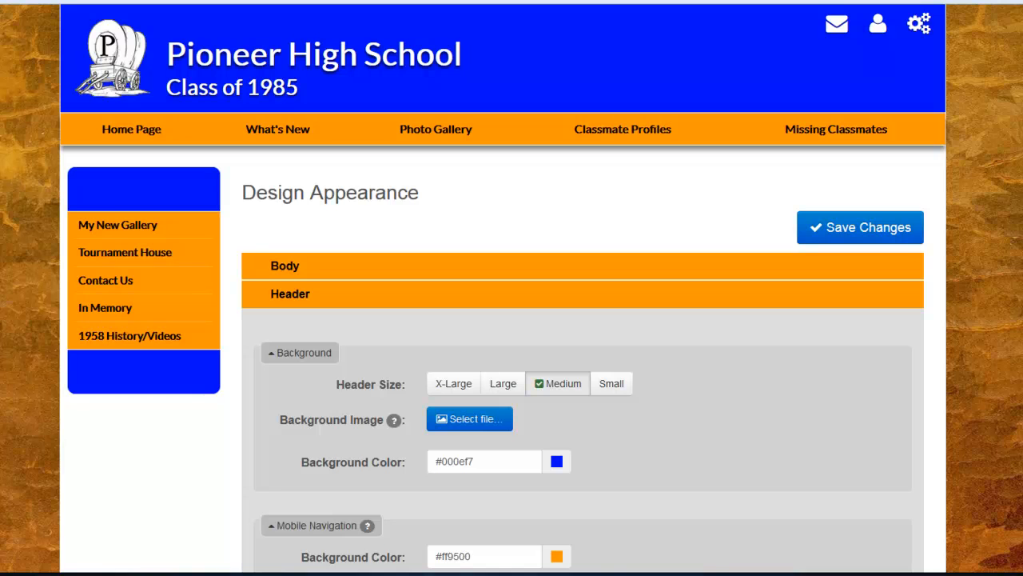
{"action": "mouse_move", "coordinate": [454, 383]}
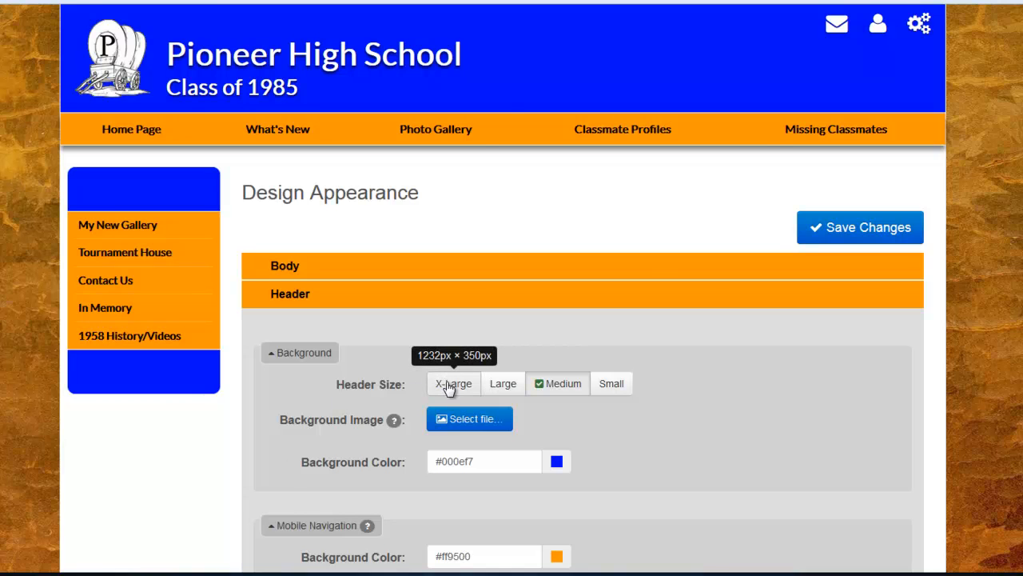
{"action": "left_click", "coordinate": [454, 384]}
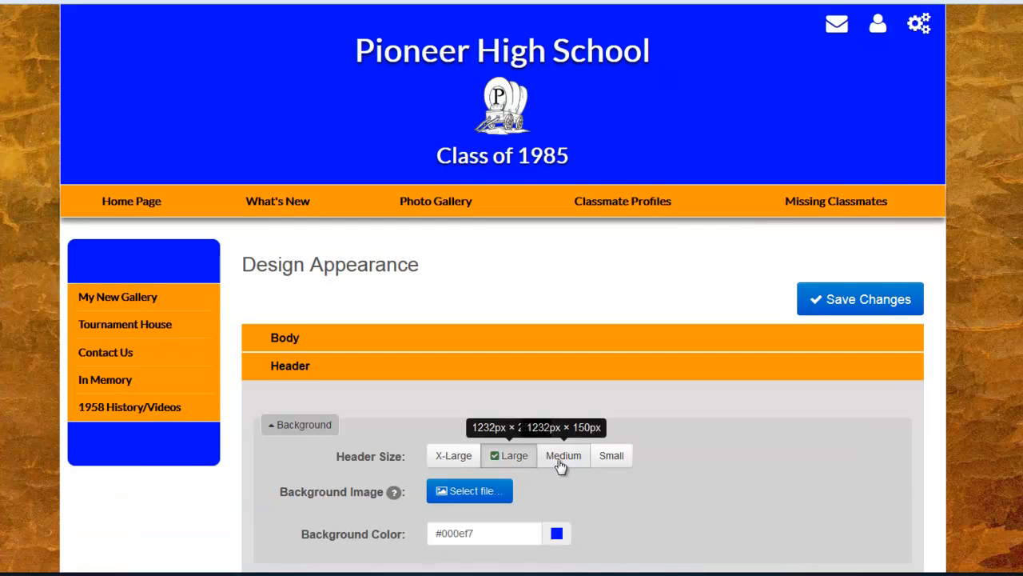
{"action": "left_click", "coordinate": [563, 454]}
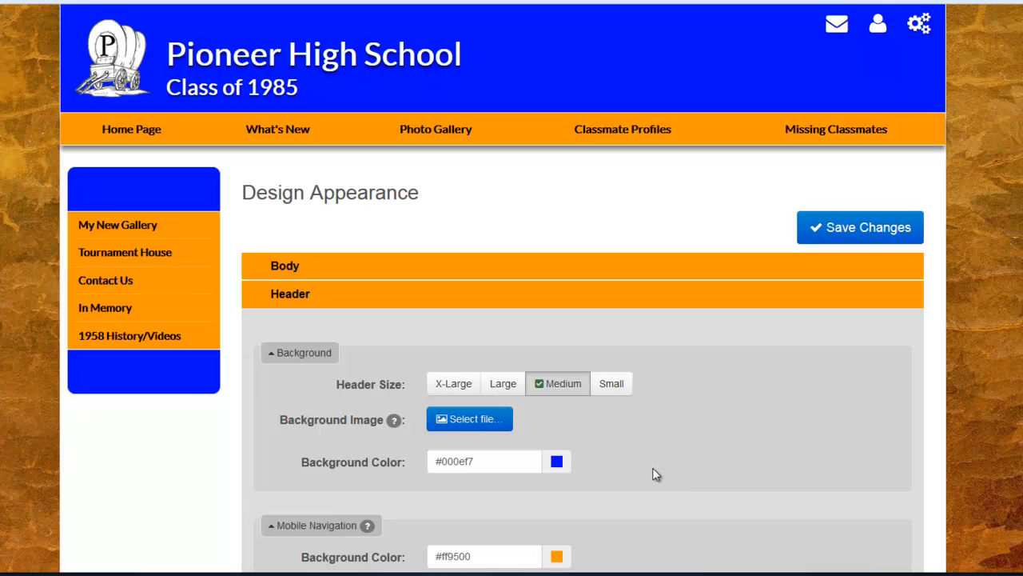
{"action": "mouse_move", "coordinate": [610, 383]}
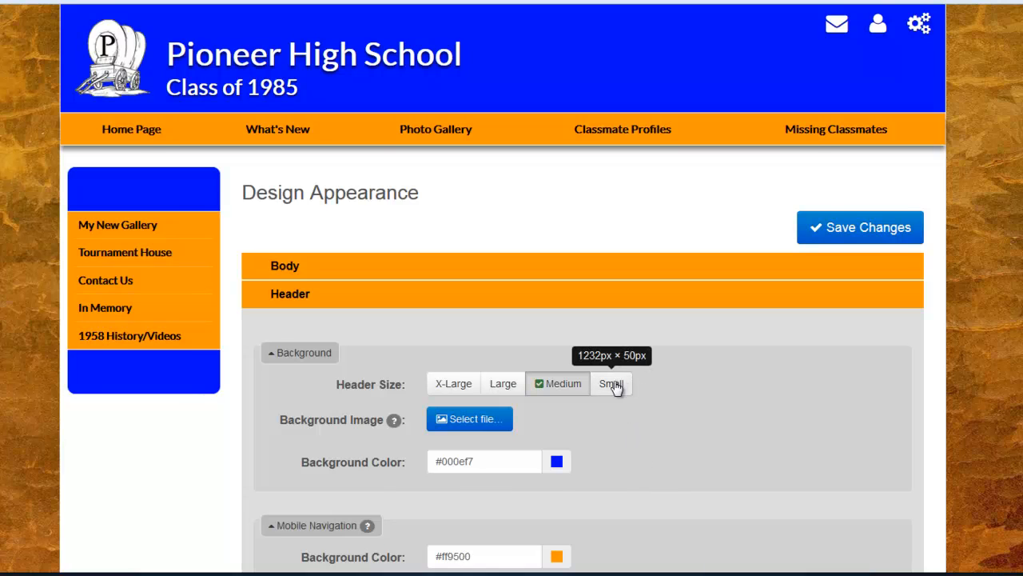
{"action": "left_click", "coordinate": [610, 384]}
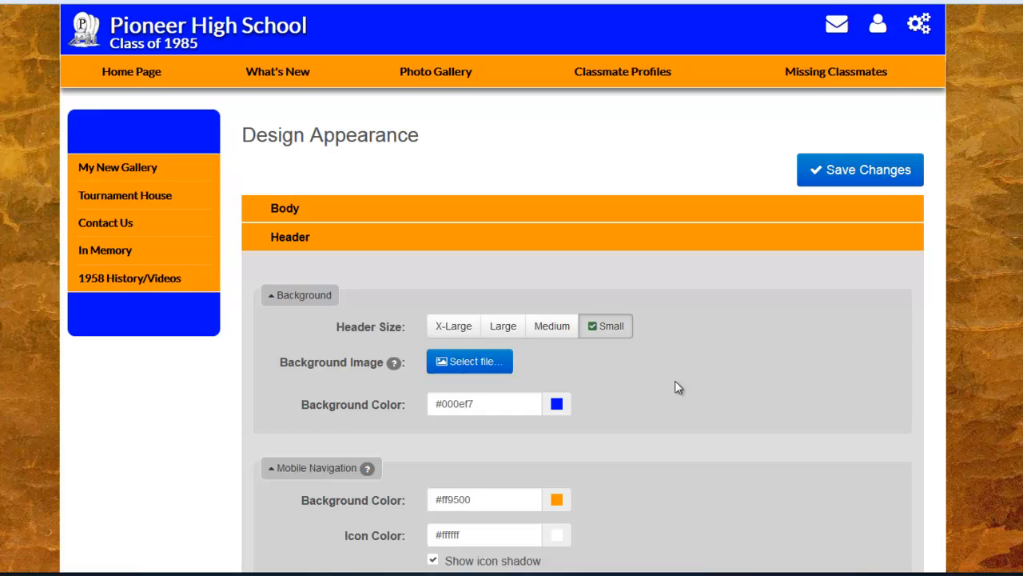
{"action": "mouse_move", "coordinate": [602, 385]}
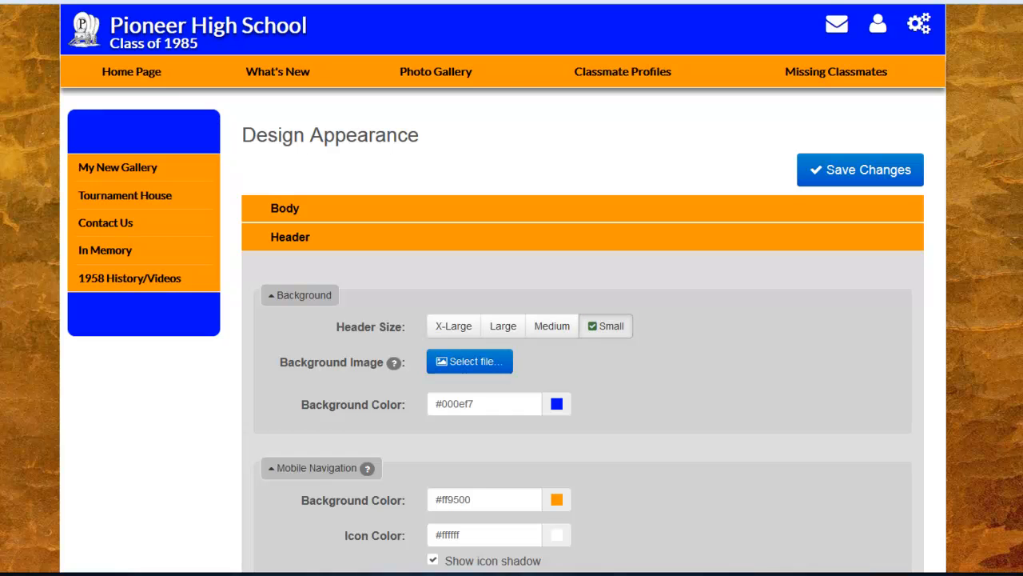
{"action": "mouse_move", "coordinate": [694, 438]}
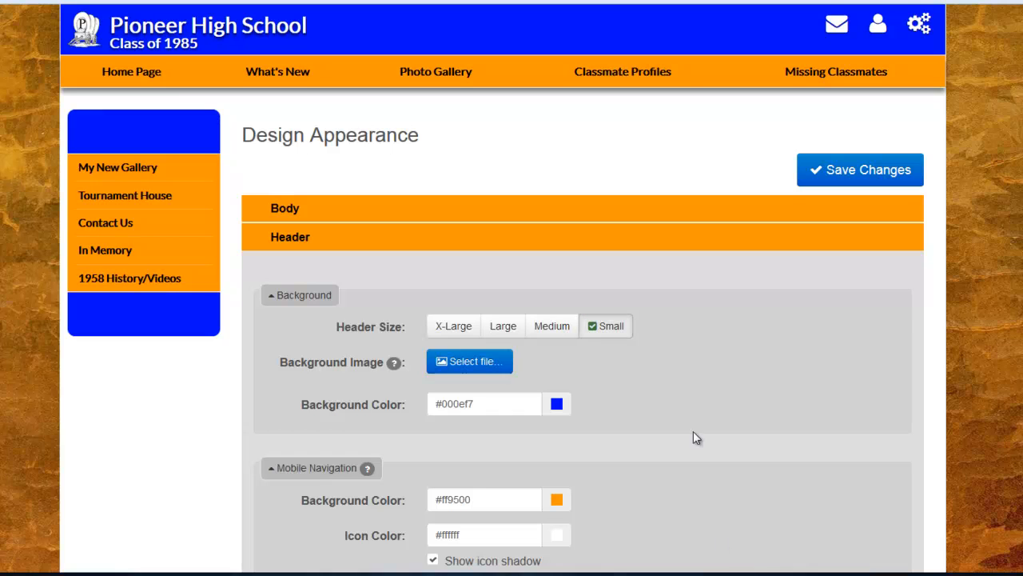
{"action": "left_click", "coordinate": [552, 326]}
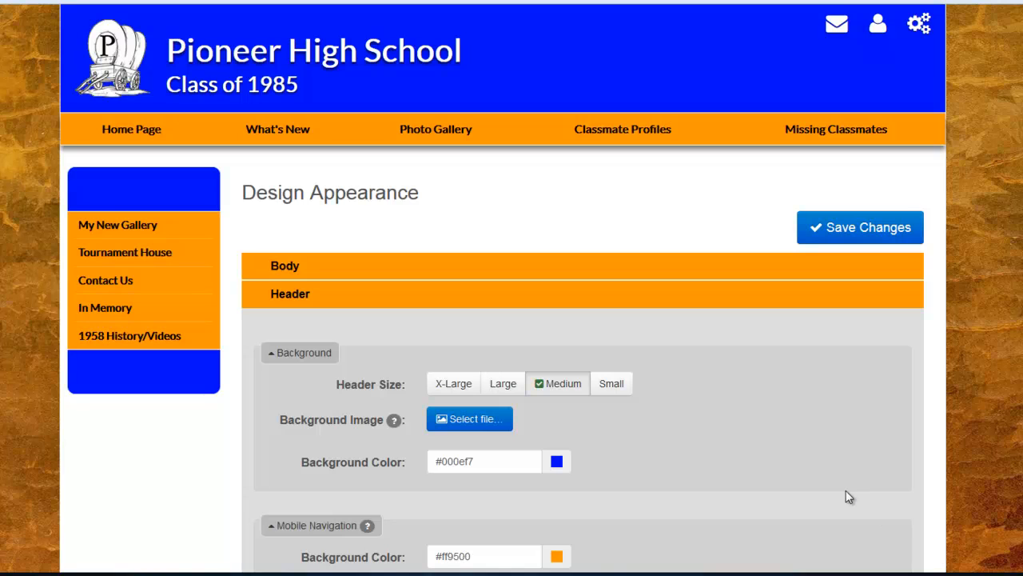
{"action": "mouse_move", "coordinate": [339, 437]}
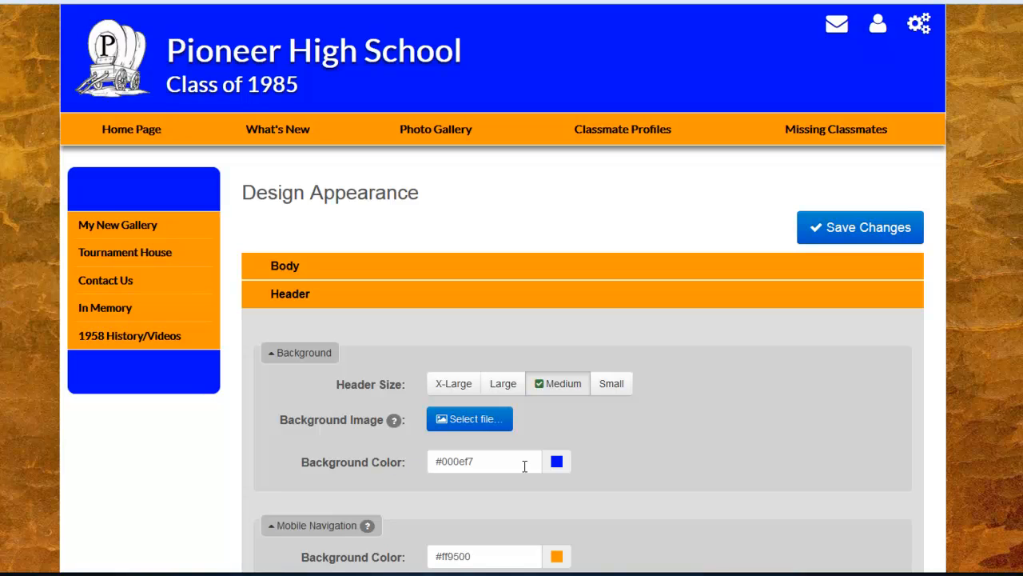
{"action": "mouse_move", "coordinate": [583, 472]}
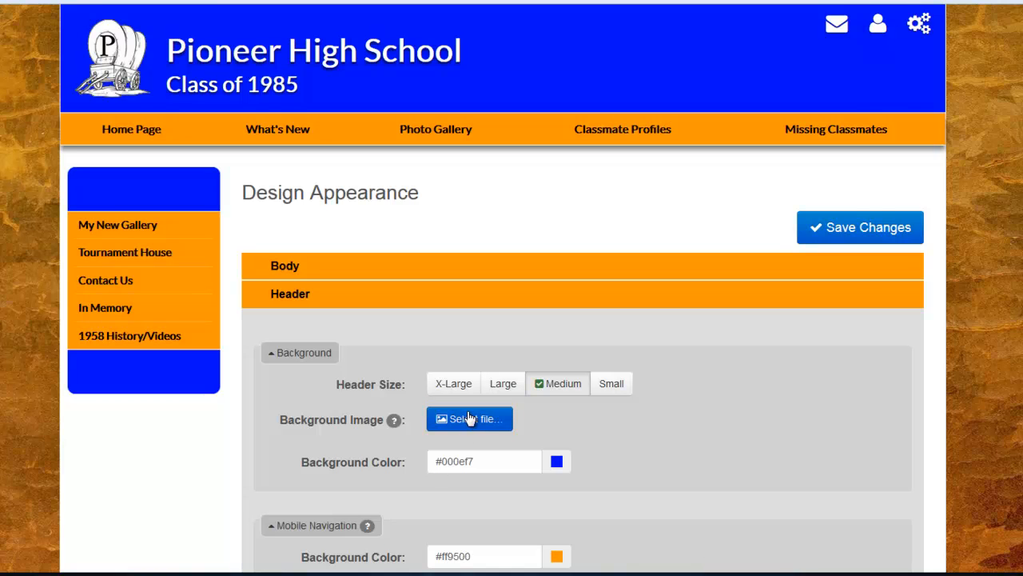
Load the leaves-988717_1920 autumn lake photo as the header image for cropping.
{"action": "left_click", "coordinate": [470, 419]}
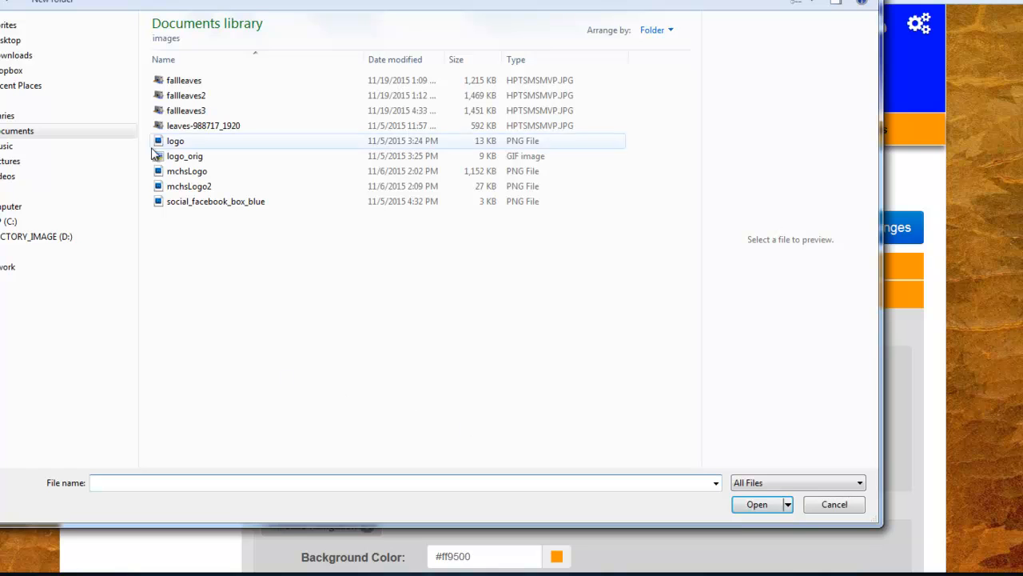
{"action": "left_click", "coordinate": [203, 125]}
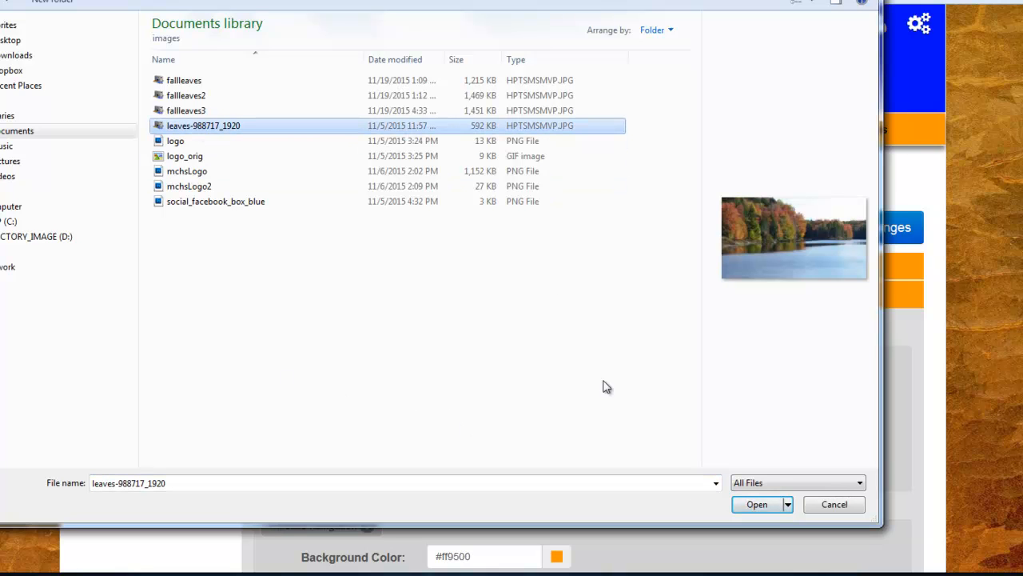
{"action": "left_click", "coordinate": [756, 504]}
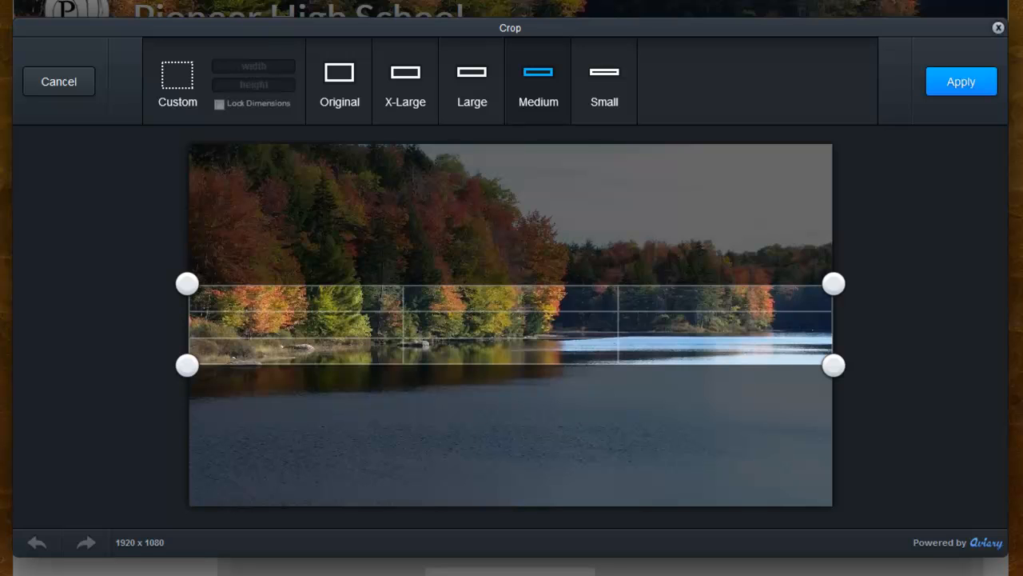
{"action": "mouse_move", "coordinate": [530, 332]}
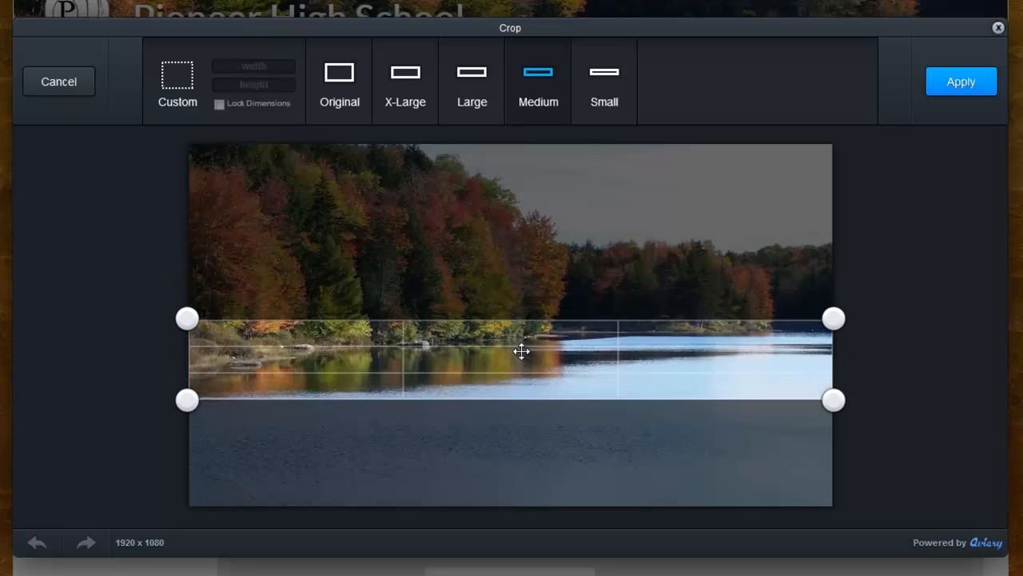
Move the Medium crop frame down onto the shoreline trees and water.
{"action": "left_click_drag", "start_coordinate": [522, 352], "coordinate": [518, 288]}
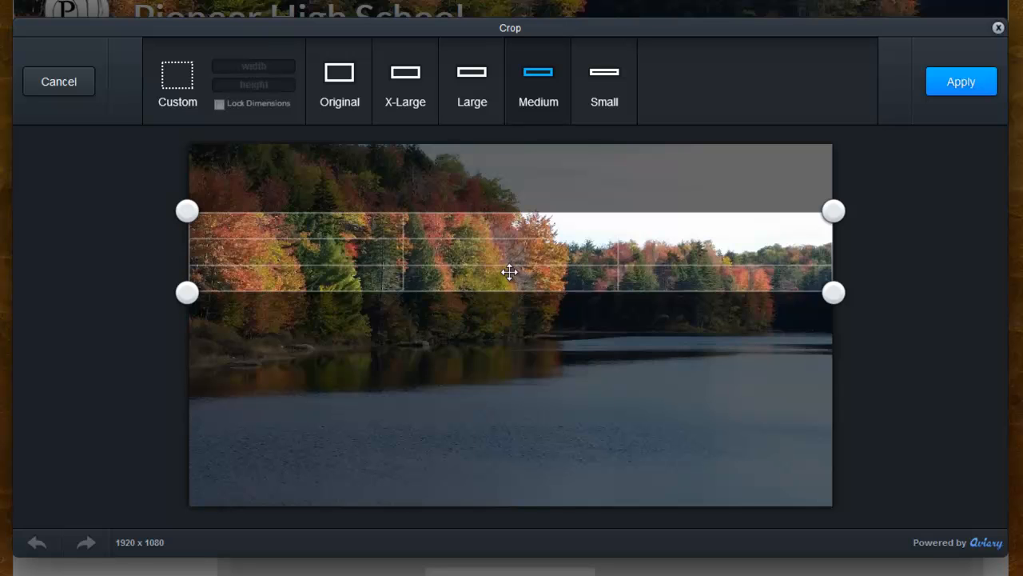
{"action": "left_click_drag", "start_coordinate": [508, 272], "coordinate": [508, 217]}
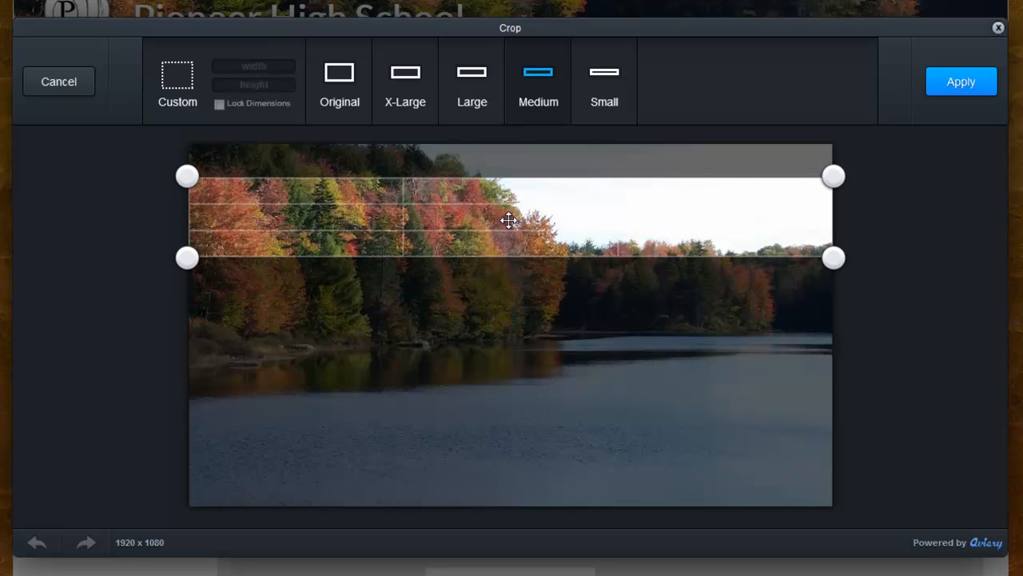
{"action": "left_click_drag", "start_coordinate": [509, 221], "coordinate": [505, 301]}
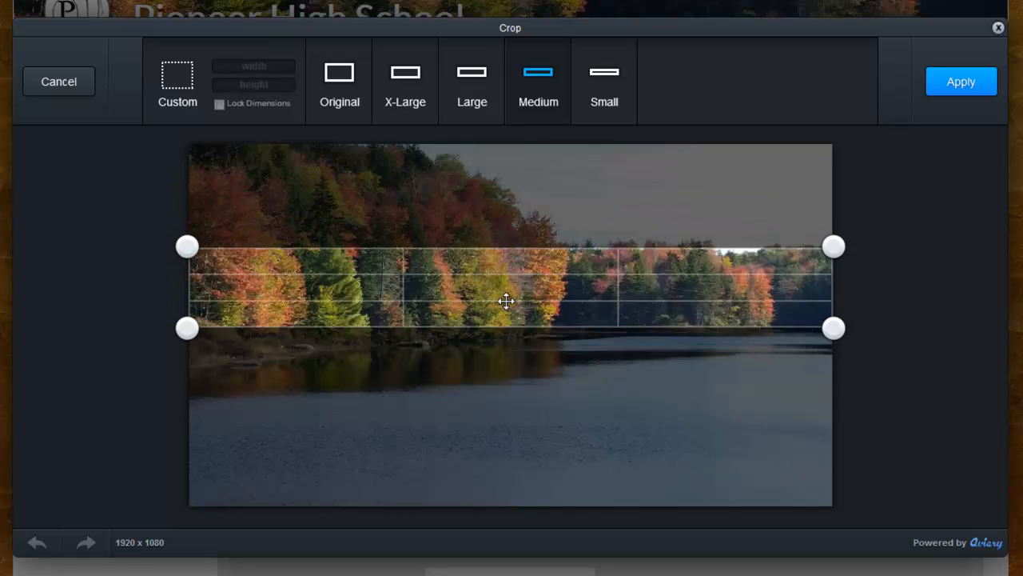
{"action": "left_click_drag", "start_coordinate": [505, 286], "coordinate": [505, 335]}
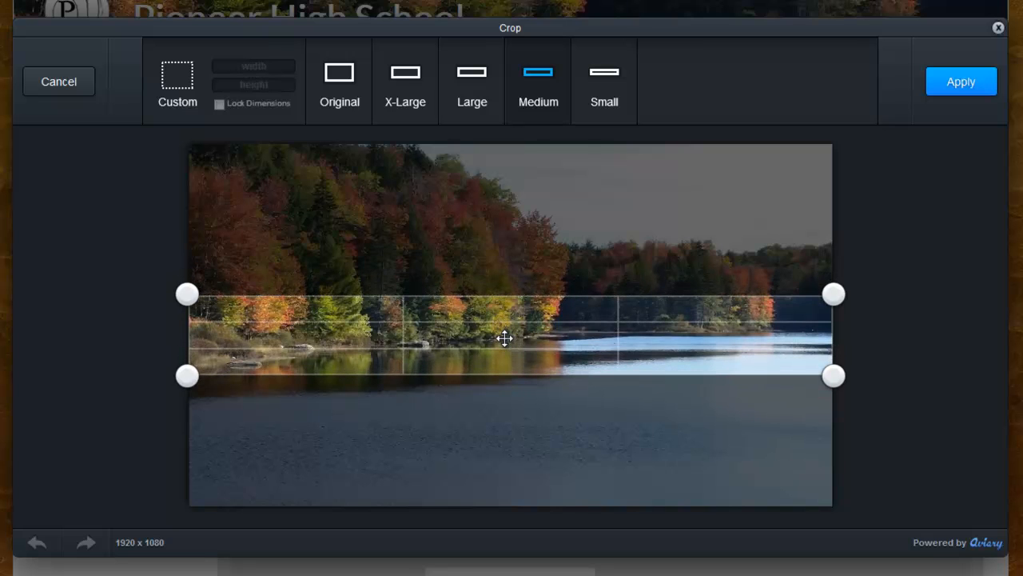
{"action": "mouse_move", "coordinate": [835, 374]}
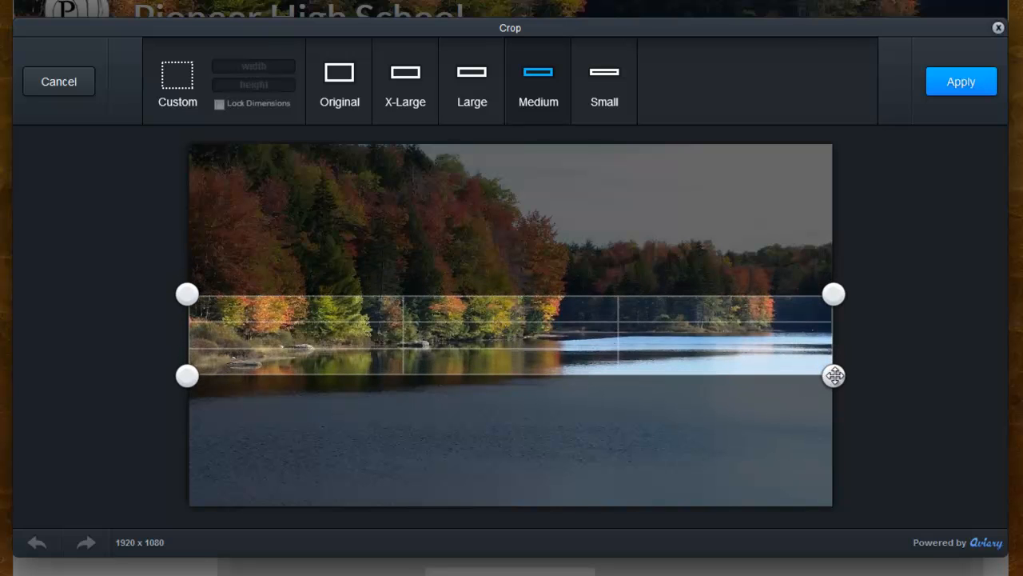
Narrow the crop frame from the right and settle it over the reflections.
{"action": "left_click_drag", "start_coordinate": [834, 374], "coordinate": [698, 358]}
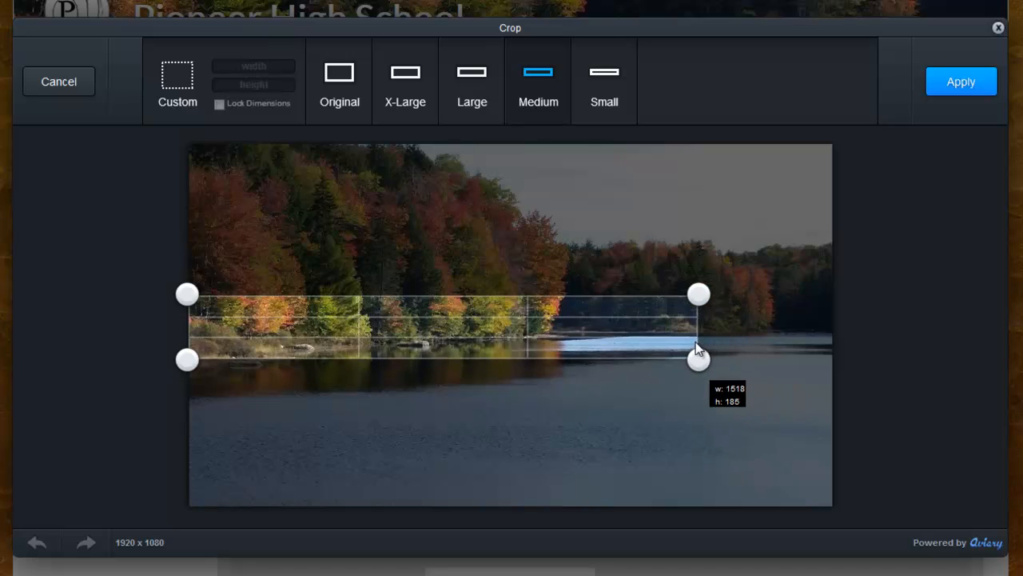
{"action": "left_click_drag", "start_coordinate": [697, 362], "coordinate": [649, 354]}
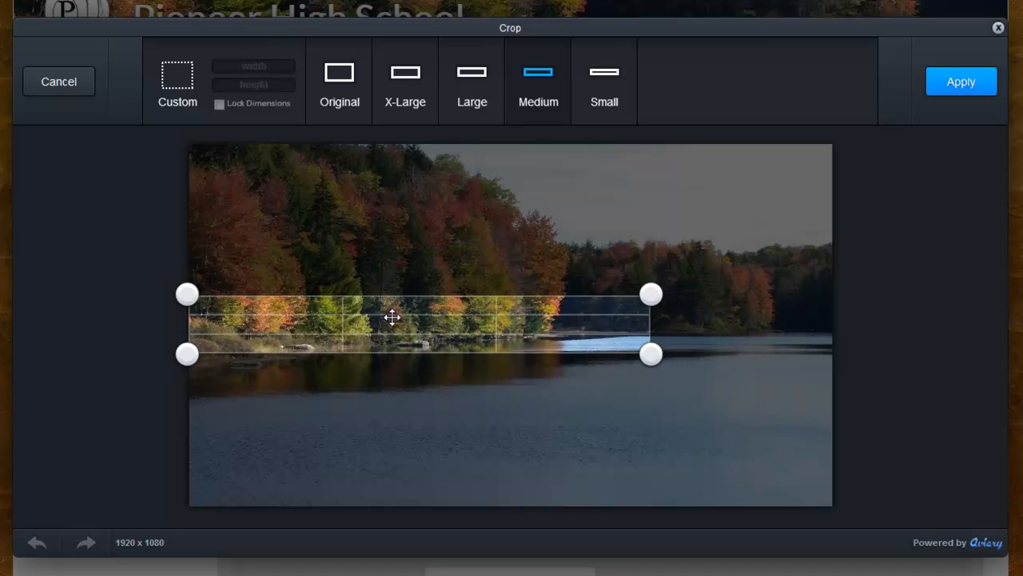
{"action": "left_click_drag", "start_coordinate": [392, 317], "coordinate": [381, 345]}
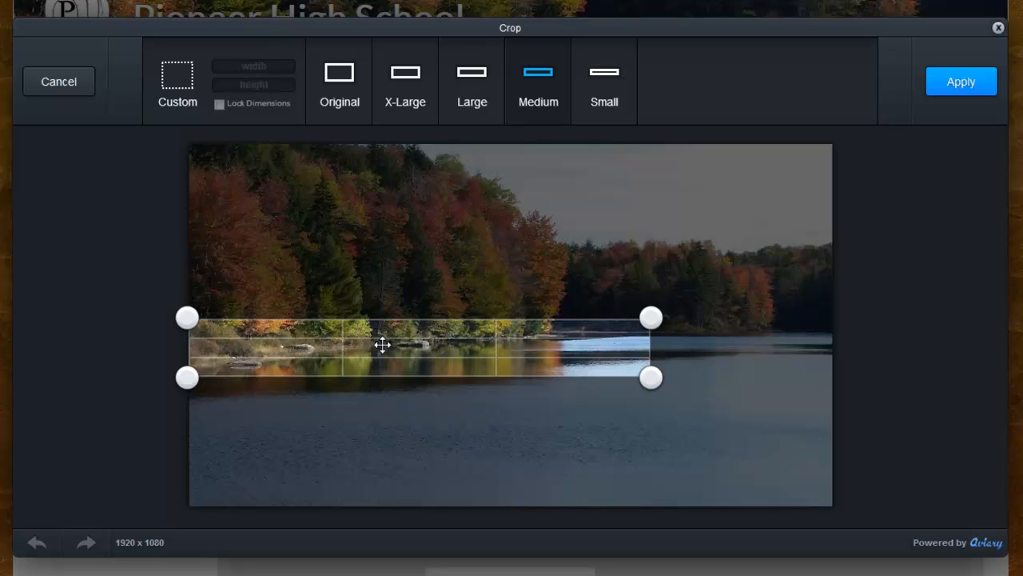
{"action": "mouse_move", "coordinate": [382, 364]}
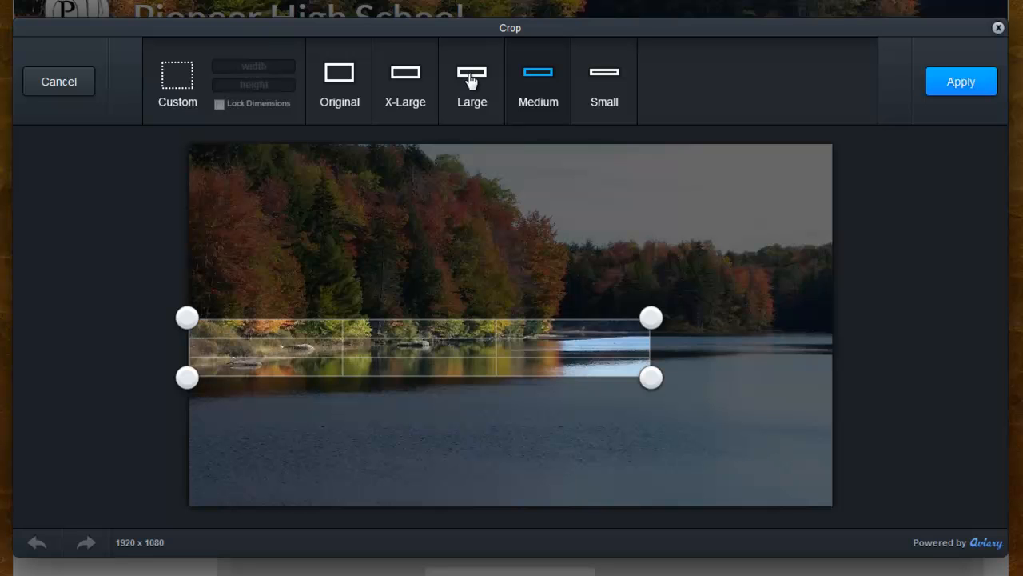
Try Large, return to Medium, frame the shoreline strip and apply the 1920 x 234 crop.
{"action": "left_click", "coordinate": [472, 72]}
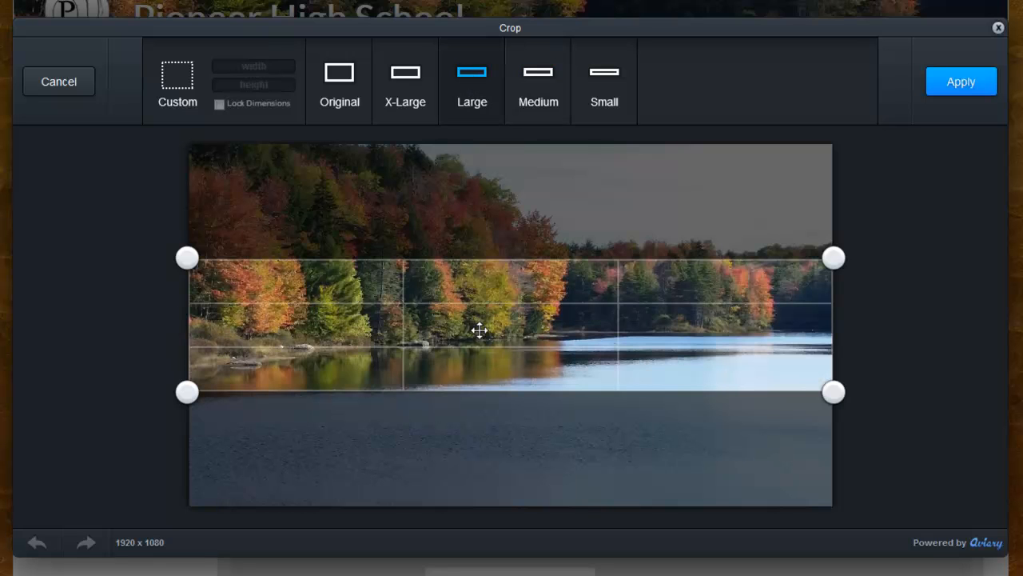
{"action": "left_click_drag", "start_coordinate": [480, 330], "coordinate": [476, 336]}
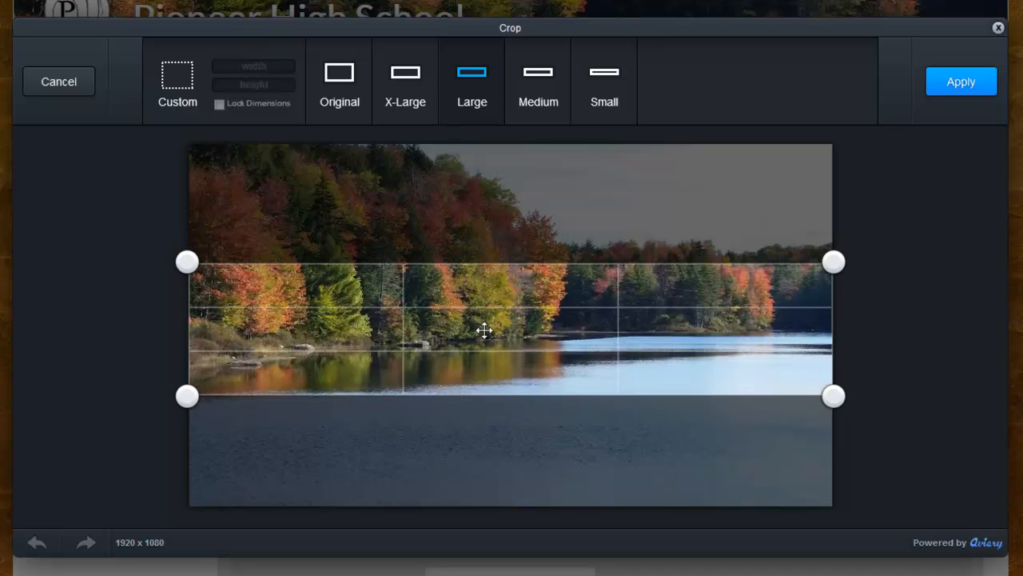
{"action": "mouse_move", "coordinate": [761, 272]}
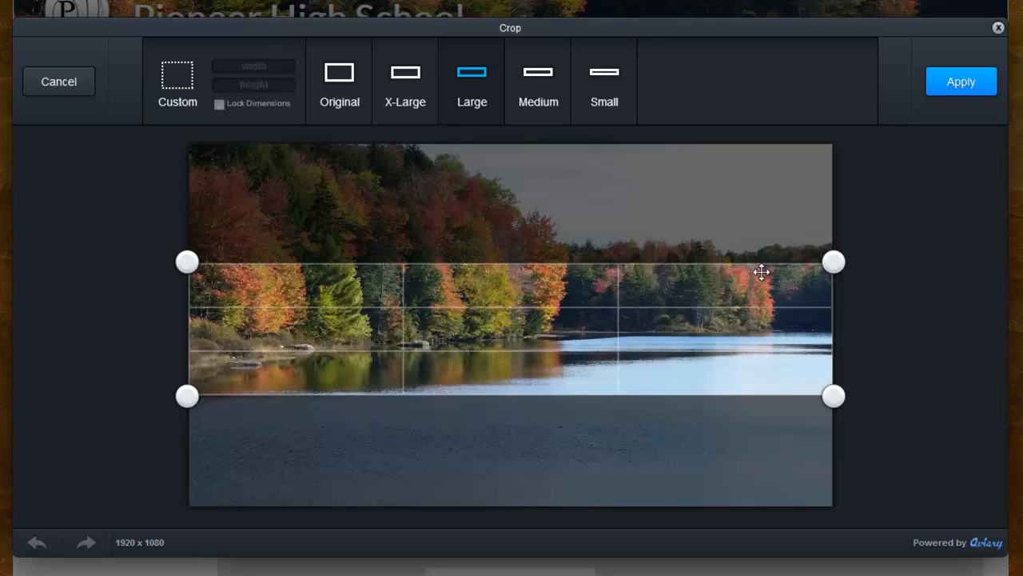
{"action": "mouse_move", "coordinate": [626, 201]}
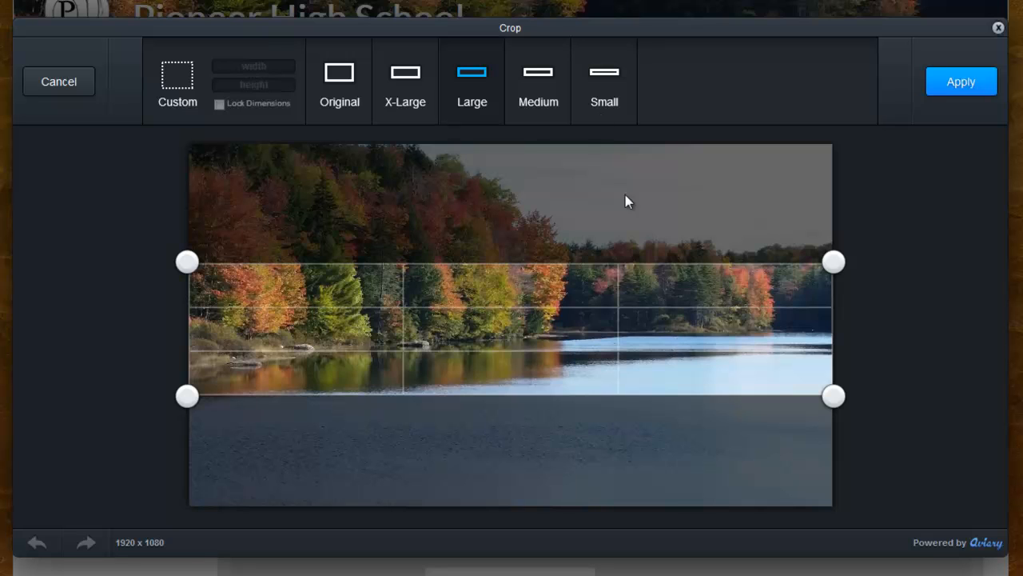
{"action": "left_click", "coordinate": [537, 72]}
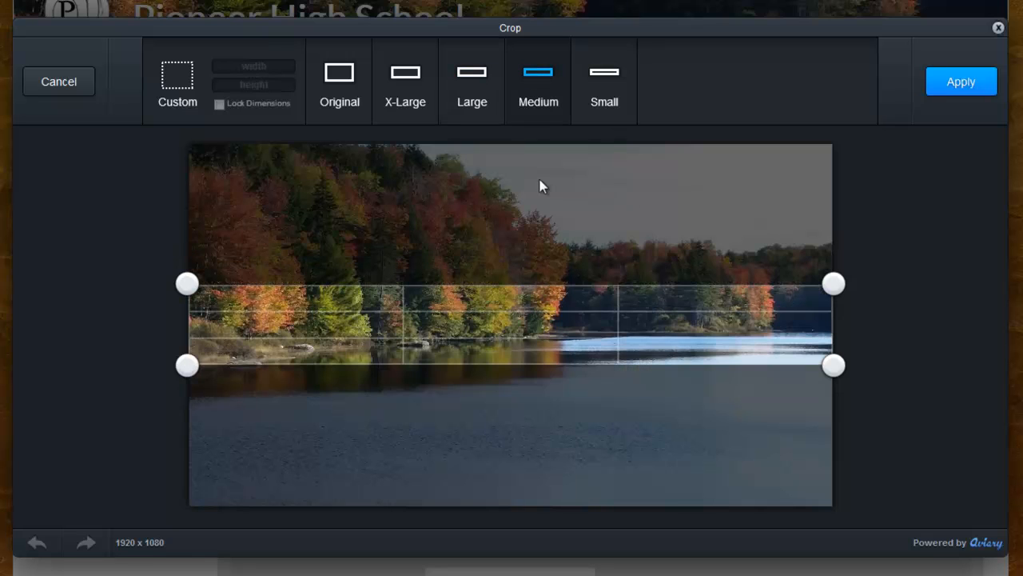
{"action": "left_click_drag", "start_coordinate": [542, 185], "coordinate": [451, 336]}
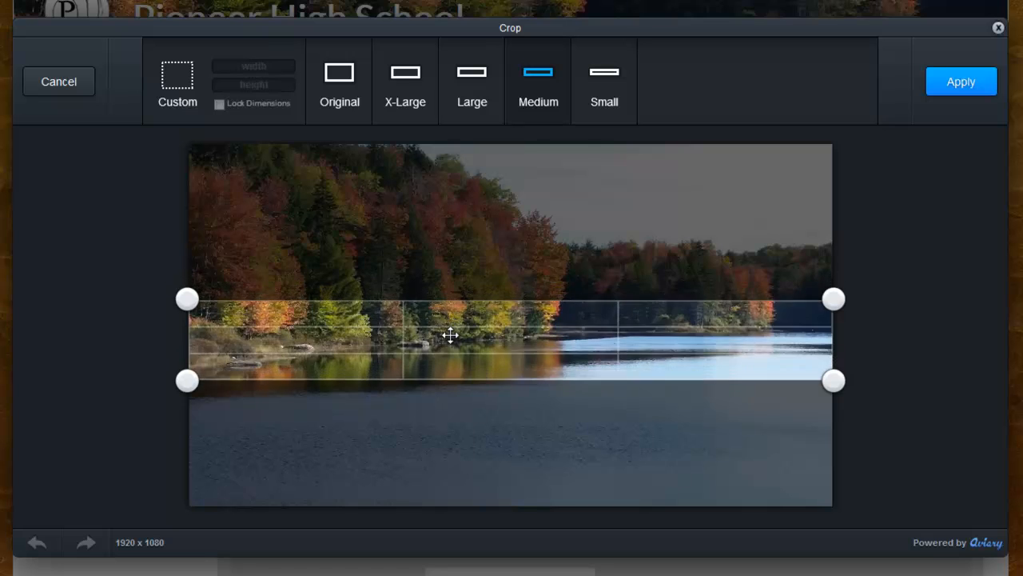
{"action": "left_click_drag", "start_coordinate": [451, 336], "coordinate": [451, 330]}
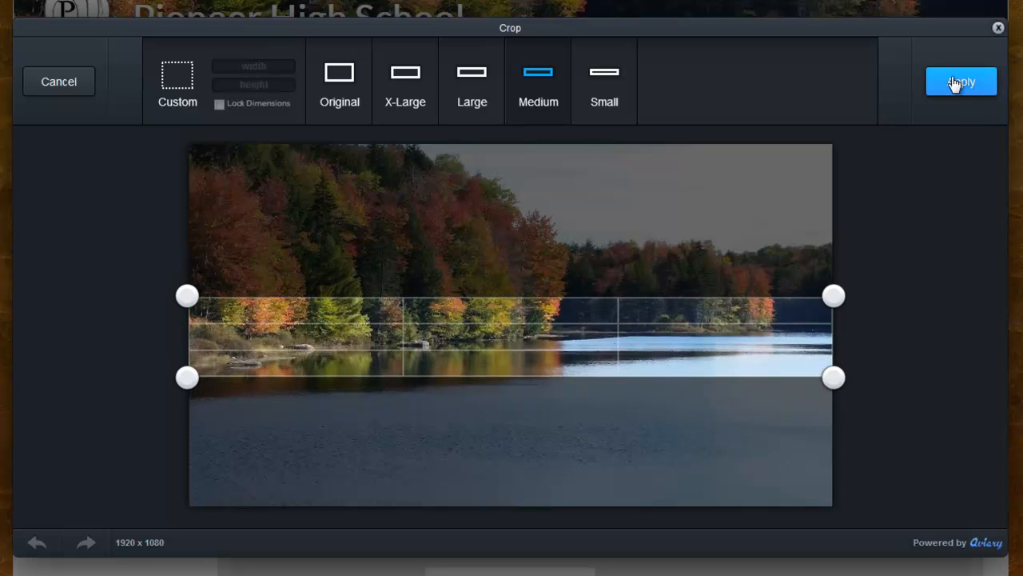
{"action": "left_click", "coordinate": [961, 82]}
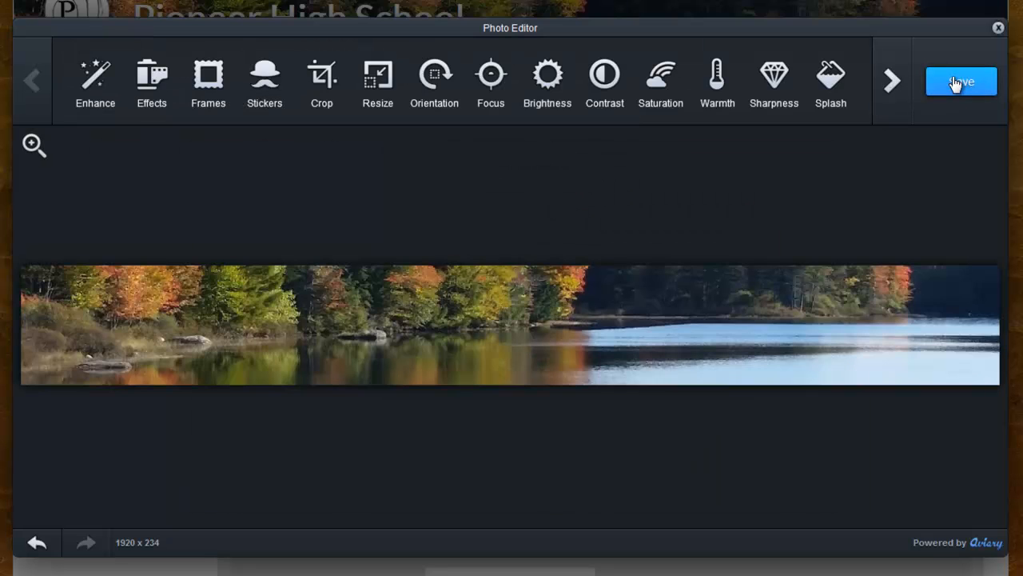
Save the cropped lake strip as the Pioneer High School header background.
{"action": "left_click", "coordinate": [961, 80]}
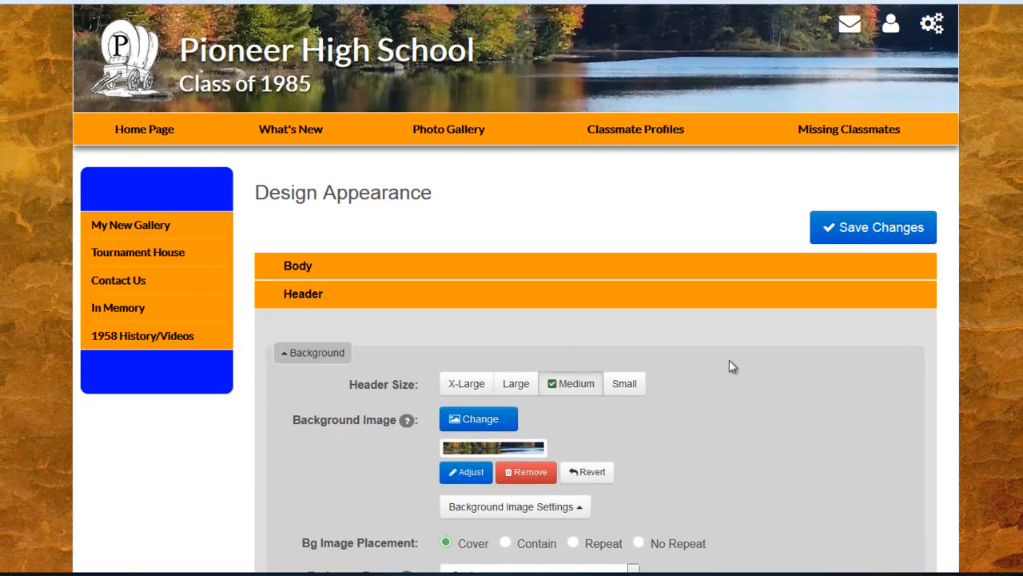
{"action": "mouse_move", "coordinate": [332, 76]}
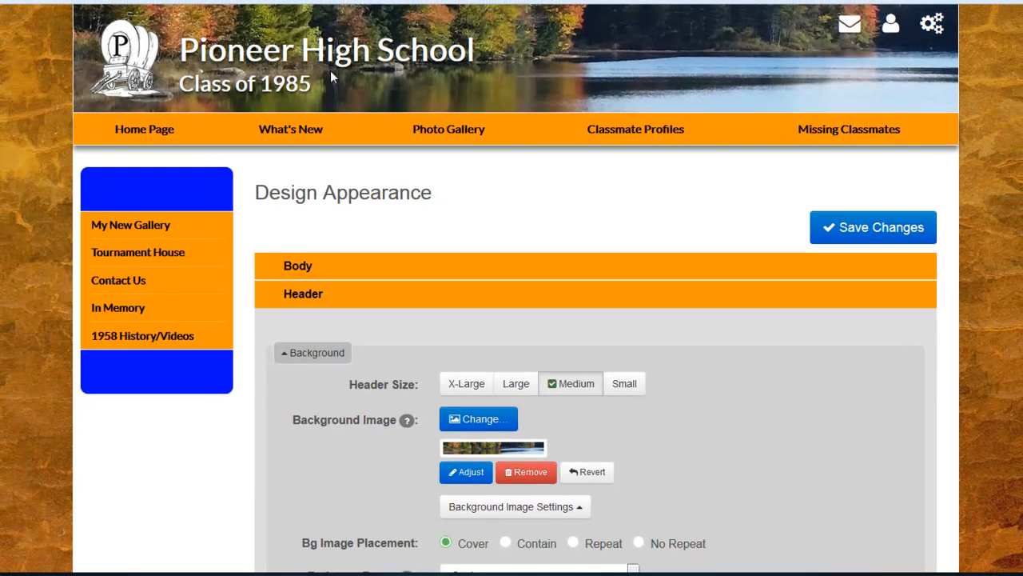
{"action": "mouse_move", "coordinate": [614, 91]}
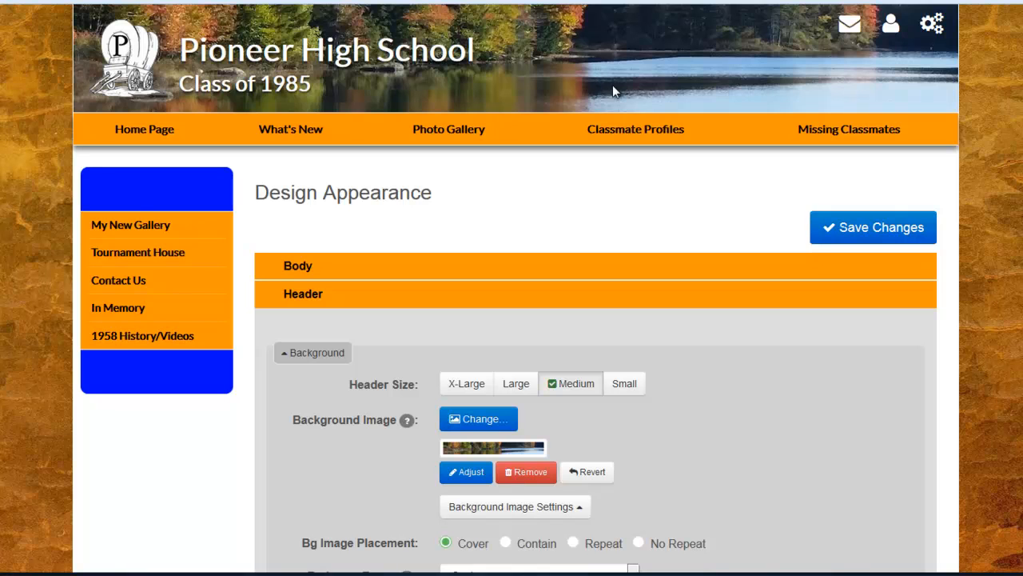
{"action": "mouse_move", "coordinate": [686, 301]}
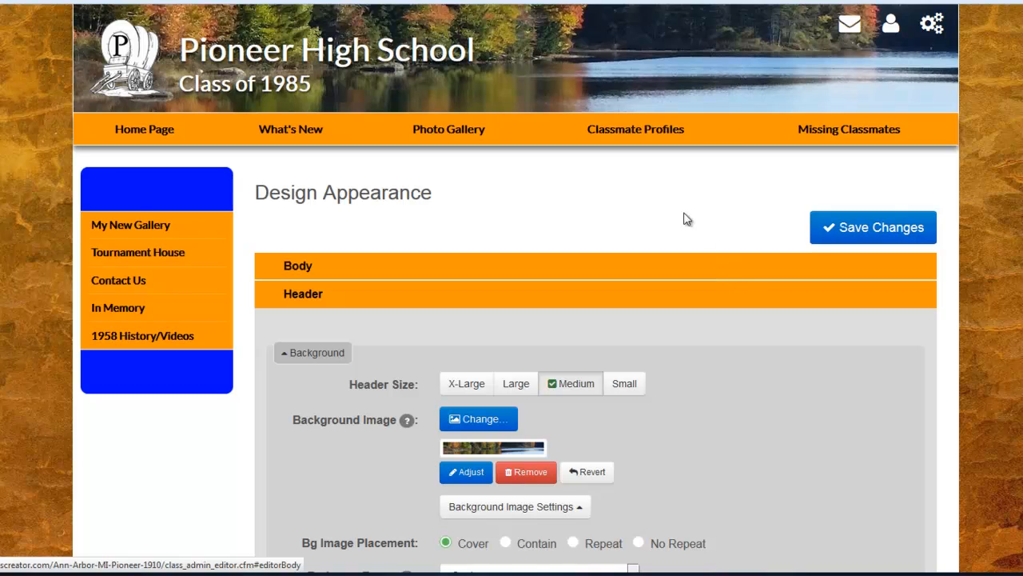
{"action": "mouse_move", "coordinate": [630, 180]}
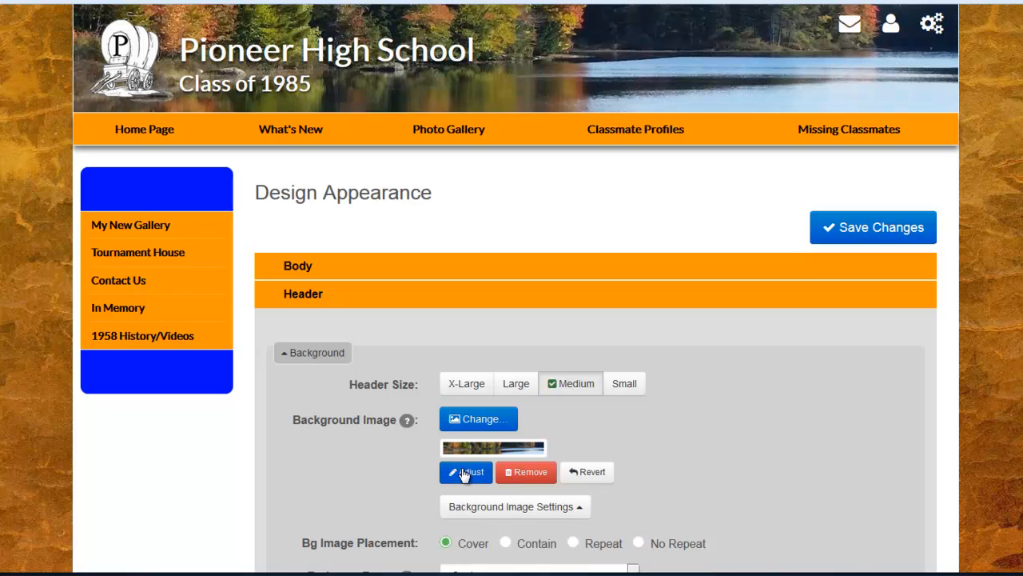
{"action": "left_click", "coordinate": [466, 472]}
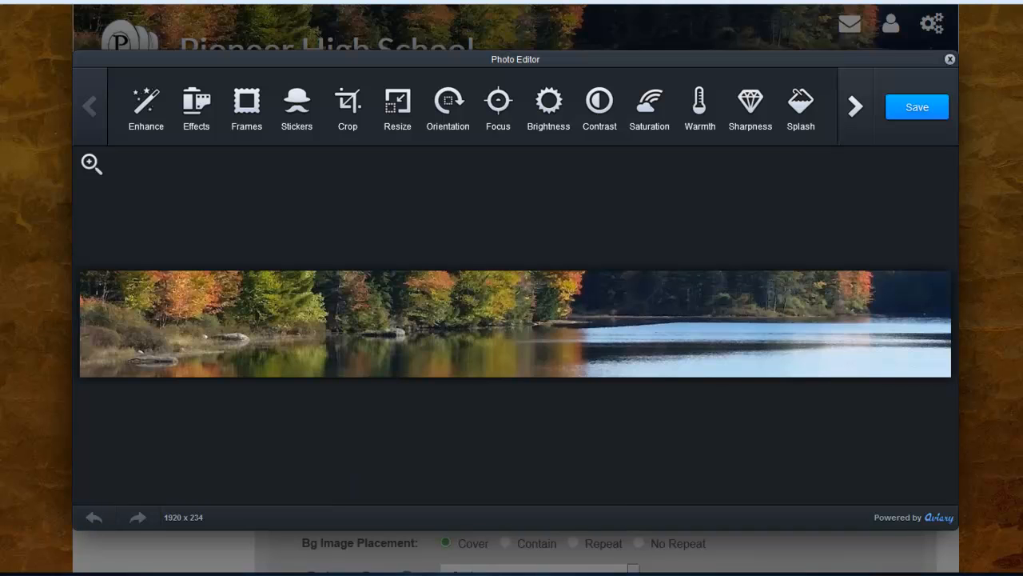
{"action": "mouse_move", "coordinate": [359, 198]}
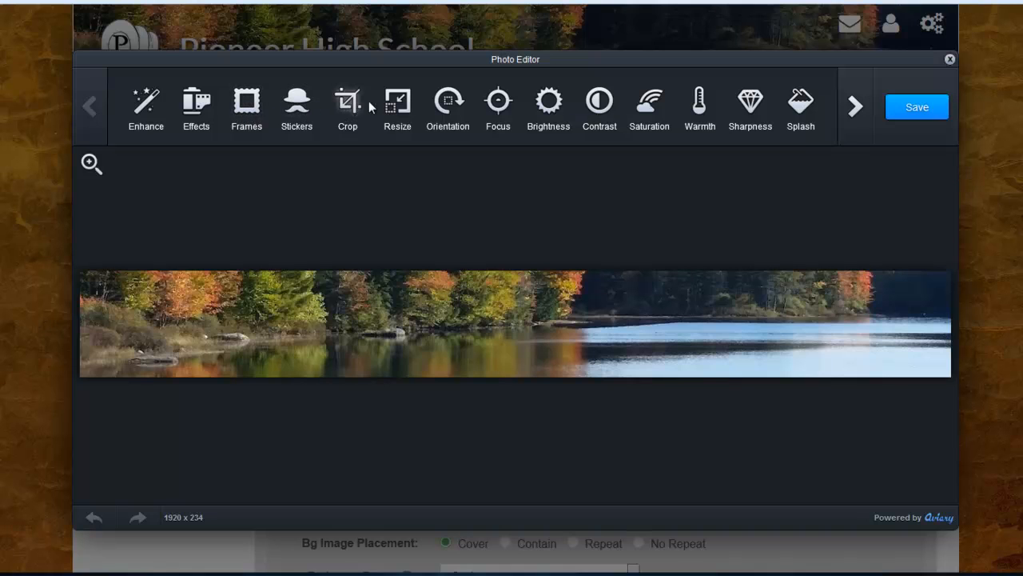
{"action": "mouse_move", "coordinate": [546, 104]}
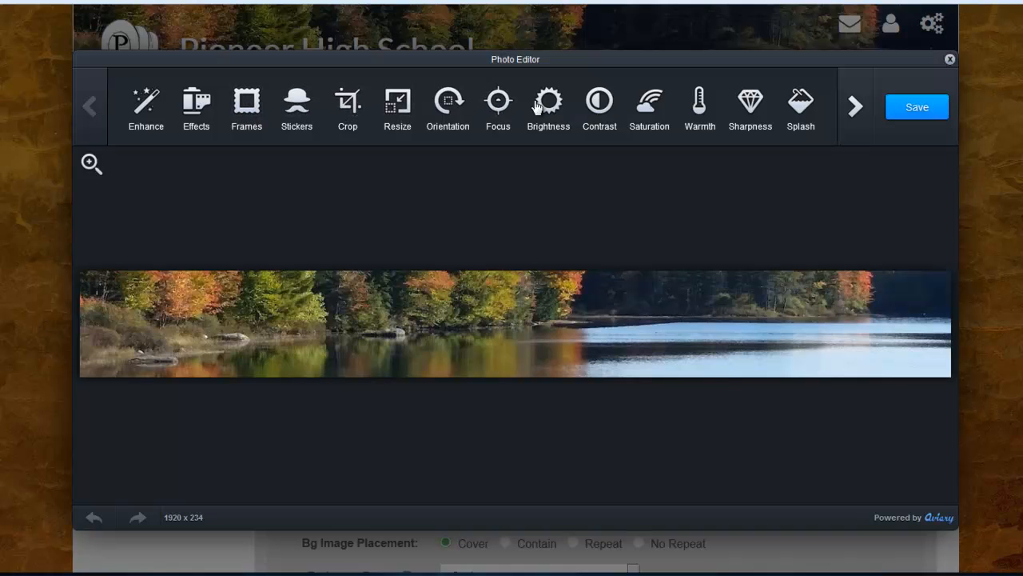
{"action": "mouse_move", "coordinate": [700, 102]}
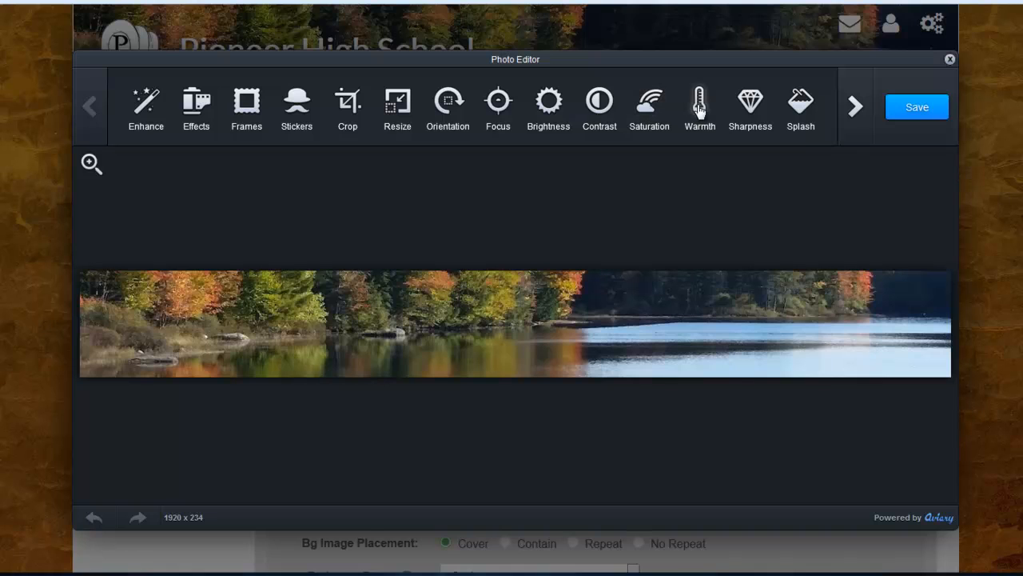
{"action": "mouse_move", "coordinate": [657, 188]}
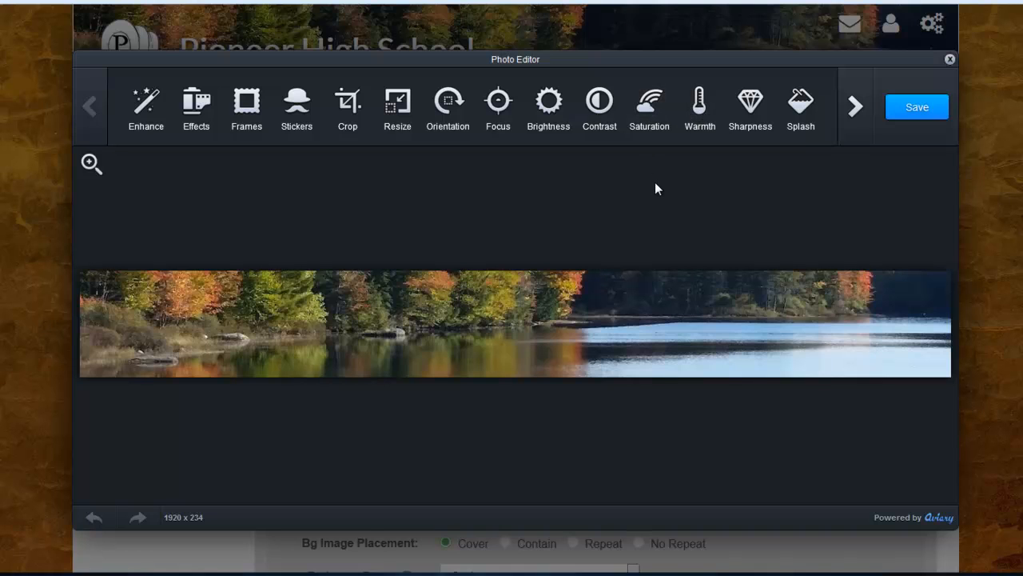
{"action": "mouse_move", "coordinate": [675, 187]}
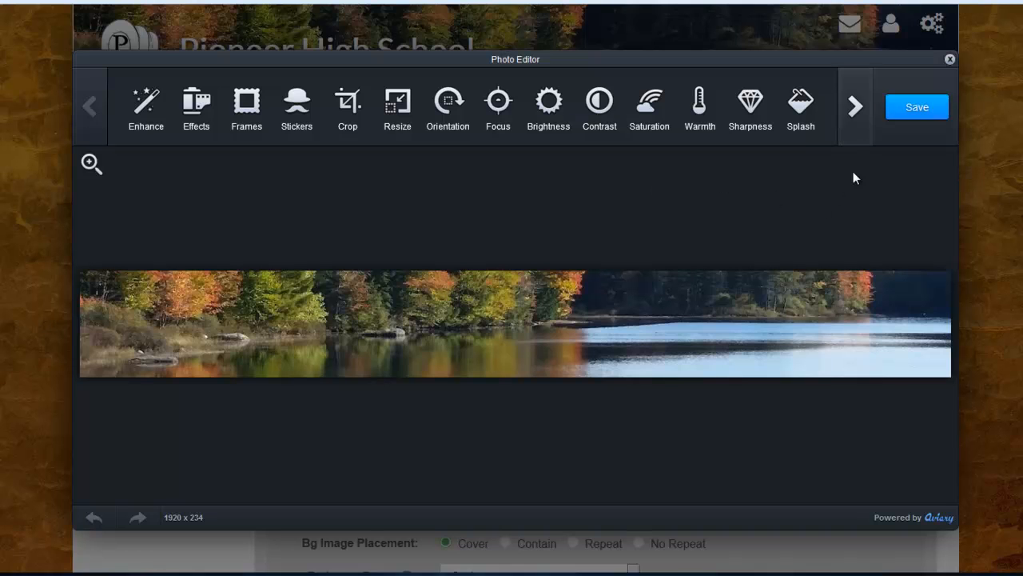
{"action": "left_click", "coordinate": [916, 106]}
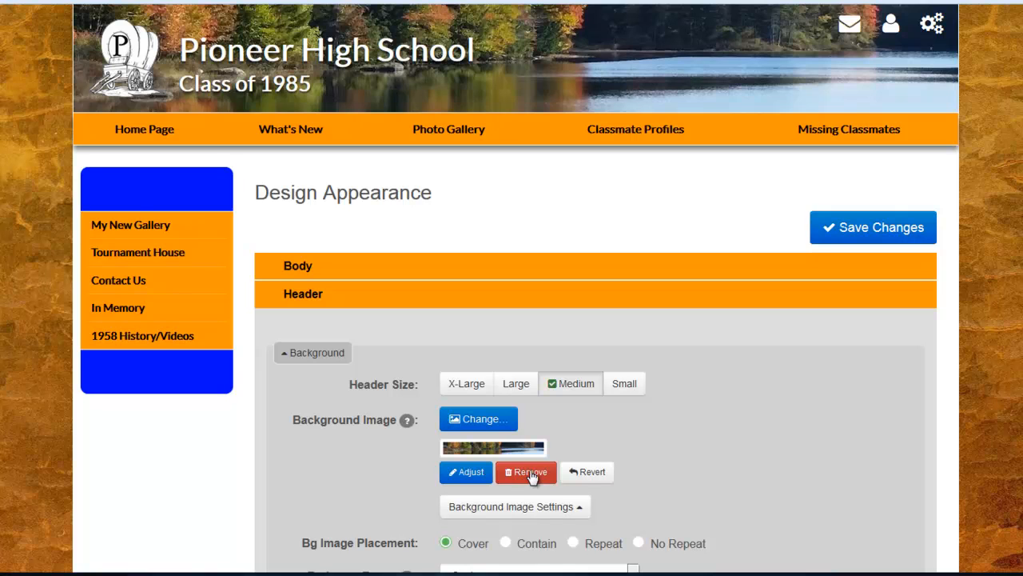
{"action": "mouse_move", "coordinate": [589, 472]}
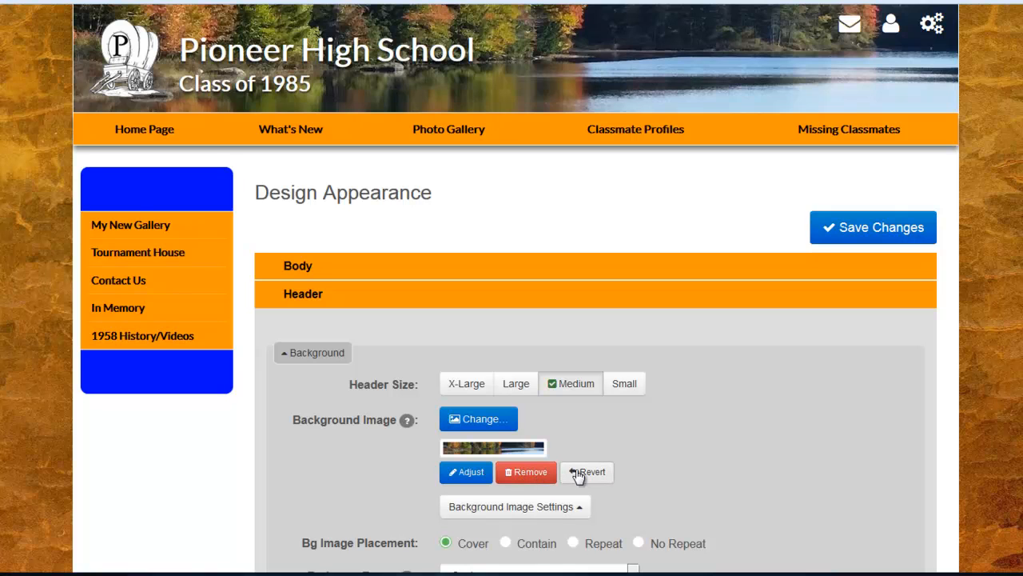
{"action": "mouse_move", "coordinate": [654, 470]}
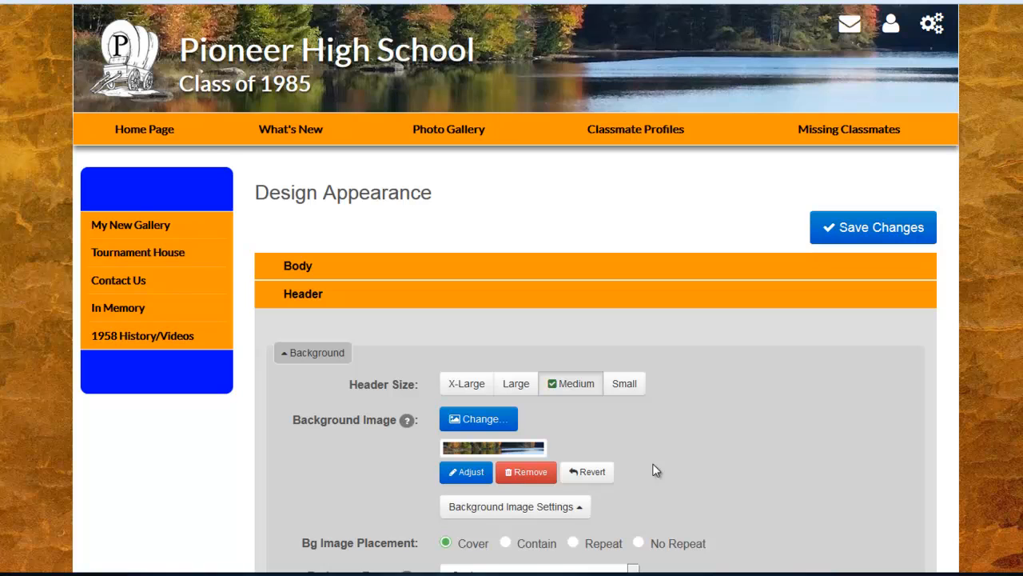
{"action": "scroll", "scroll_direction": "down", "scroll_amount": 3}
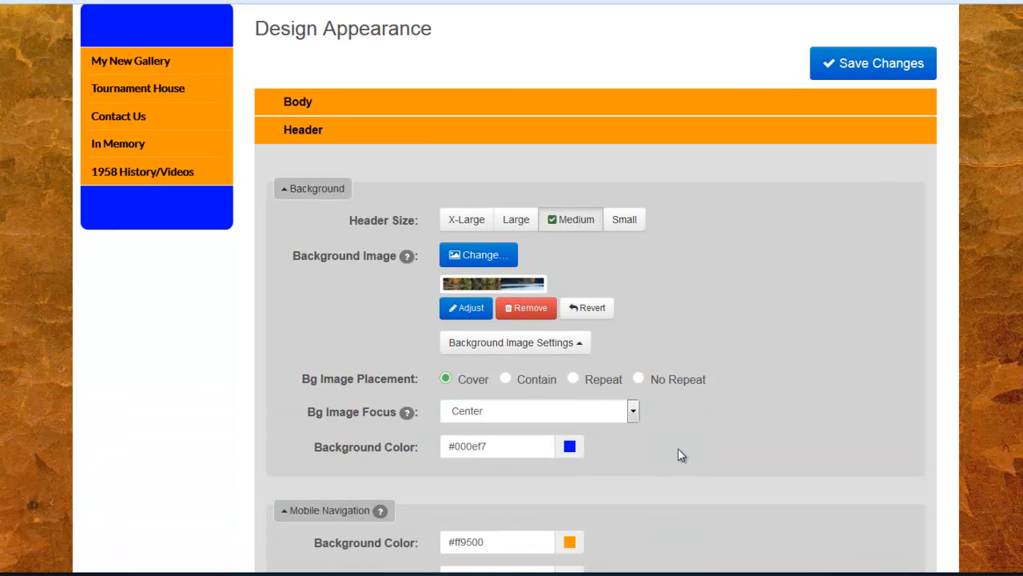
{"action": "mouse_move", "coordinate": [328, 398]}
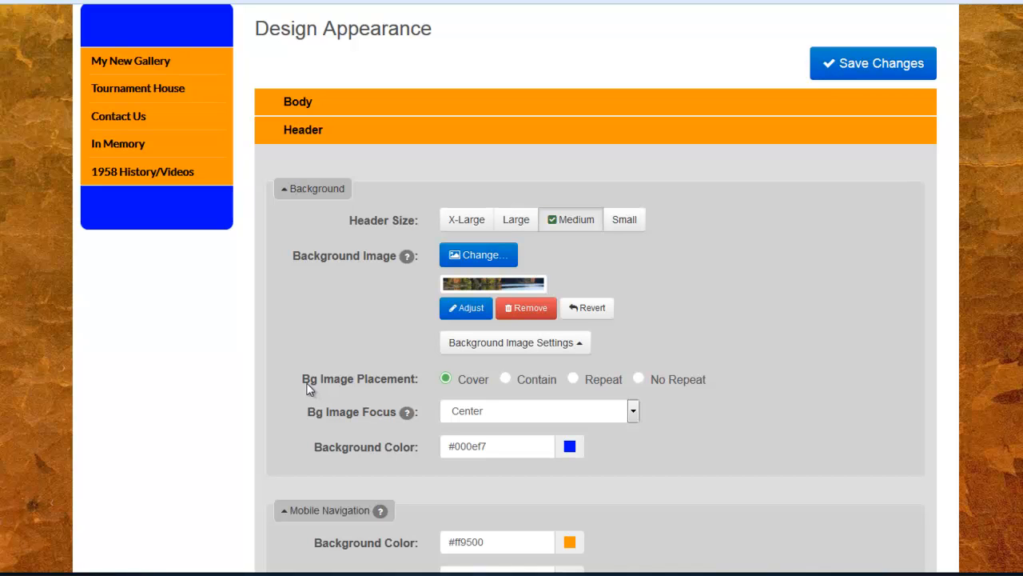
{"action": "mouse_move", "coordinate": [313, 422]}
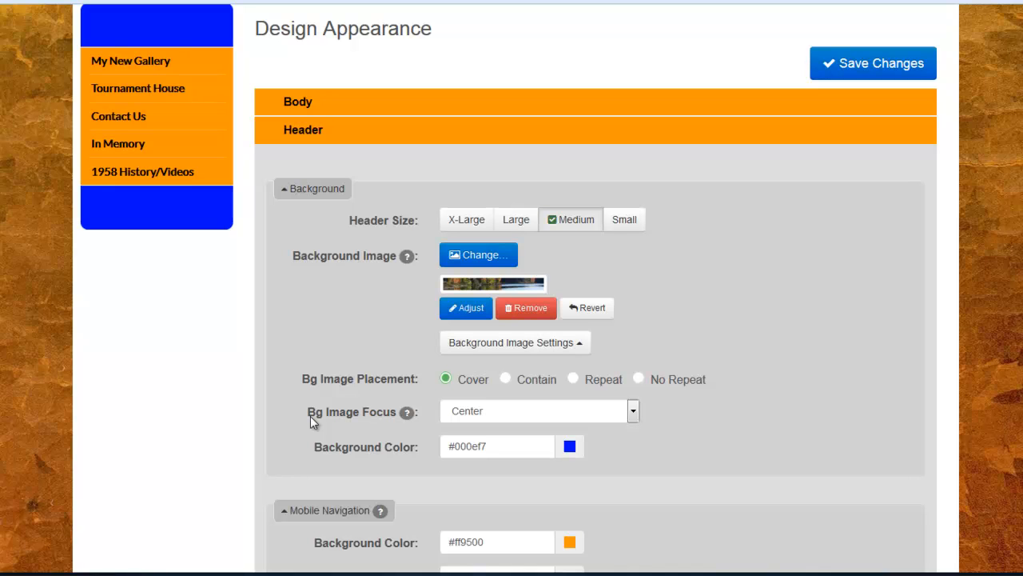
{"action": "mouse_move", "coordinate": [422, 449]}
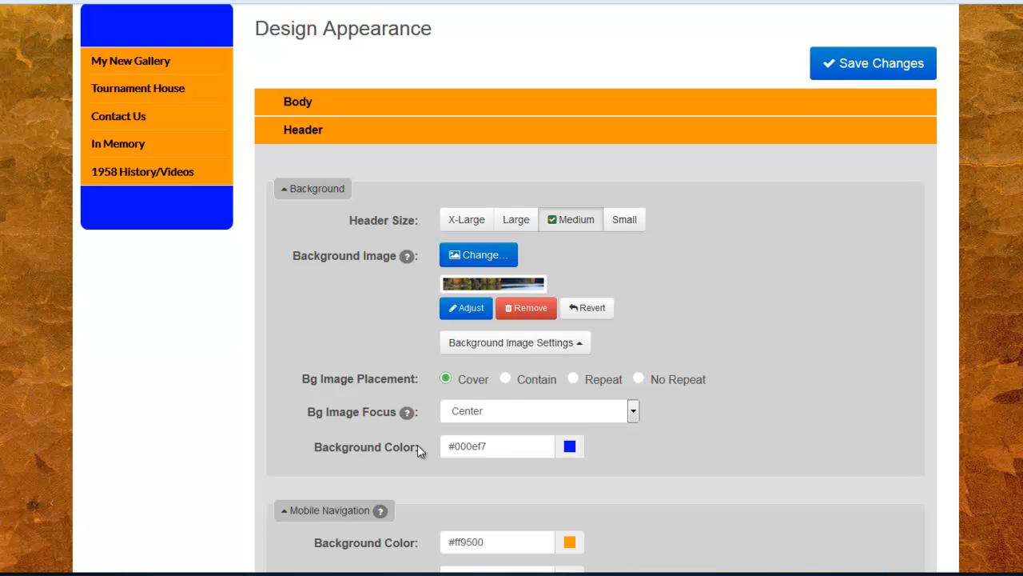
{"action": "mouse_move", "coordinate": [445, 379]}
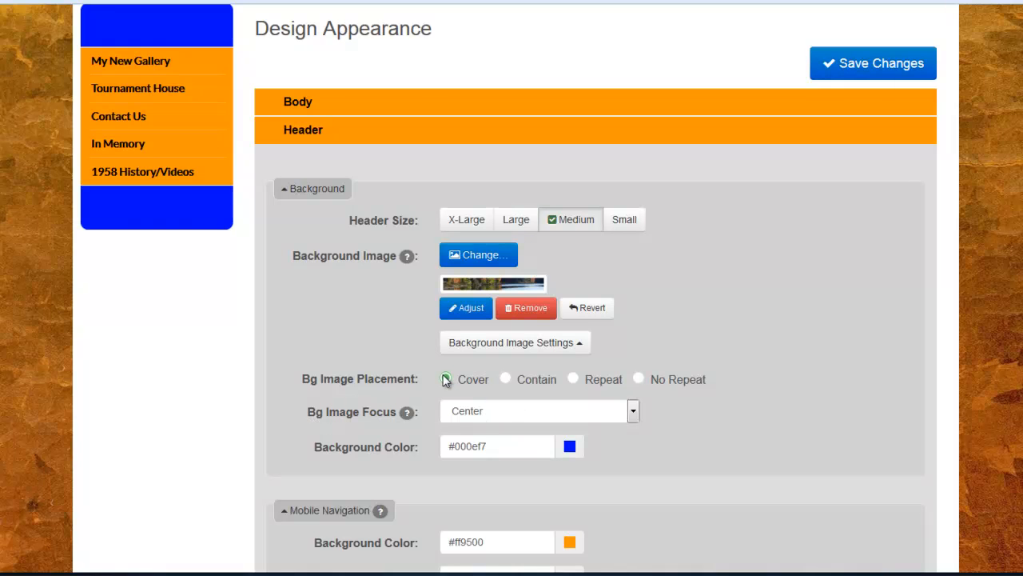
{"action": "left_click", "coordinate": [445, 377]}
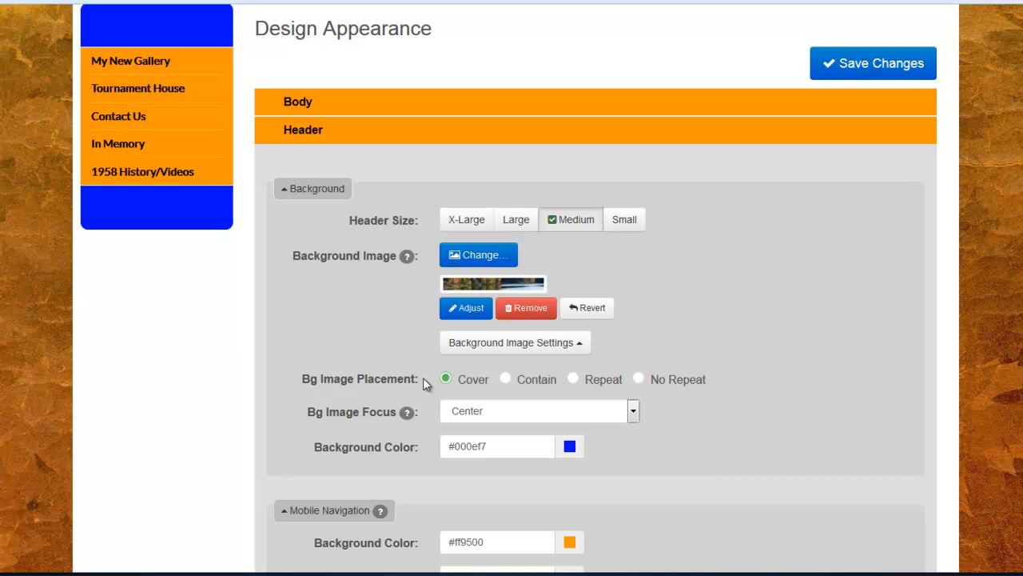
{"action": "mouse_move", "coordinate": [460, 424]}
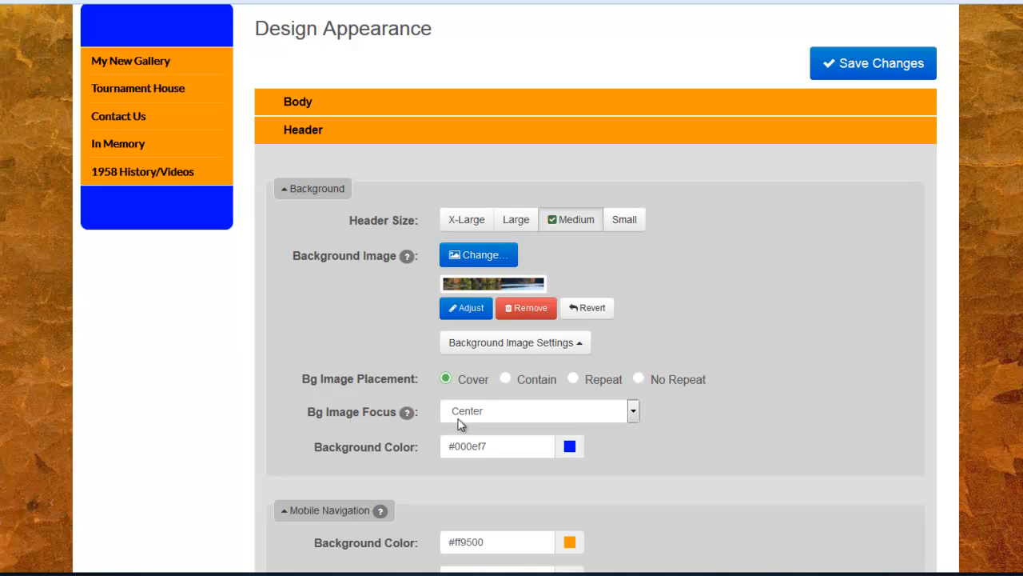
{"action": "mouse_move", "coordinate": [777, 446]}
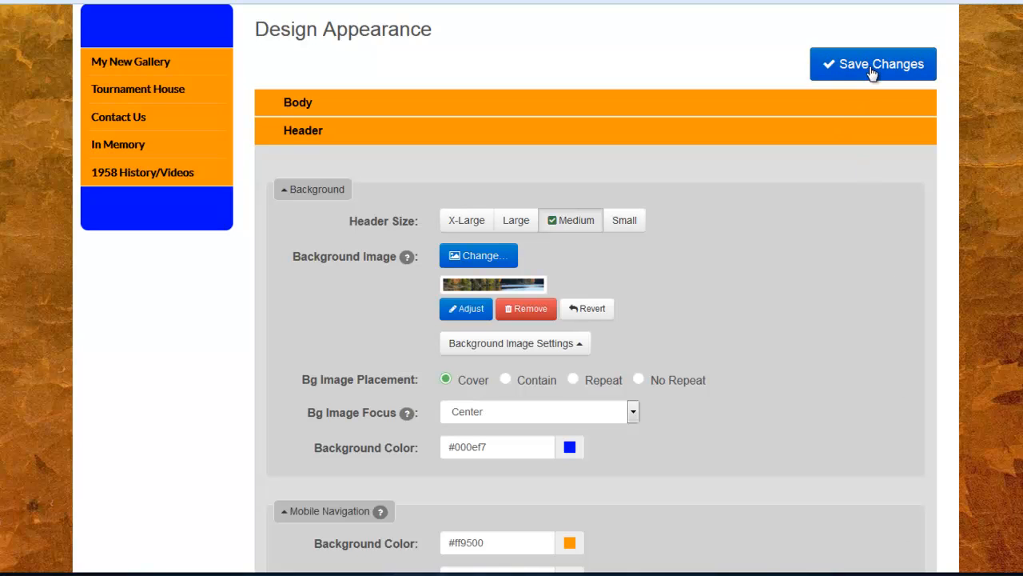
Save the design appearance changes, confirmed by a success message.
{"action": "left_click", "coordinate": [873, 64]}
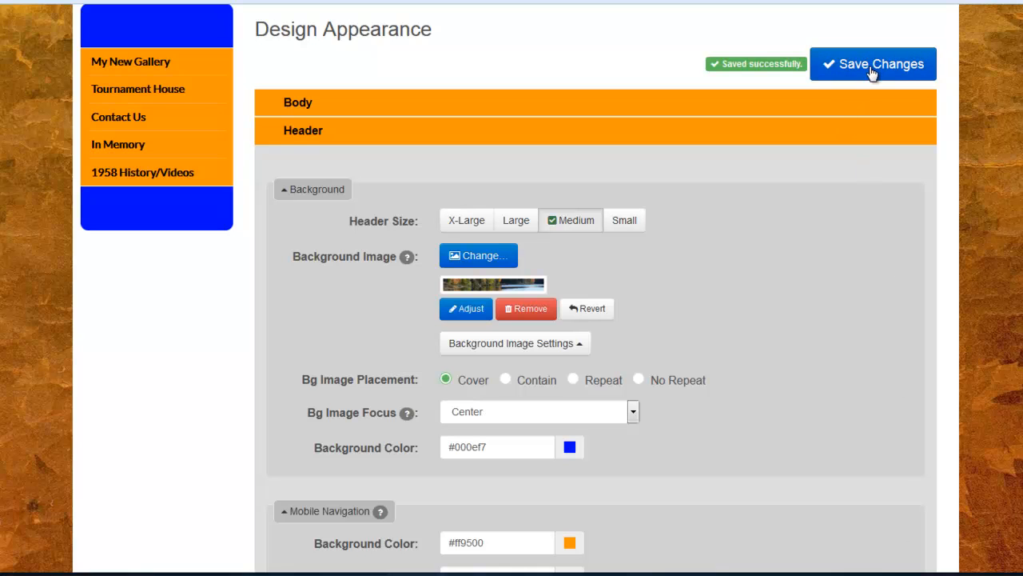
{"action": "left_click", "coordinate": [873, 64]}
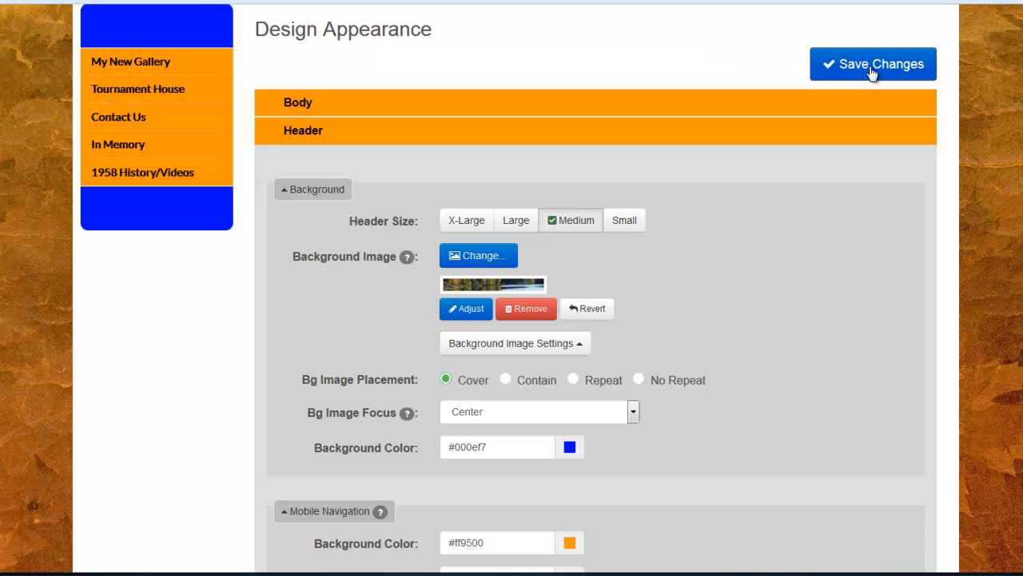
{"action": "mouse_move", "coordinate": [959, 302]}
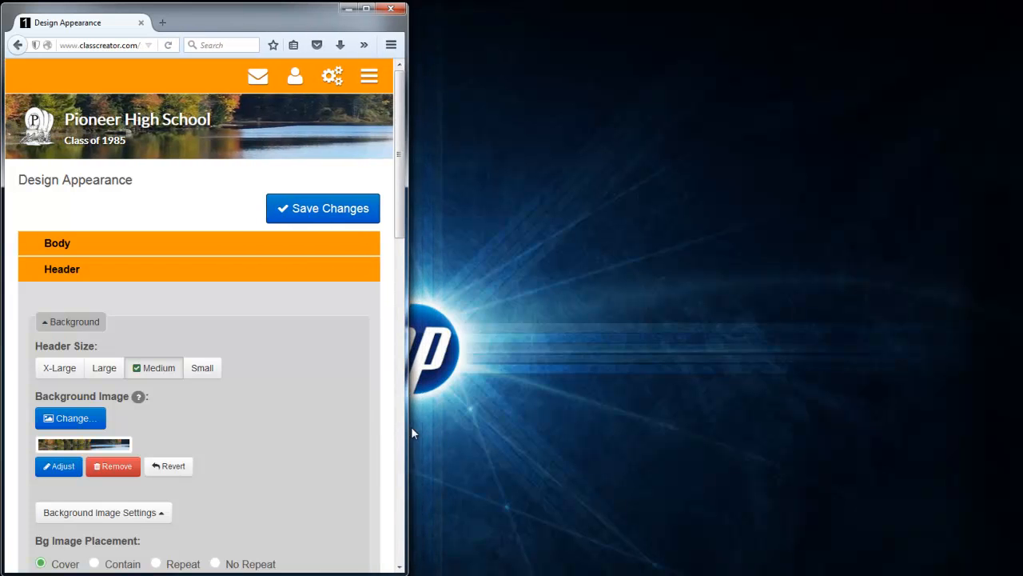
{"action": "mouse_move", "coordinate": [183, 80]}
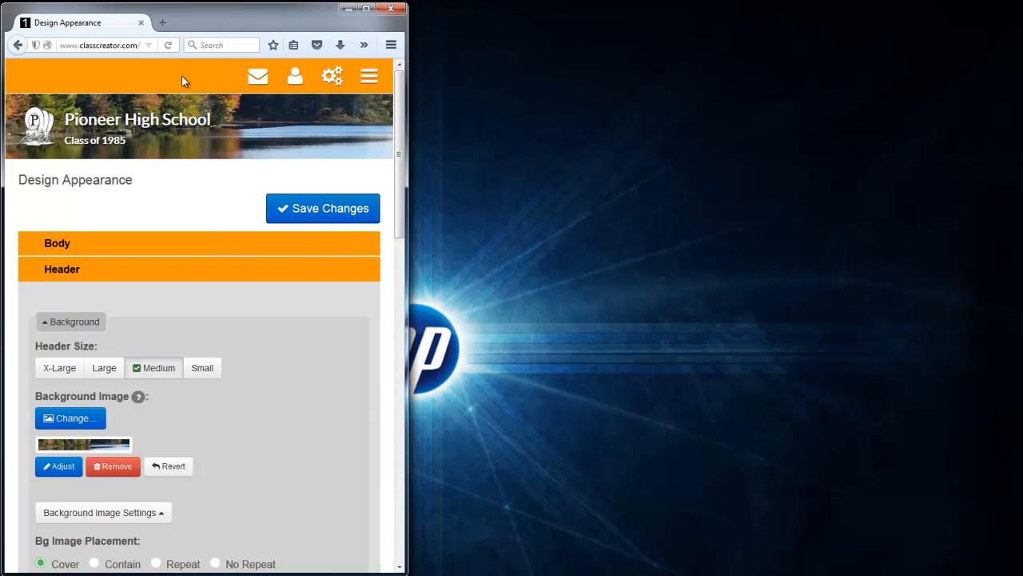
{"action": "mouse_move", "coordinate": [336, 422]}
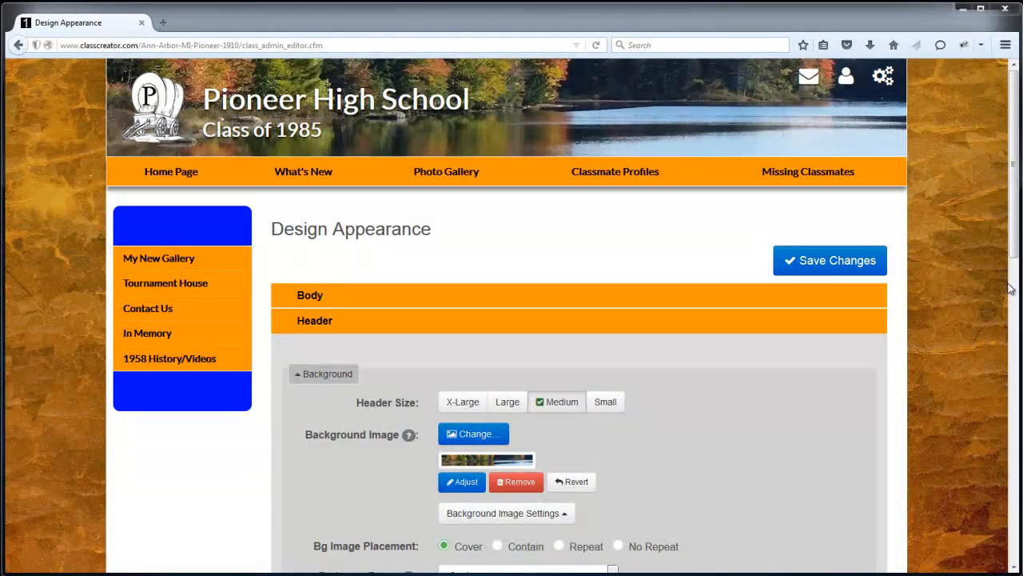
Set the Mobile Navigation icon colour to orange #ff9500 and restore full page width.
{"action": "scroll", "scroll_direction": "down", "scroll_amount": 3}
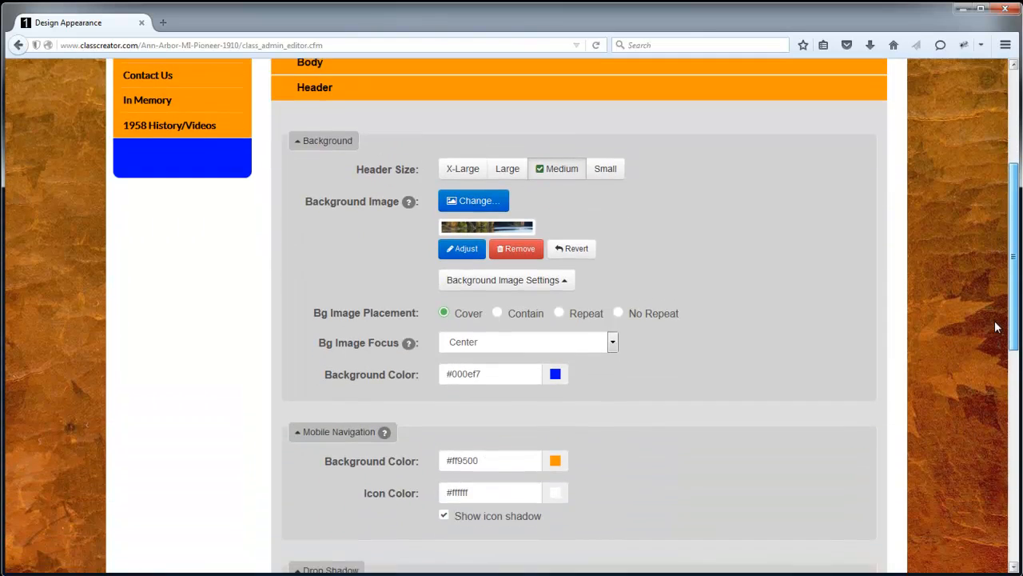
{"action": "scroll", "scroll_direction": "down", "scroll_amount": 3}
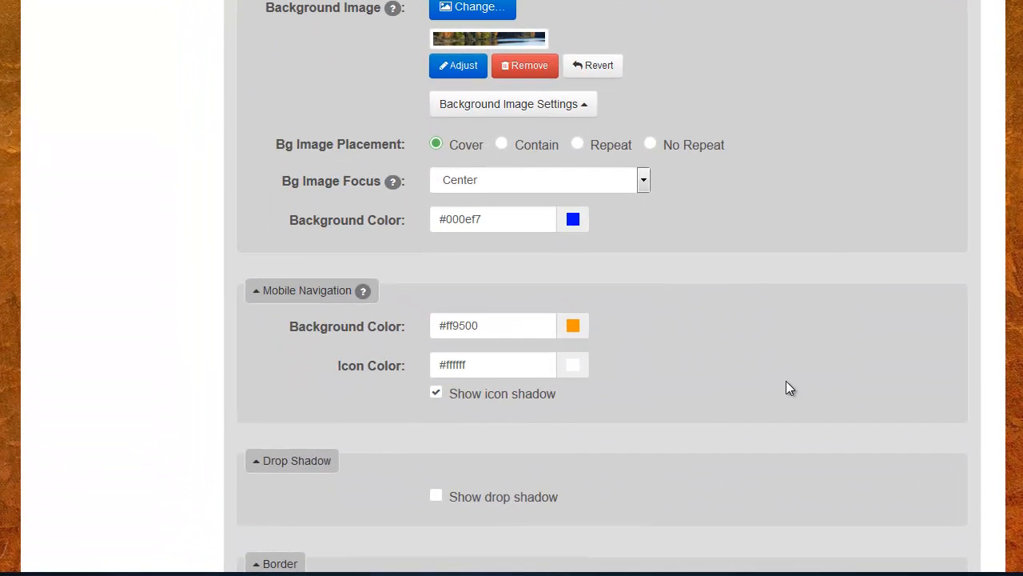
{"action": "mouse_move", "coordinate": [384, 334]}
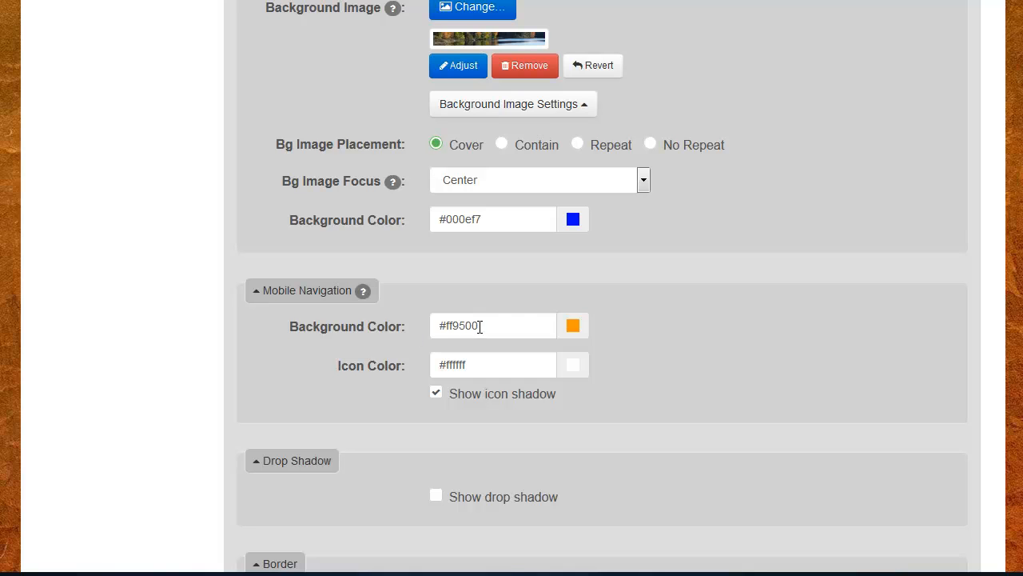
{"action": "mouse_move", "coordinate": [493, 364]}
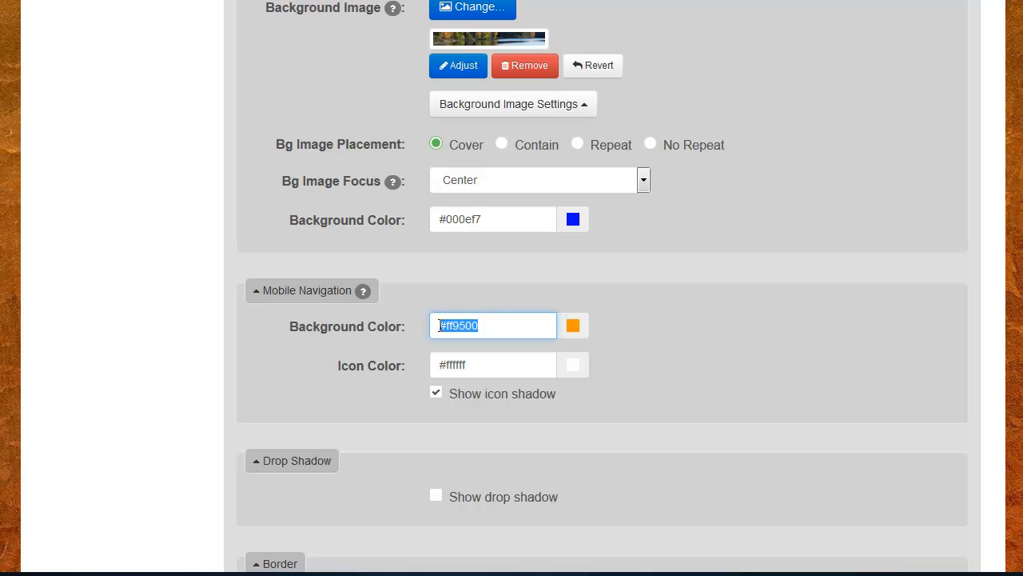
{"action": "mouse_move", "coordinate": [472, 365]}
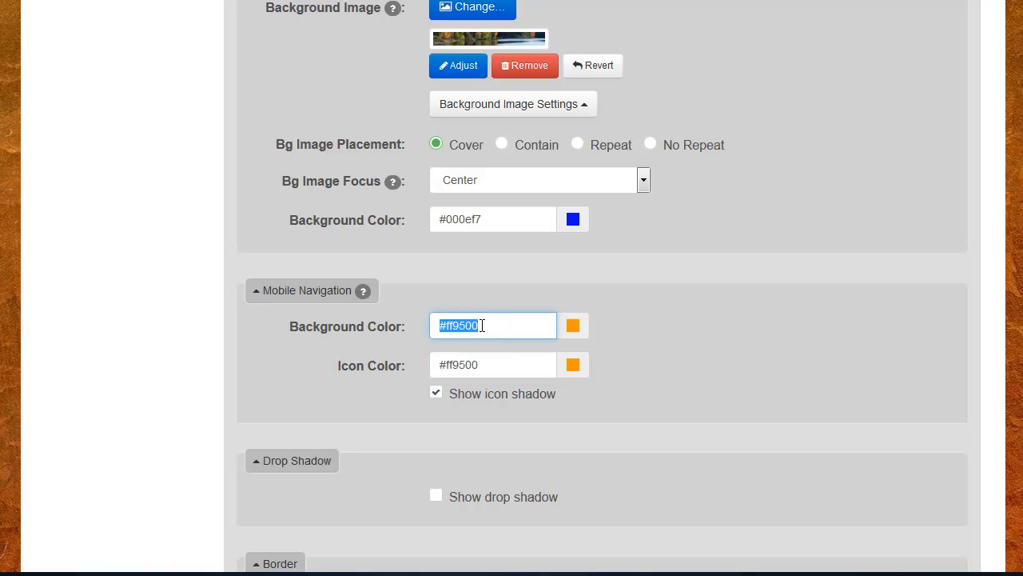
{"action": "type", "text": "#ff"}
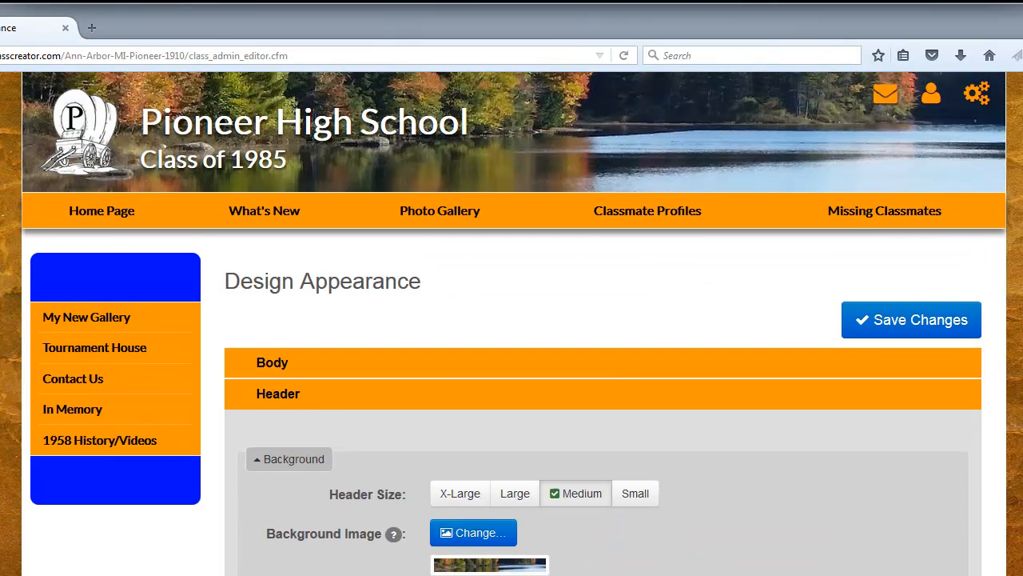
{"action": "mouse_move", "coordinate": [886, 93]}
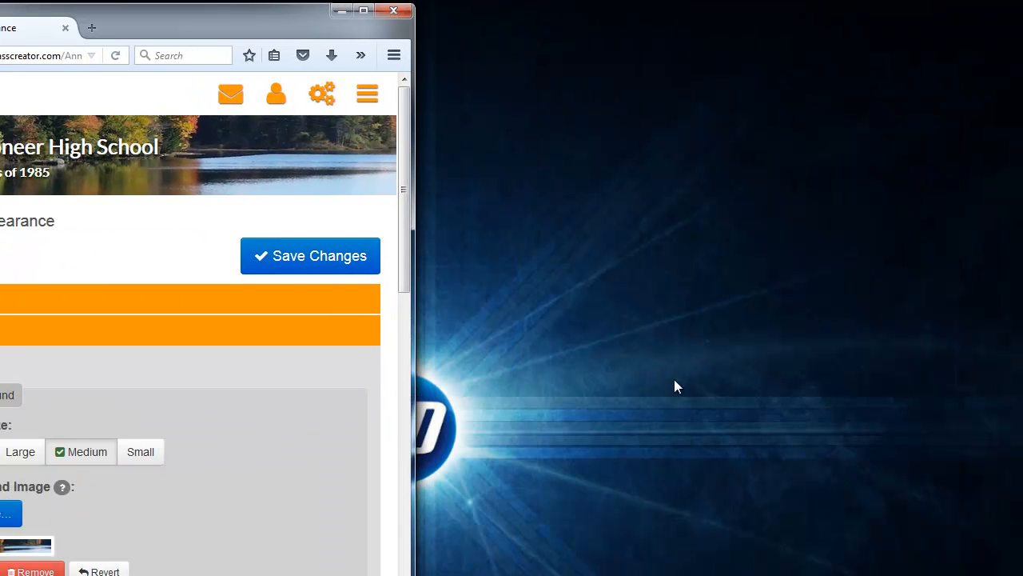
{"action": "mouse_move", "coordinate": [491, 450]}
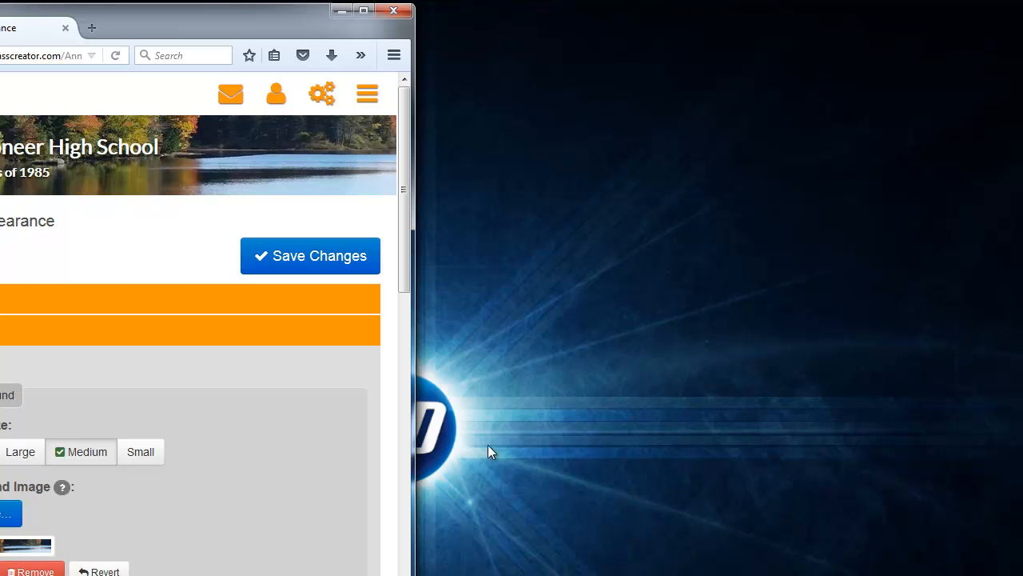
{"action": "left_click_drag", "start_coordinate": [413, 454], "coordinate": [495, 454]}
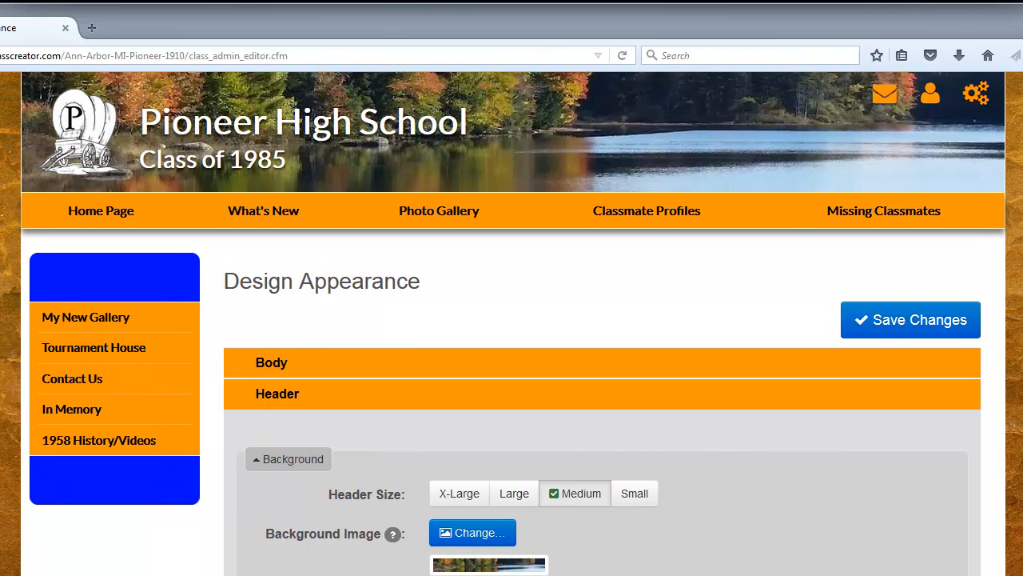
{"action": "scroll", "scroll_direction": "down", "scroll_amount": 3}
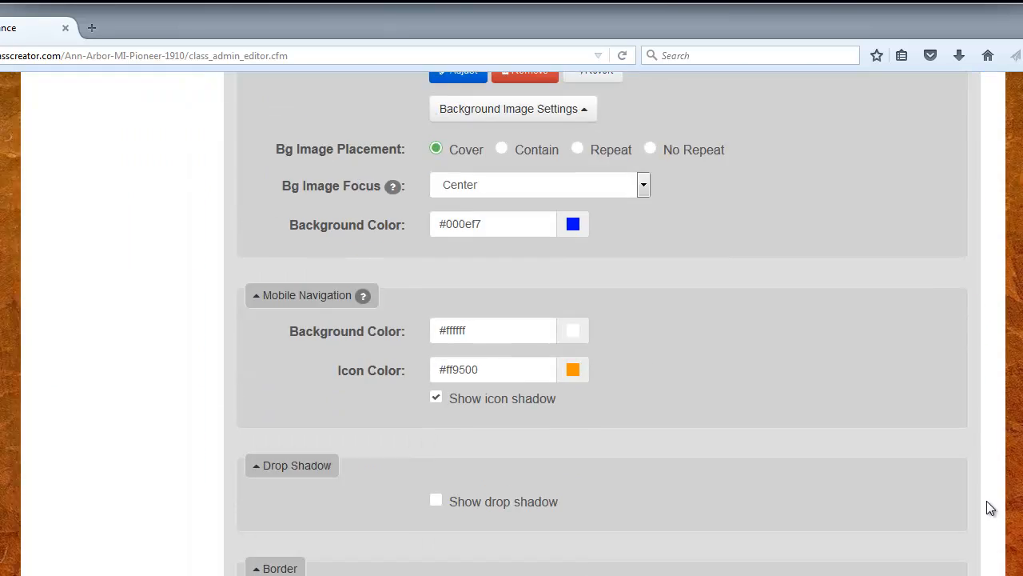
{"action": "scroll", "scroll_direction": "down", "scroll_amount": 3}
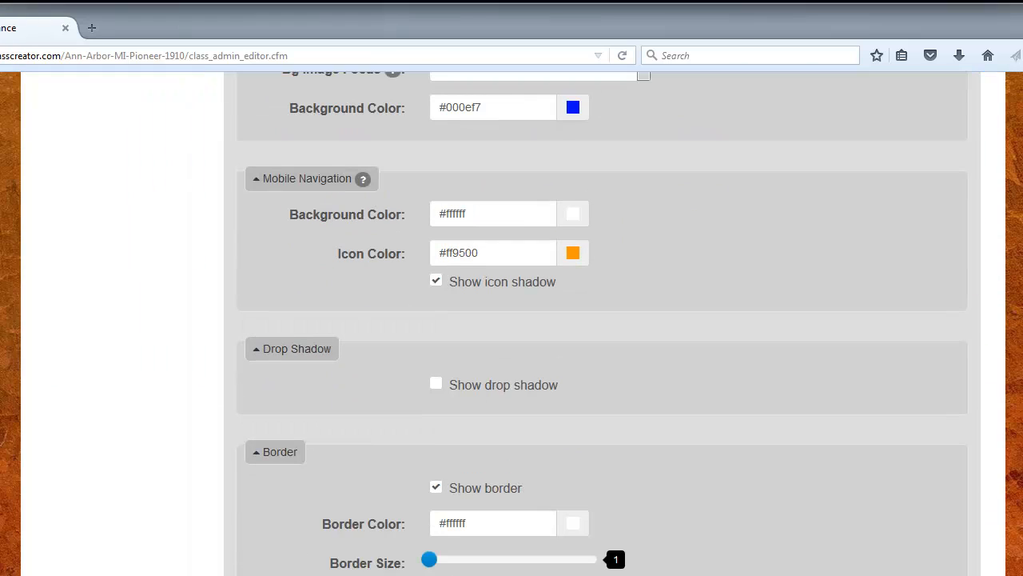
{"action": "mouse_move", "coordinate": [355, 307]}
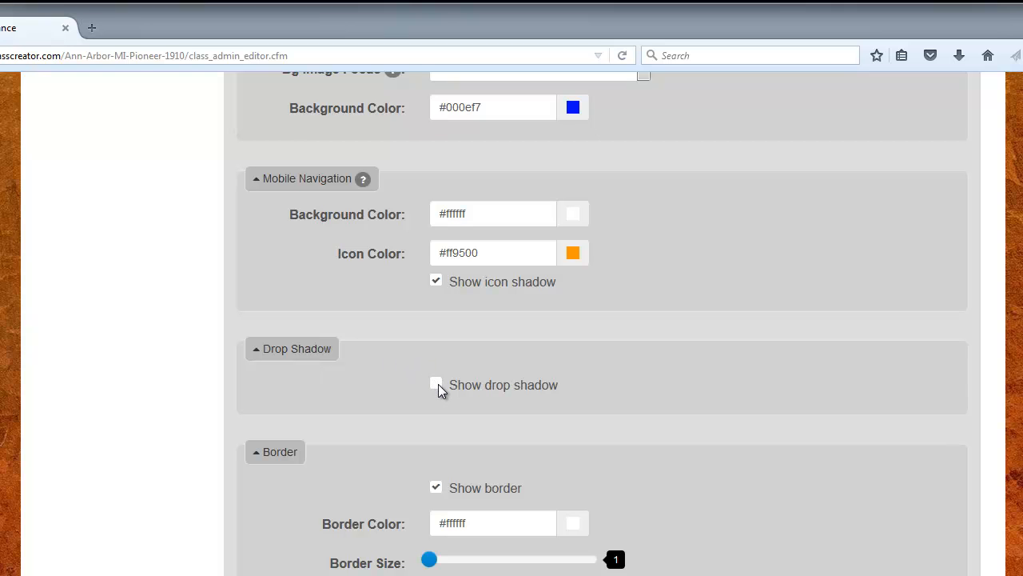
{"action": "left_click", "coordinate": [435, 384]}
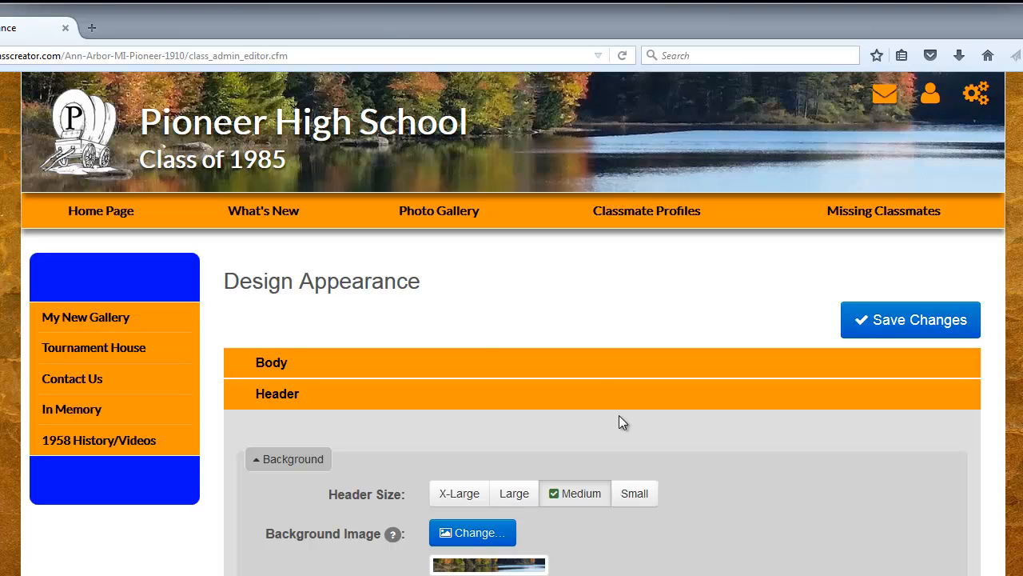
{"action": "mouse_move", "coordinate": [284, 291]}
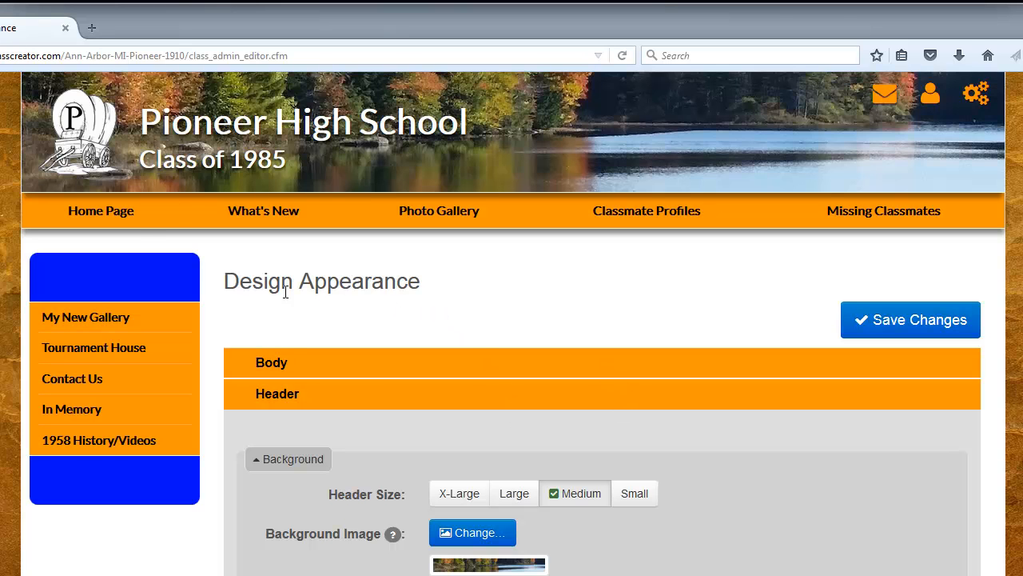
{"action": "mouse_move", "coordinate": [152, 184]}
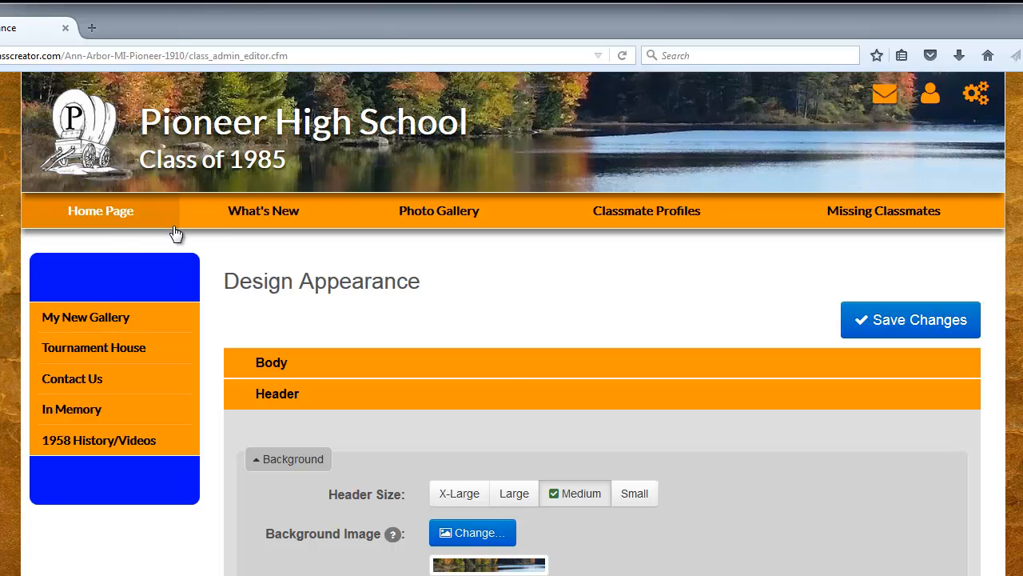
{"action": "mouse_move", "coordinate": [499, 372]}
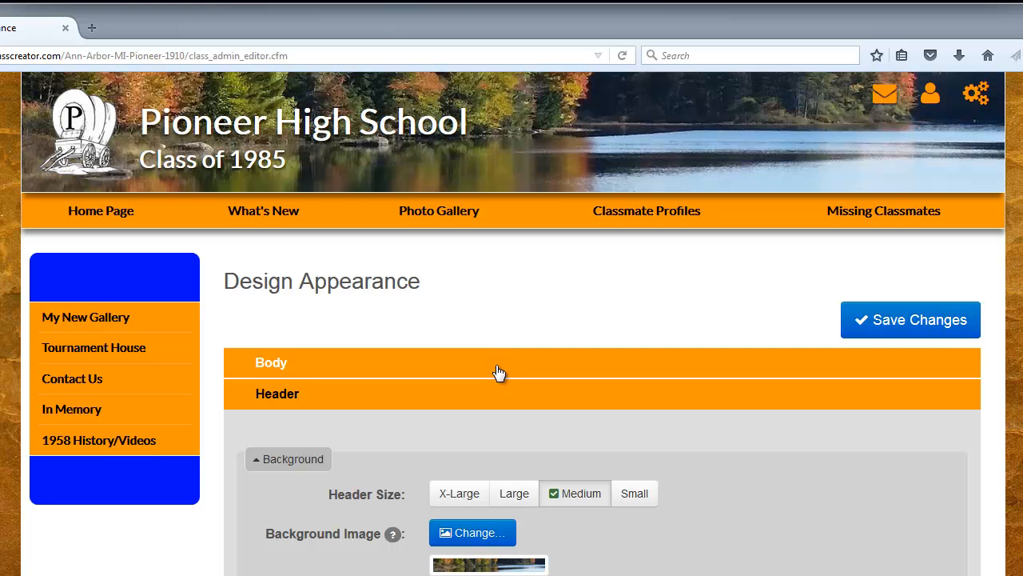
{"action": "scroll", "scroll_direction": "down", "scroll_amount": 3}
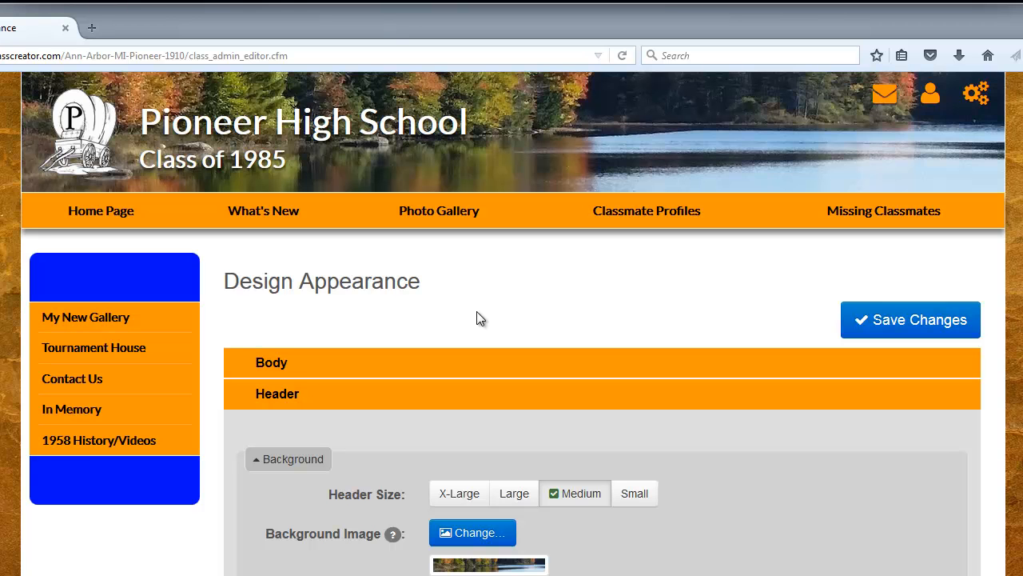
Switch the header drop shadow on and choose a new colour from the Drop Shadow Color picker.
{"action": "scroll", "scroll_direction": "down", "scroll_amount": 3}
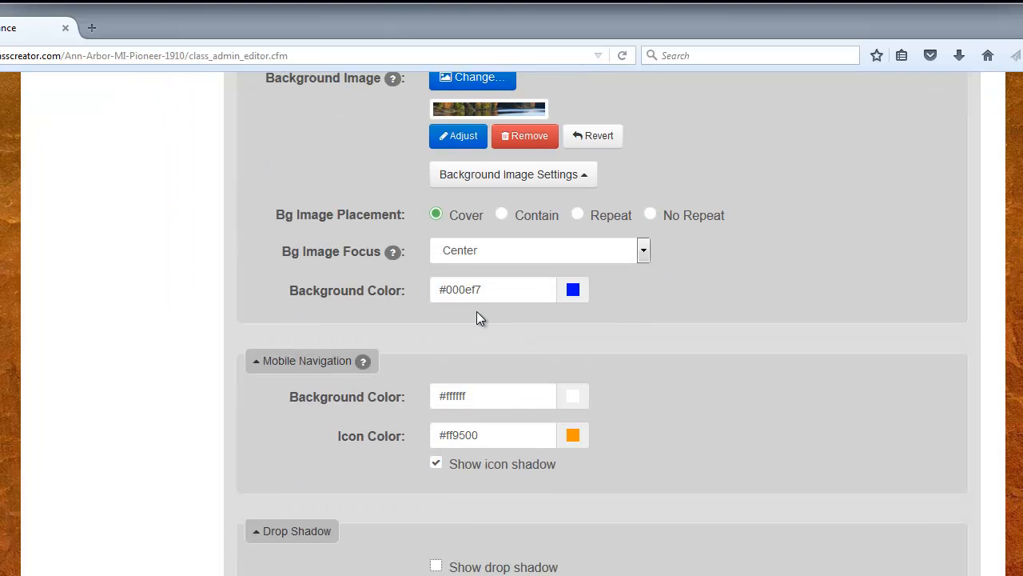
{"action": "scroll", "scroll_direction": "down", "scroll_amount": 3}
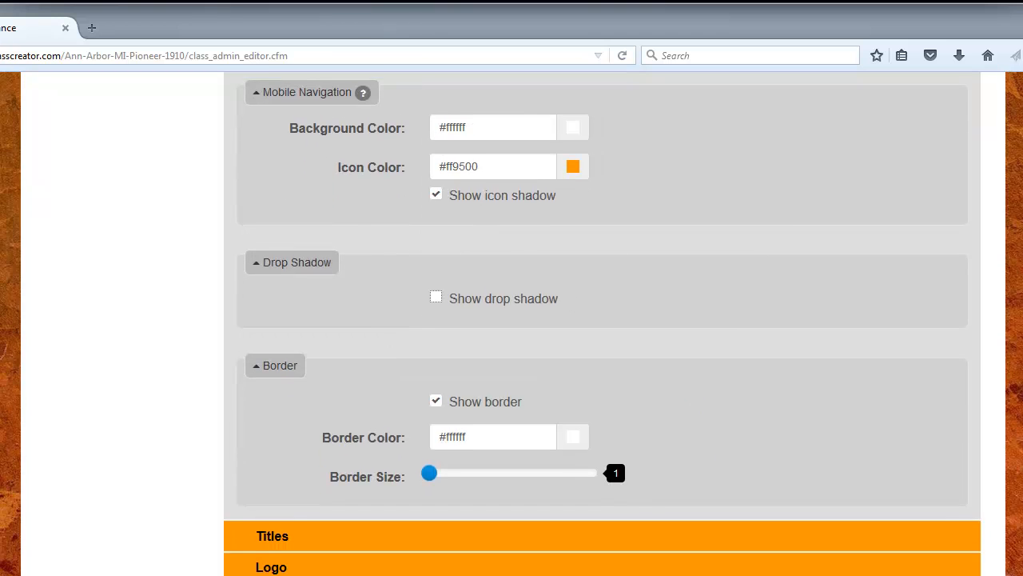
{"action": "scroll", "scroll_direction": "down", "scroll_amount": 3}
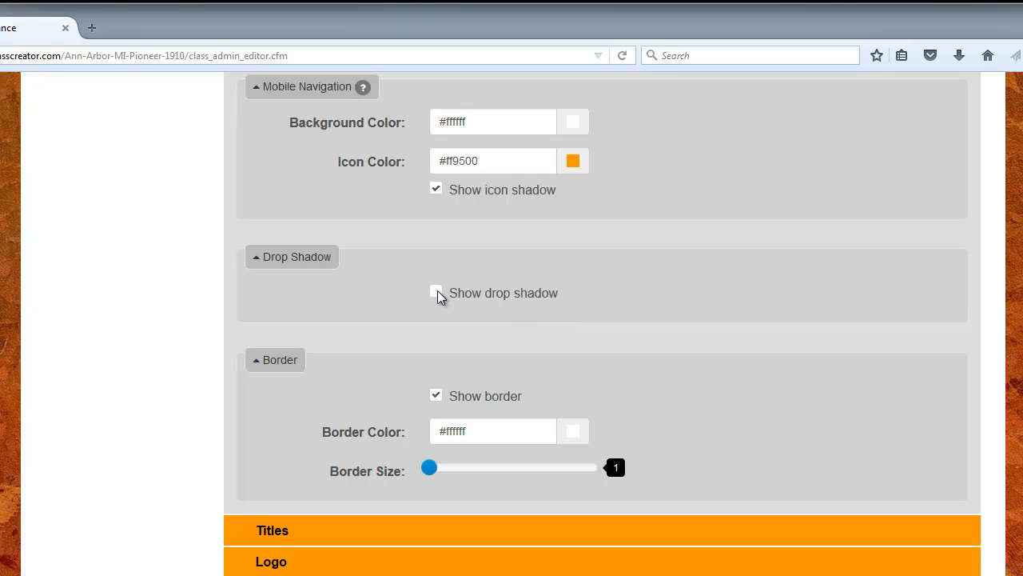
{"action": "left_click", "coordinate": [435, 293]}
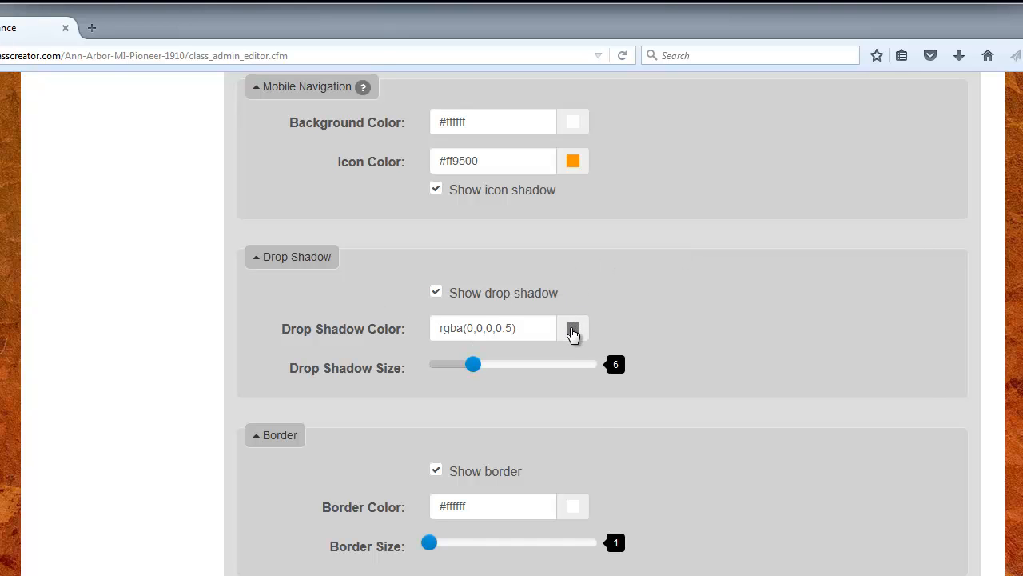
{"action": "left_click", "coordinate": [572, 328]}
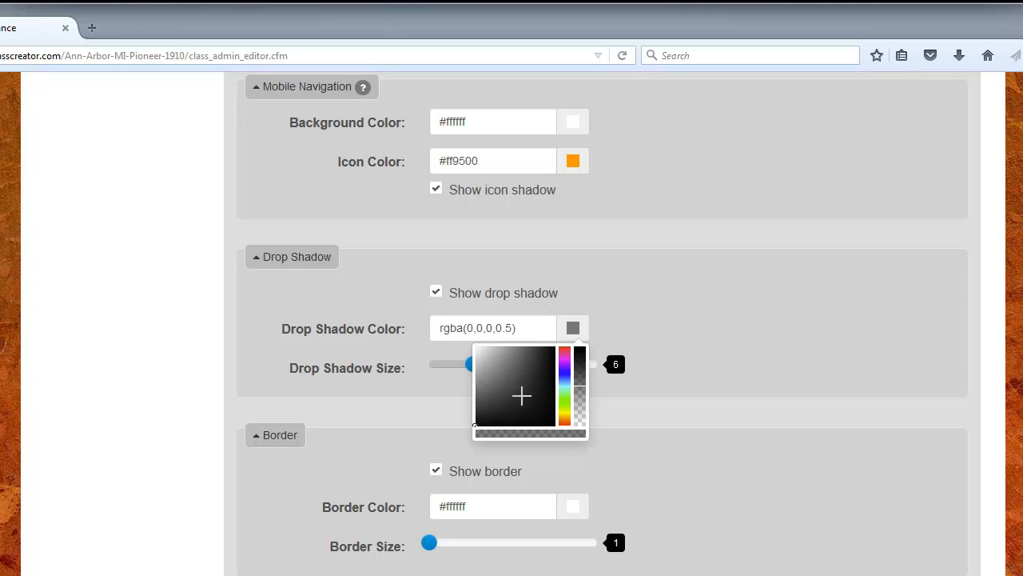
{"action": "left_click", "coordinate": [578, 359]}
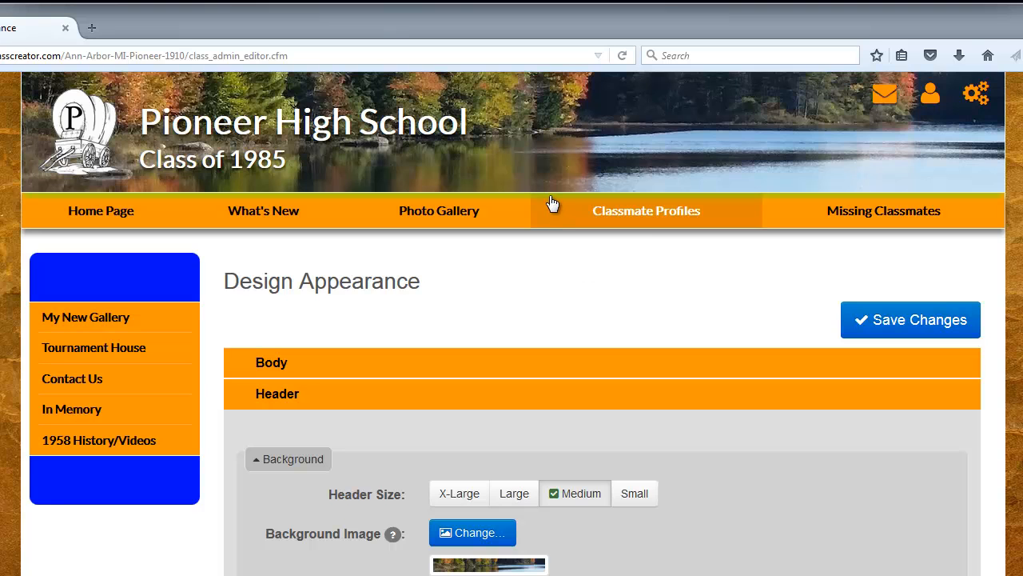
{"action": "mouse_move", "coordinate": [582, 275]}
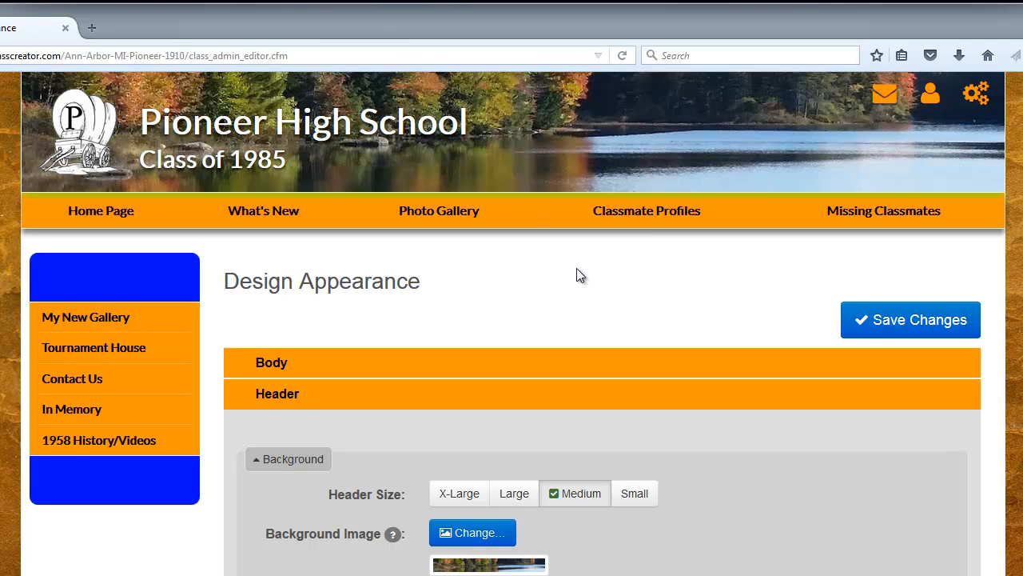
Enlarge the drop shadow size to 11, then further to 15.
{"action": "scroll", "scroll_direction": "down", "scroll_amount": 3}
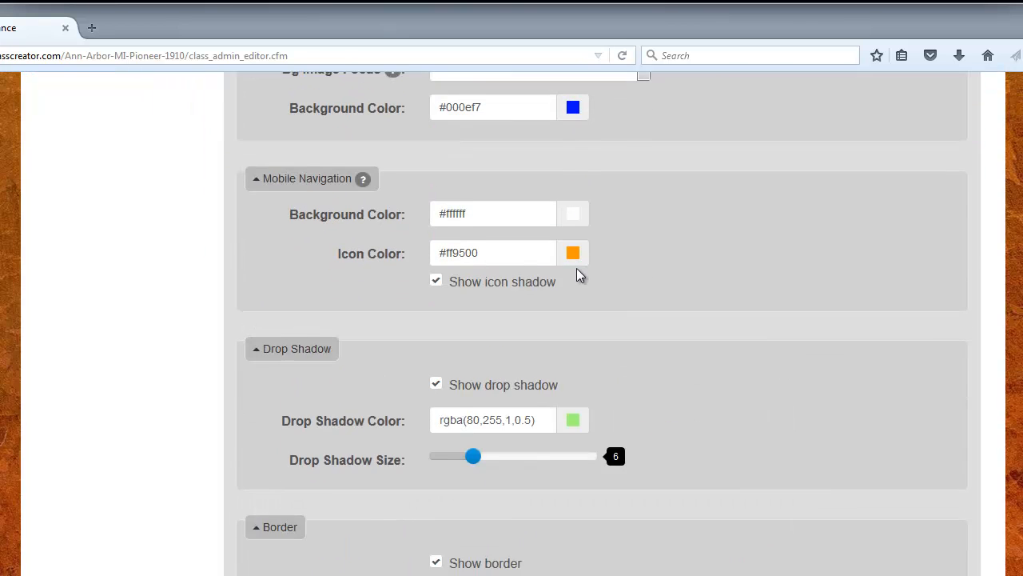
{"action": "scroll", "scroll_direction": "down", "scroll_amount": 3}
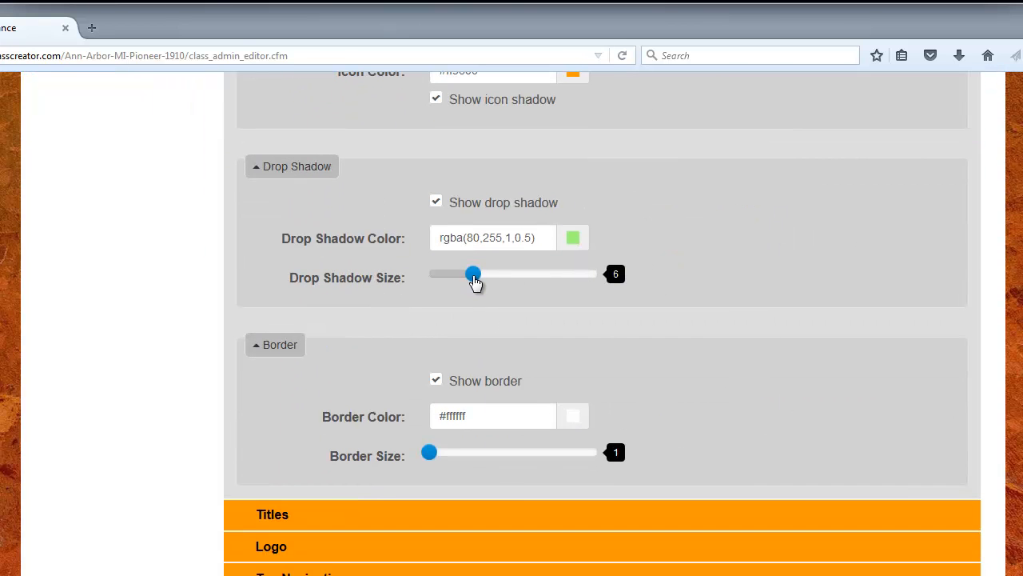
{"action": "left_click_drag", "start_coordinate": [473, 273], "coordinate": [498, 273]}
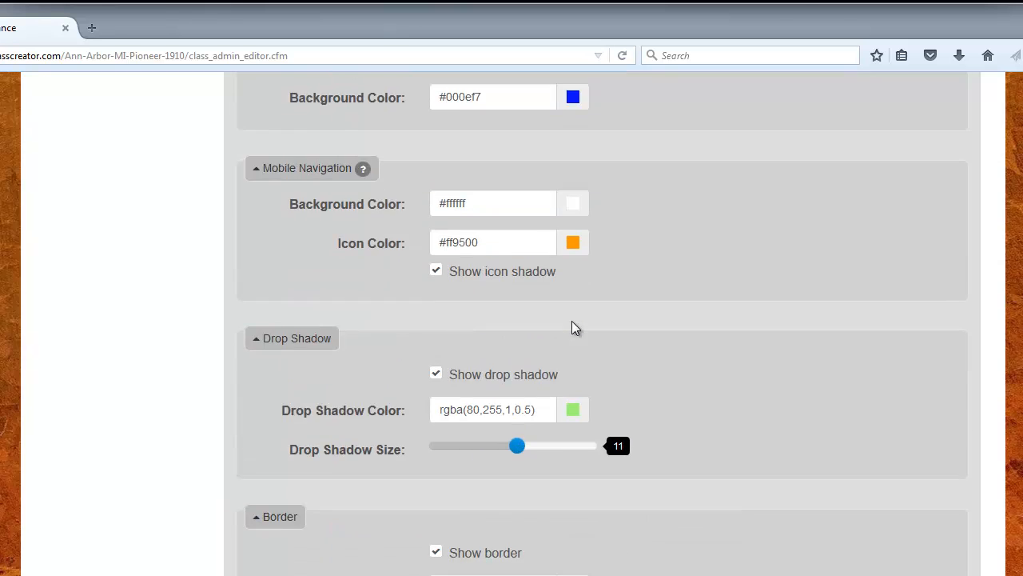
{"action": "scroll", "scroll_direction": "up", "scroll_amount": 3}
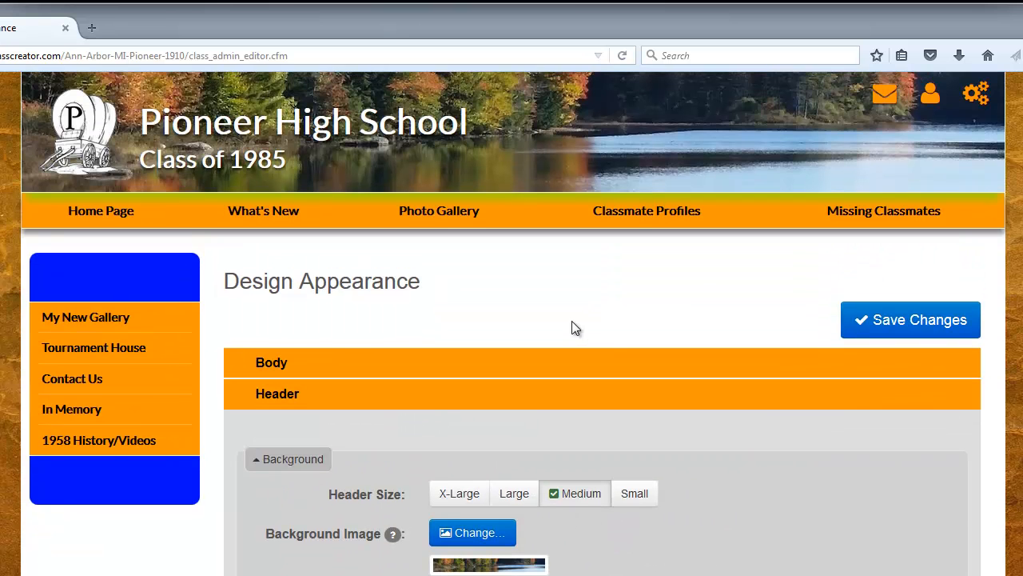
{"action": "scroll", "scroll_direction": "down", "scroll_amount": 3}
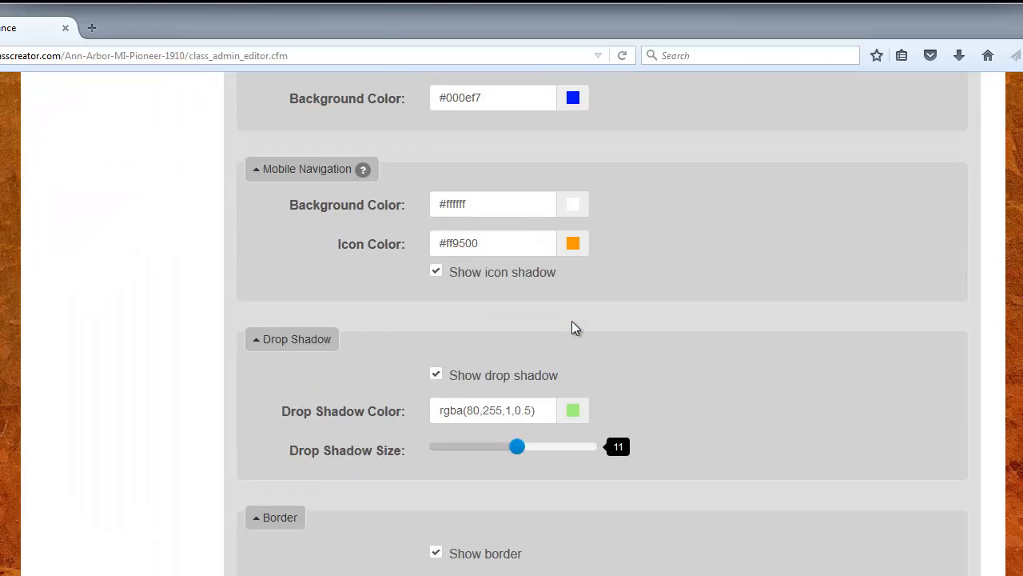
{"action": "left_click_drag", "start_coordinate": [518, 446], "coordinate": [526, 364]}
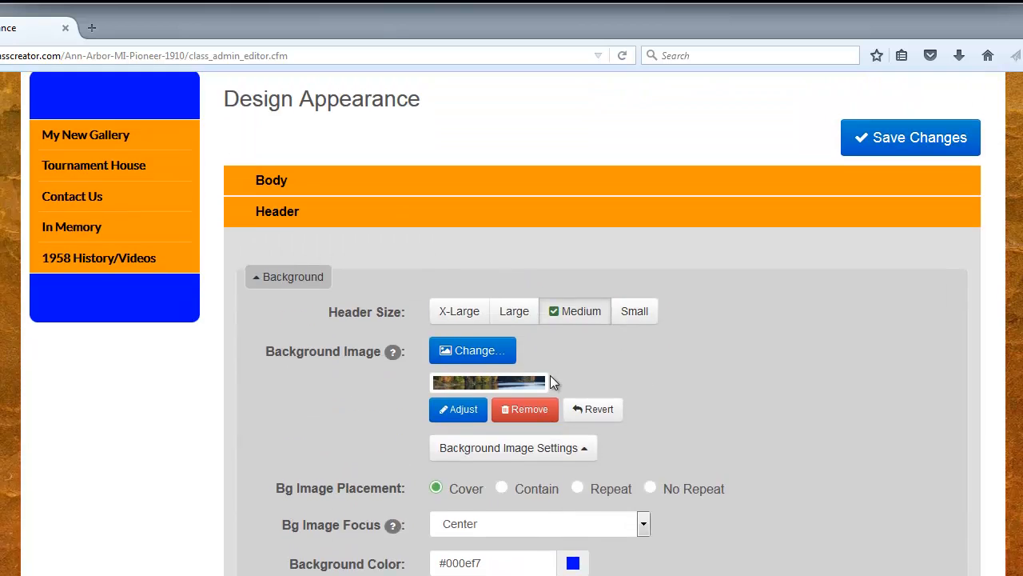
Switch the drop shadow off by unchecking Show drop shadow.
{"action": "scroll", "scroll_direction": "down", "scroll_amount": 3}
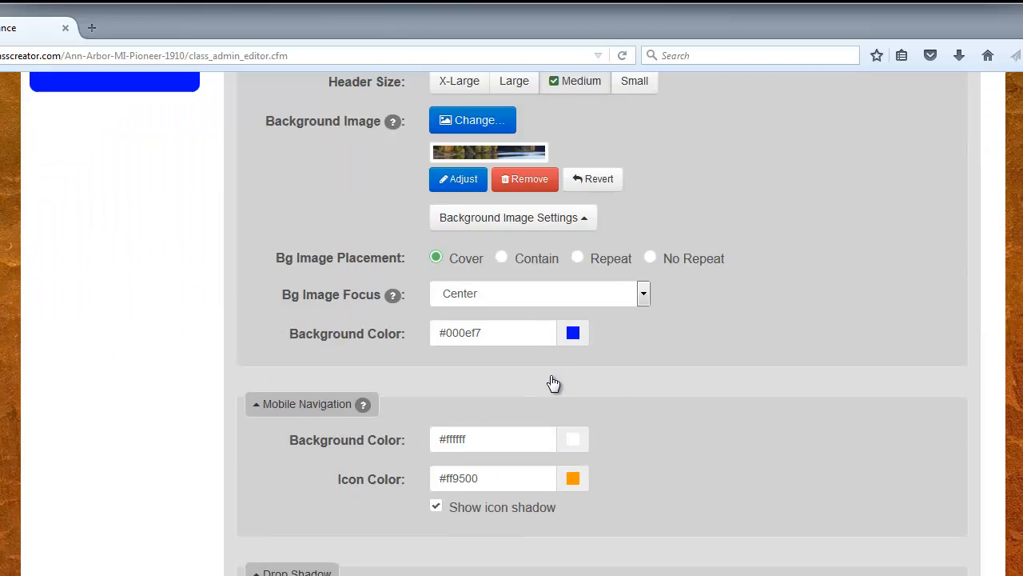
{"action": "scroll", "scroll_direction": "down", "scroll_amount": 3}
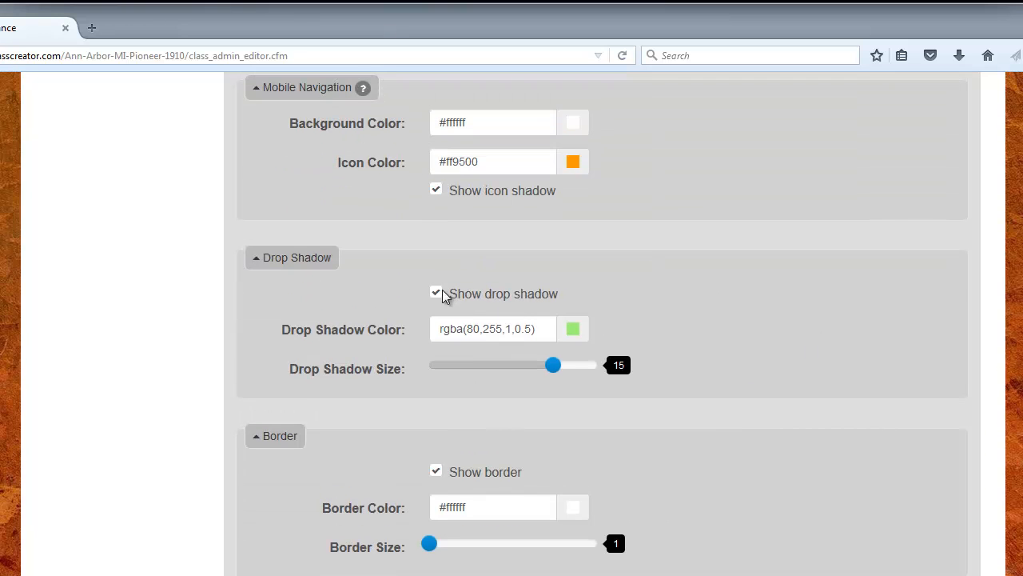
{"action": "left_click", "coordinate": [435, 294]}
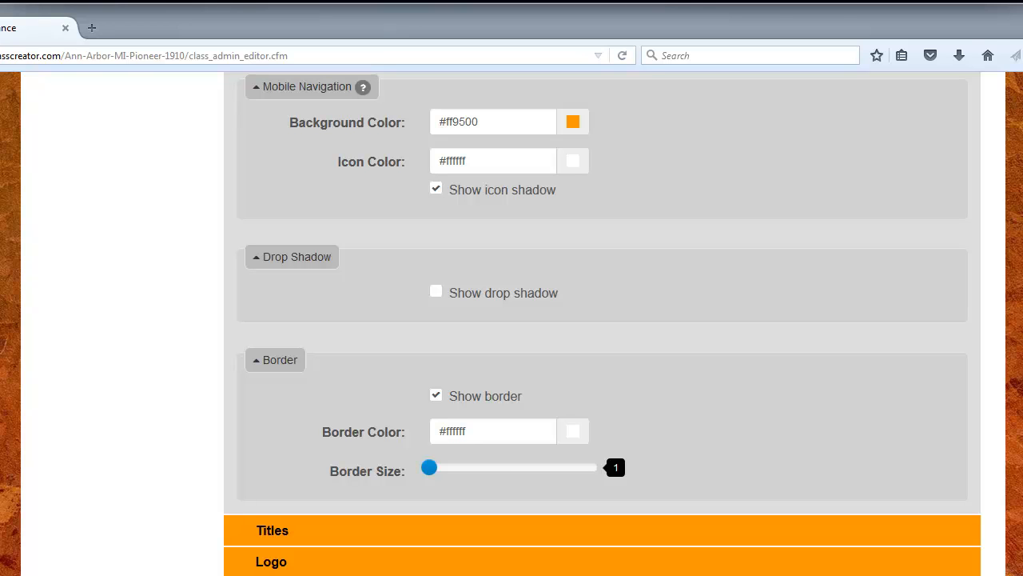
{"action": "mouse_move", "coordinate": [512, 483]}
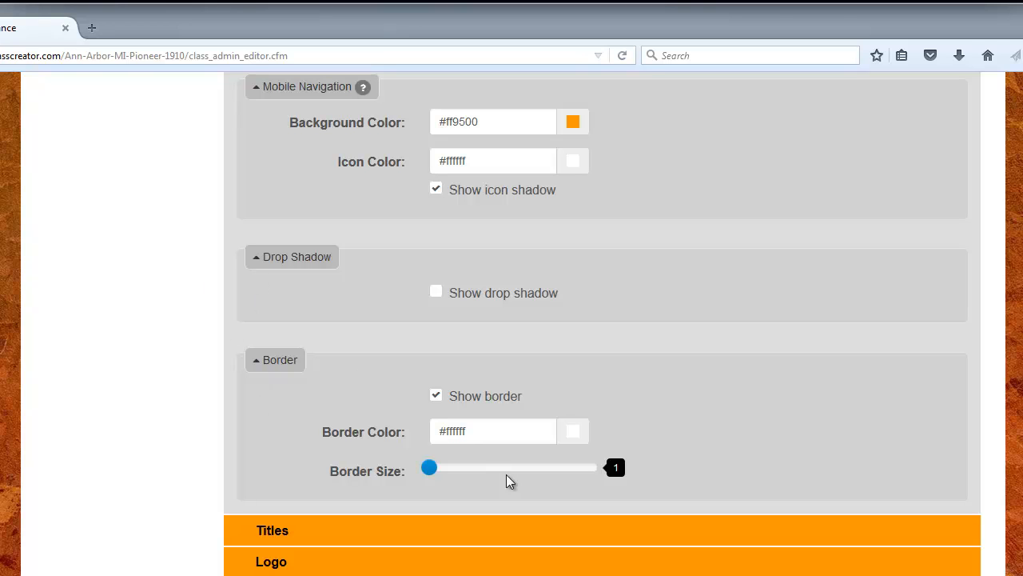
{"action": "mouse_move", "coordinate": [556, 470]}
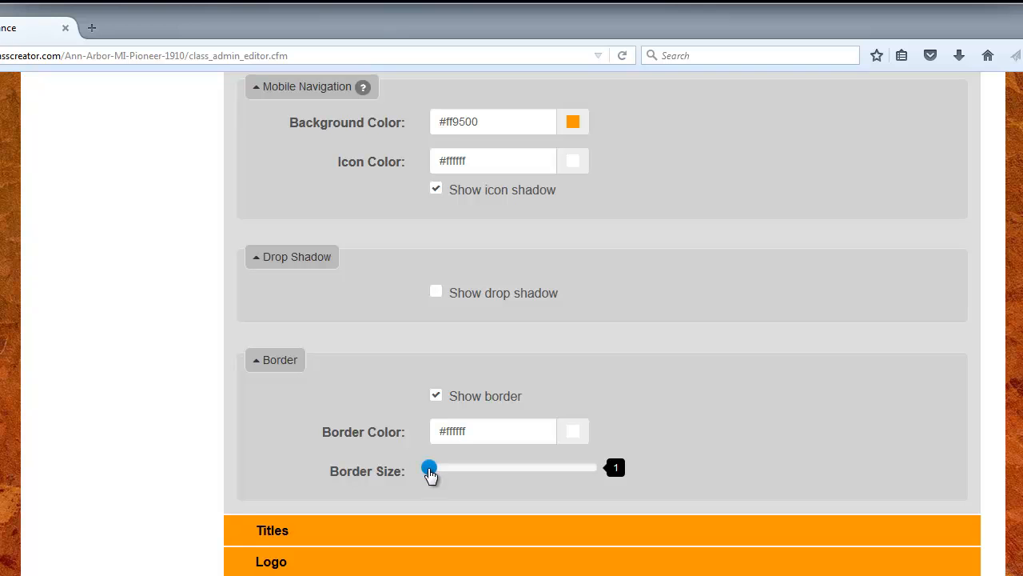
Make the header border much thicker with the Border Size slider.
{"action": "left_click_drag", "start_coordinate": [428, 467], "coordinate": [461, 480]}
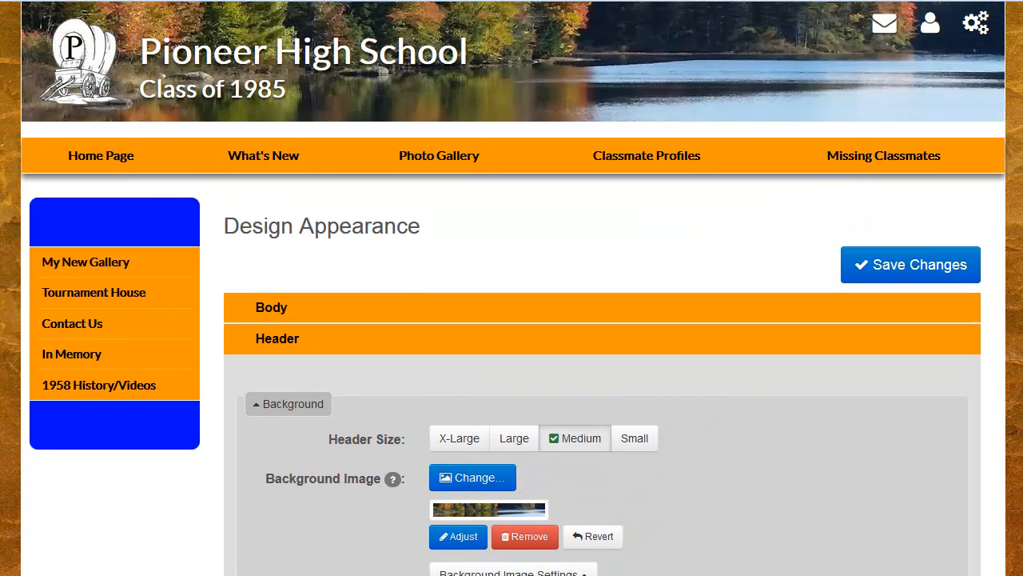
{"action": "mouse_move", "coordinate": [493, 131]}
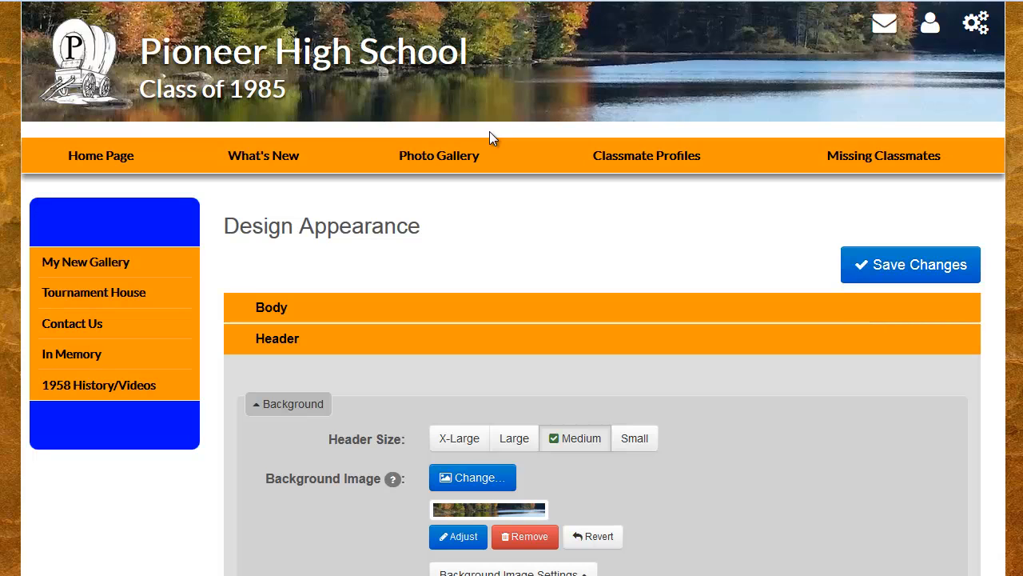
{"action": "mouse_move", "coordinate": [528, 120]}
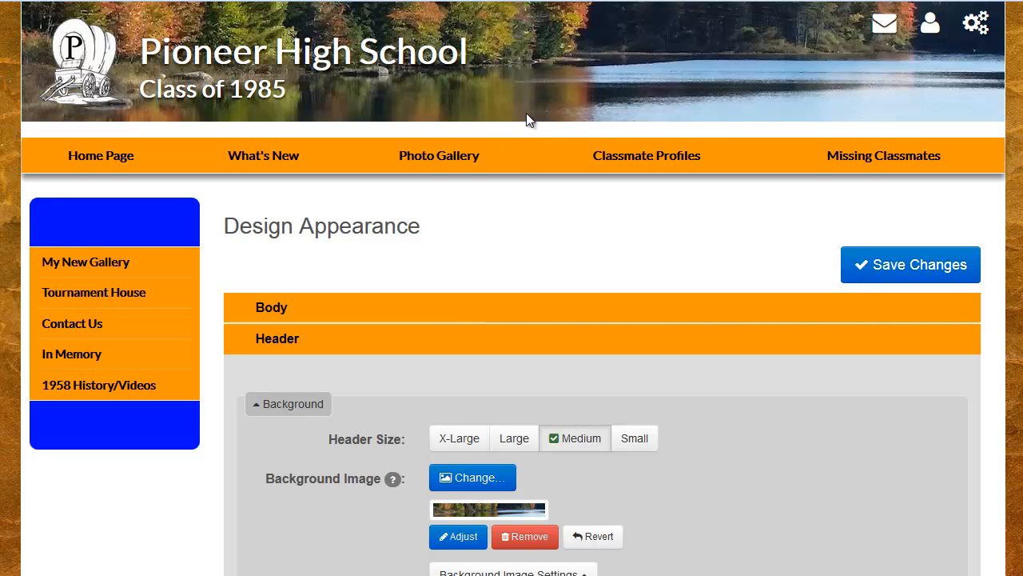
{"action": "mouse_move", "coordinate": [520, 134]}
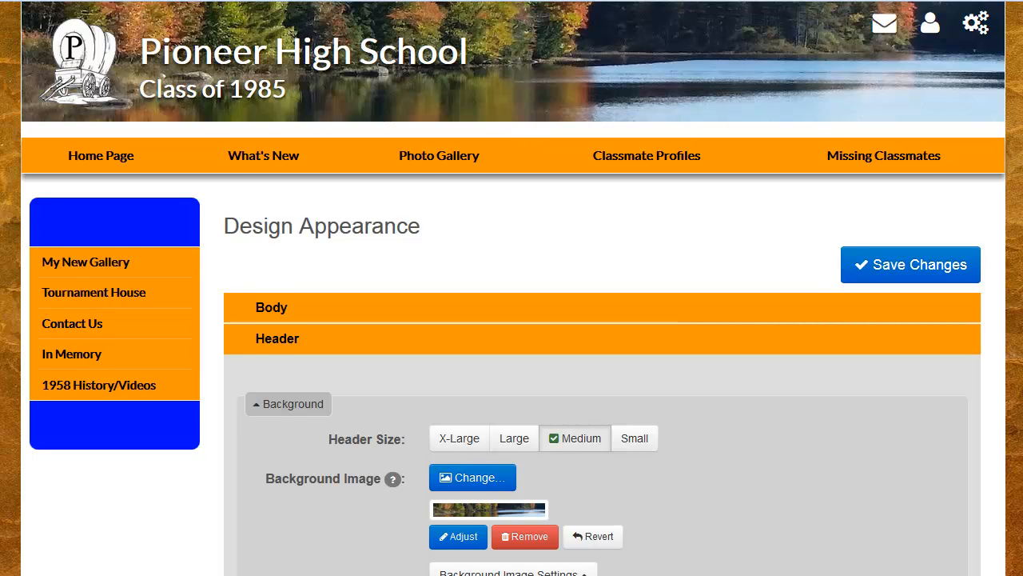
Set the border colour to blue #1a00ff and reduce the border size to its thinnest, 1.
{"action": "scroll", "scroll_direction": "down", "scroll_amount": 3}
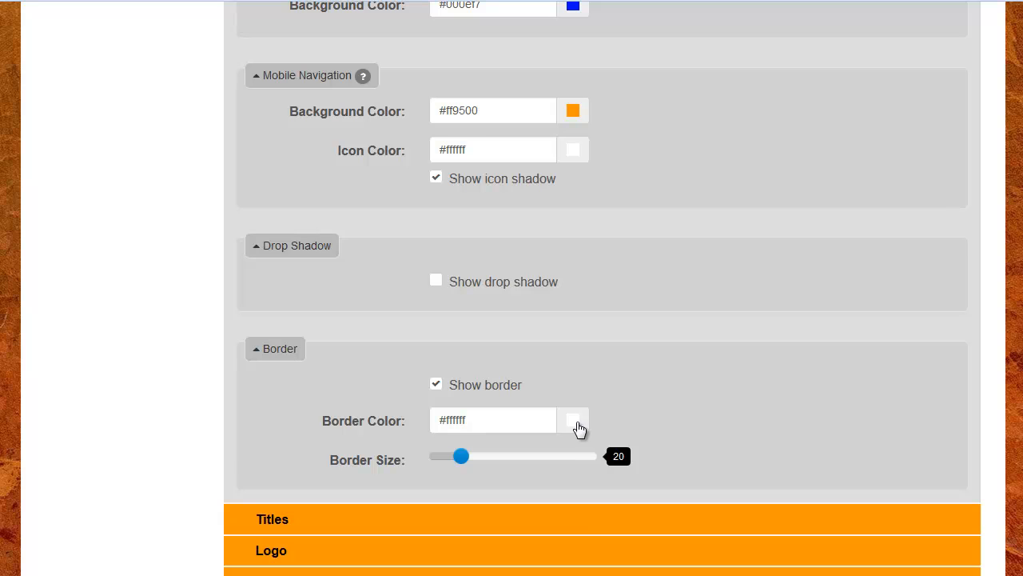
{"action": "left_click", "coordinate": [573, 419]}
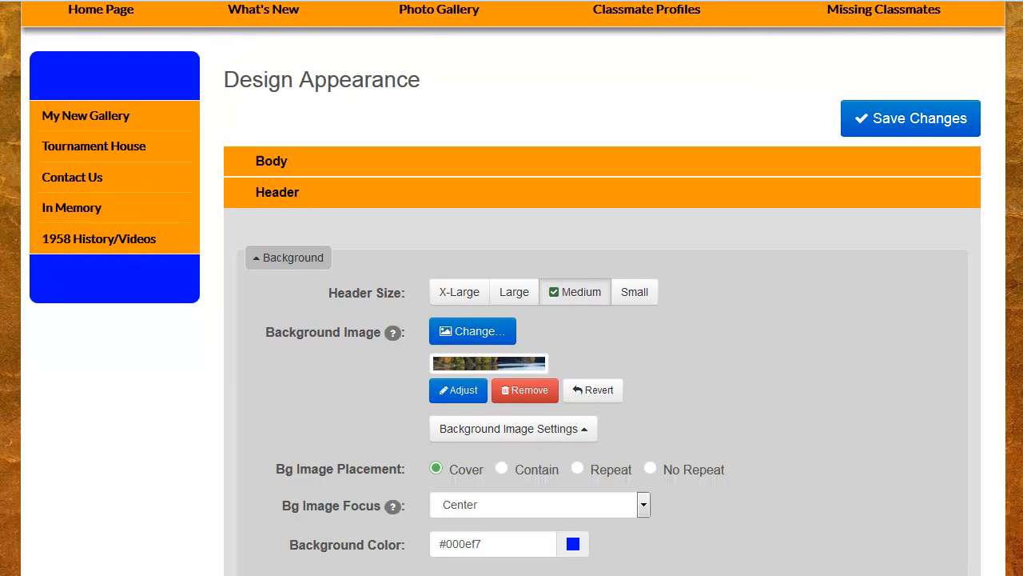
{"action": "scroll", "scroll_direction": "down", "scroll_amount": 3}
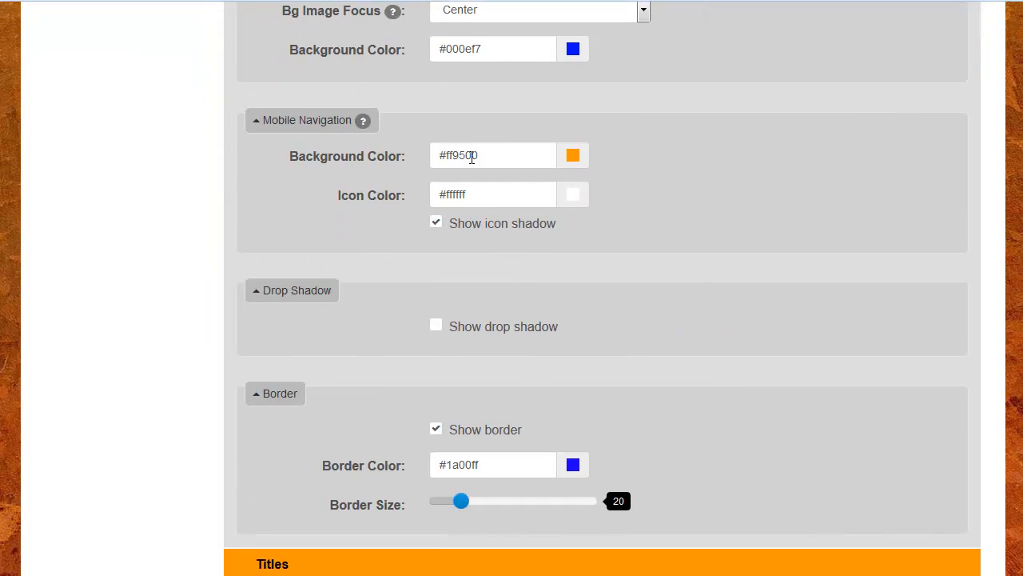
{"action": "left_click_drag", "start_coordinate": [461, 500], "coordinate": [457, 499]}
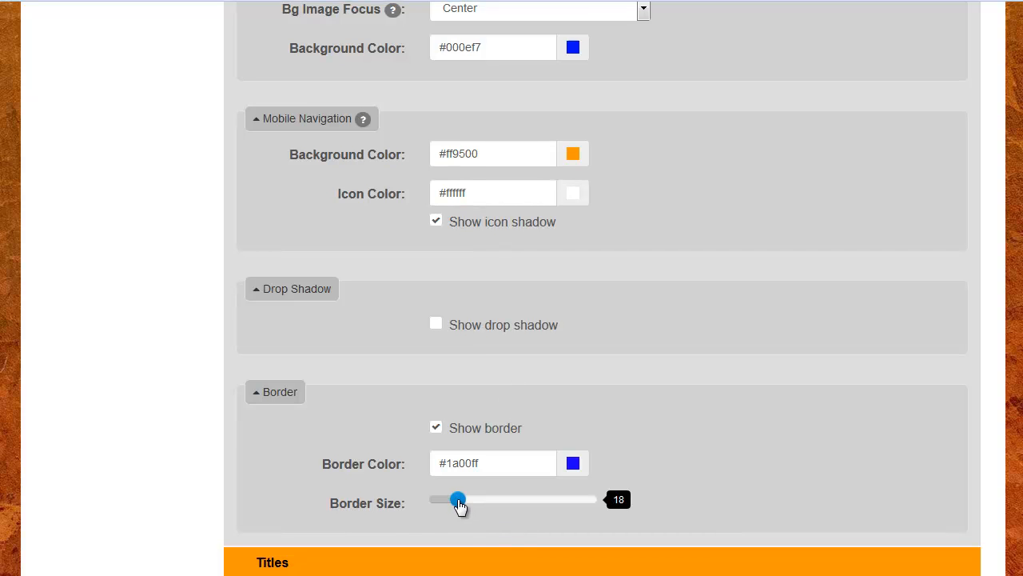
{"action": "left_click_drag", "start_coordinate": [457, 498], "coordinate": [428, 486]}
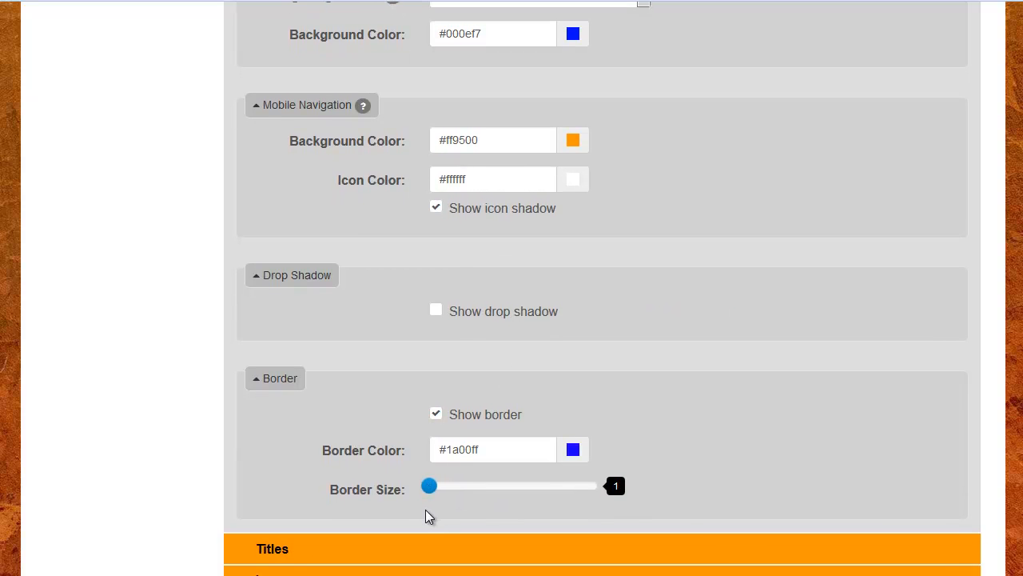
{"action": "left_click", "coordinate": [572, 447]}
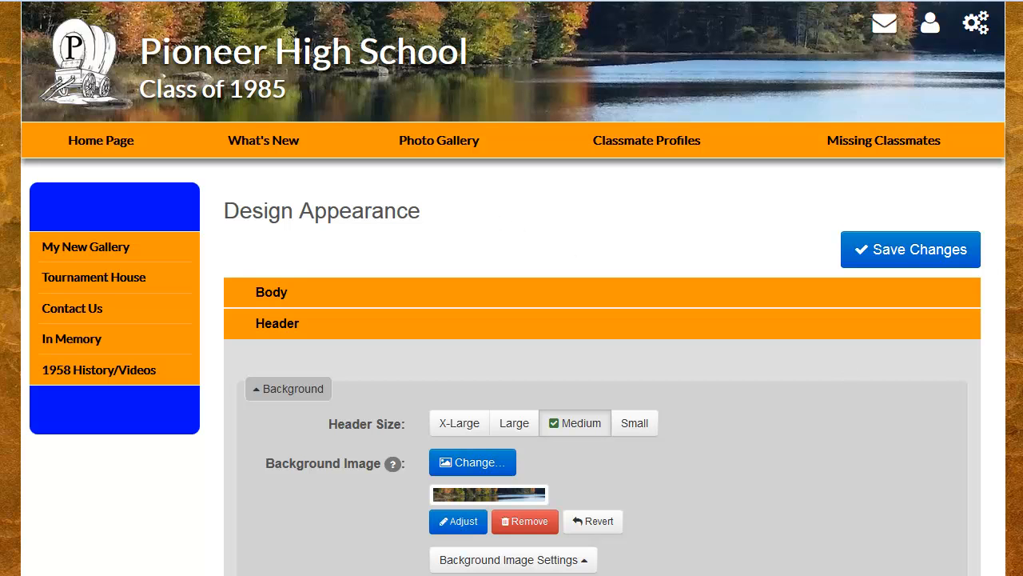
{"action": "mouse_move", "coordinate": [323, 403]}
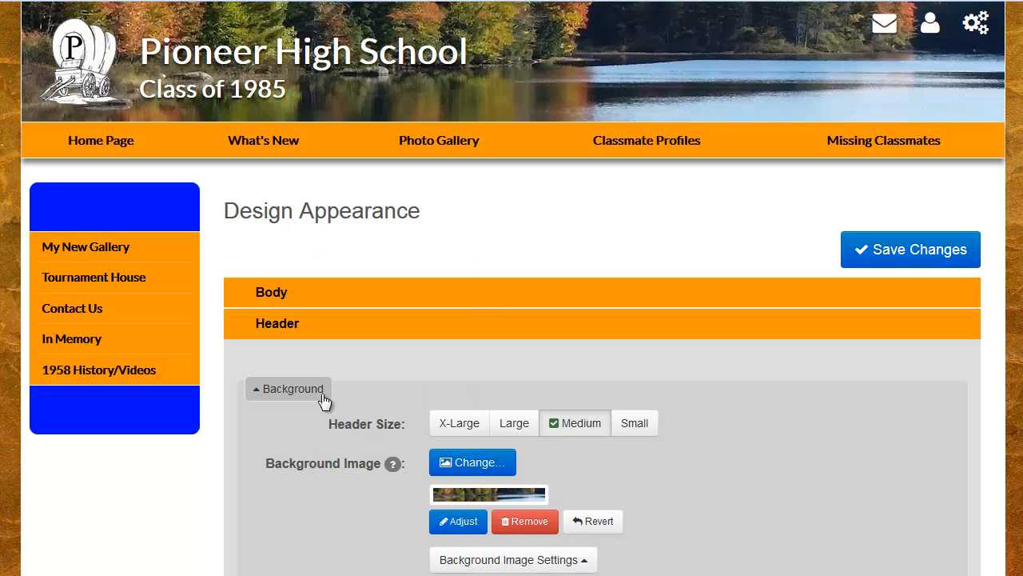
Collapse the header Background settings and then the whole Header section.
{"action": "left_click", "coordinate": [278, 323]}
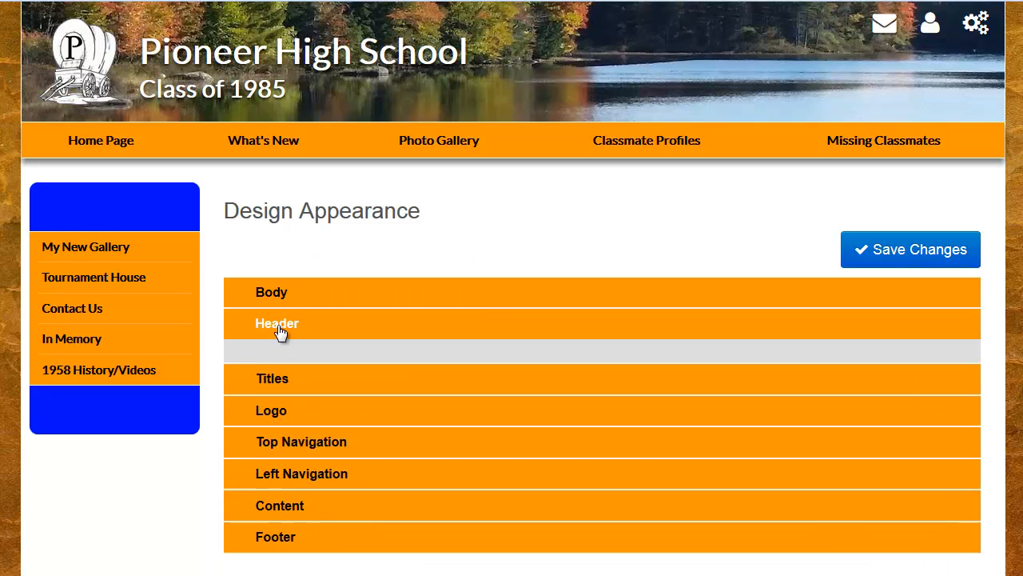
{"action": "left_click", "coordinate": [278, 323]}
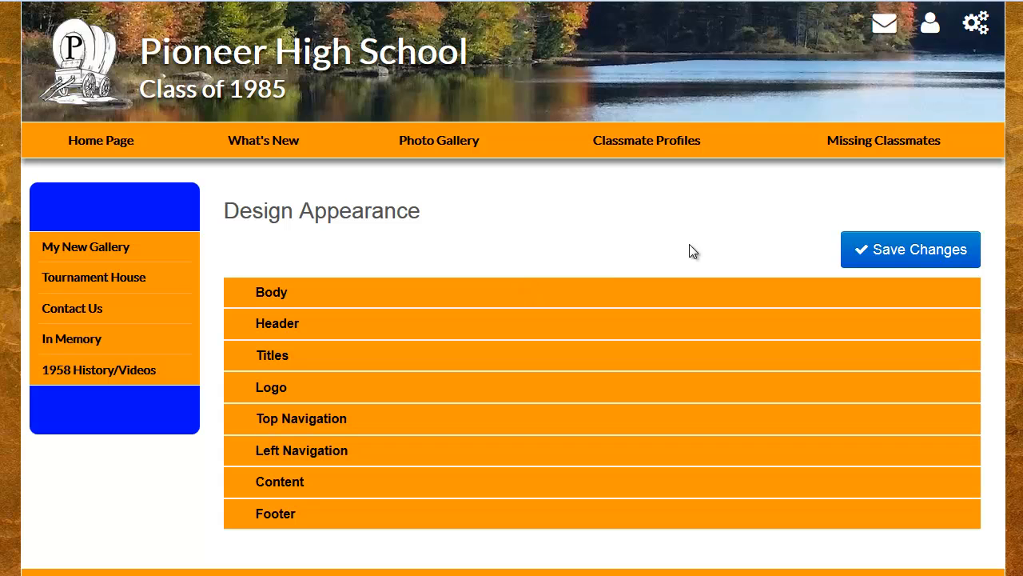
{"action": "mouse_move", "coordinate": [799, 237]}
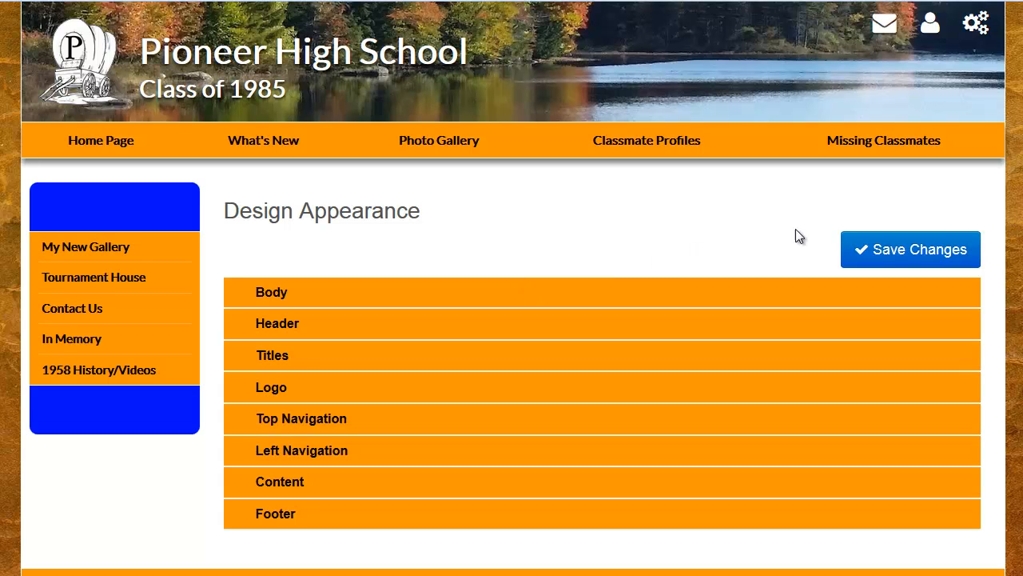